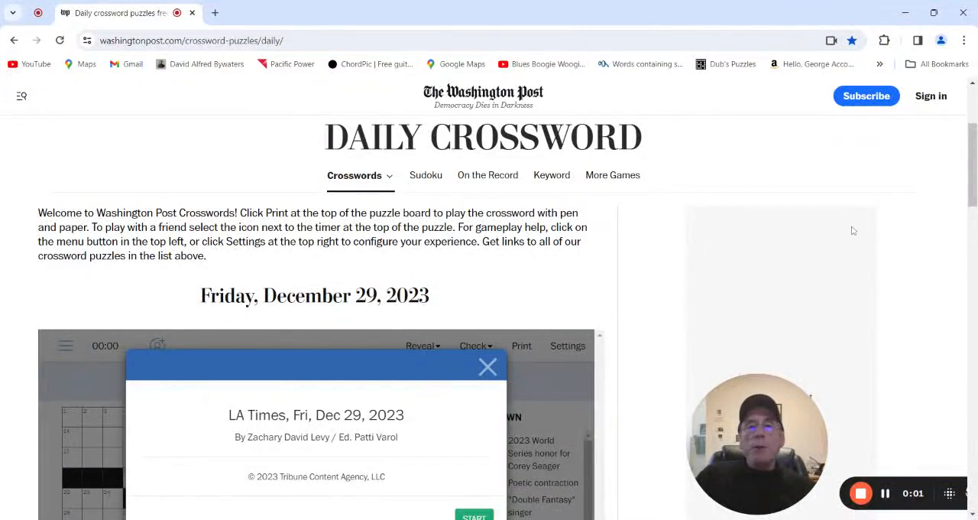
# Start the LA Times puzzle and enter MBAS at 6 Across and SSNS at 10 Across.
pyautogui.scroll(-3)
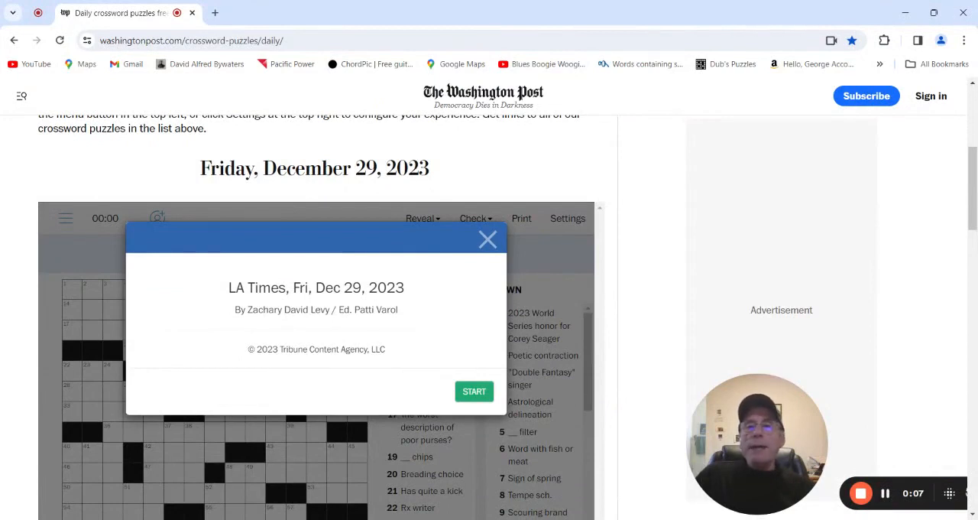
pyautogui.moveTo(589, 311)
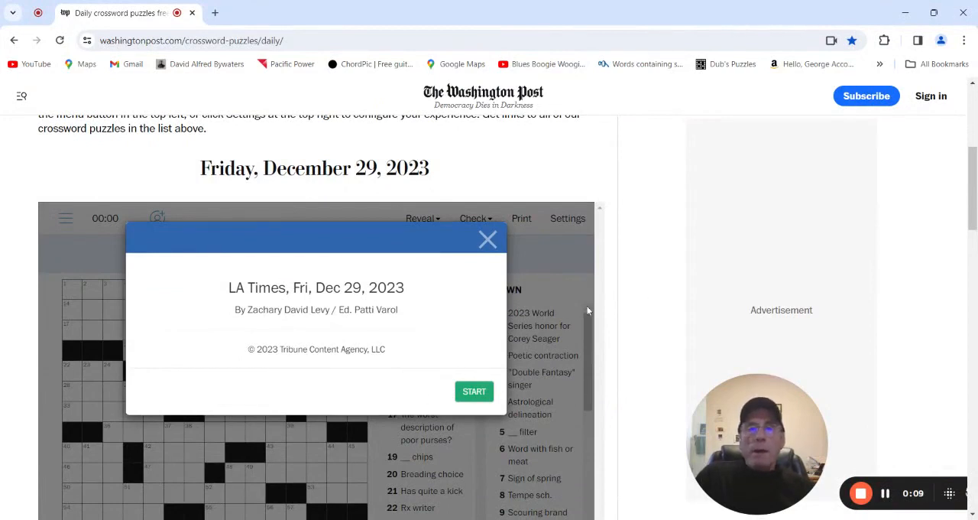
pyautogui.scroll(-3)
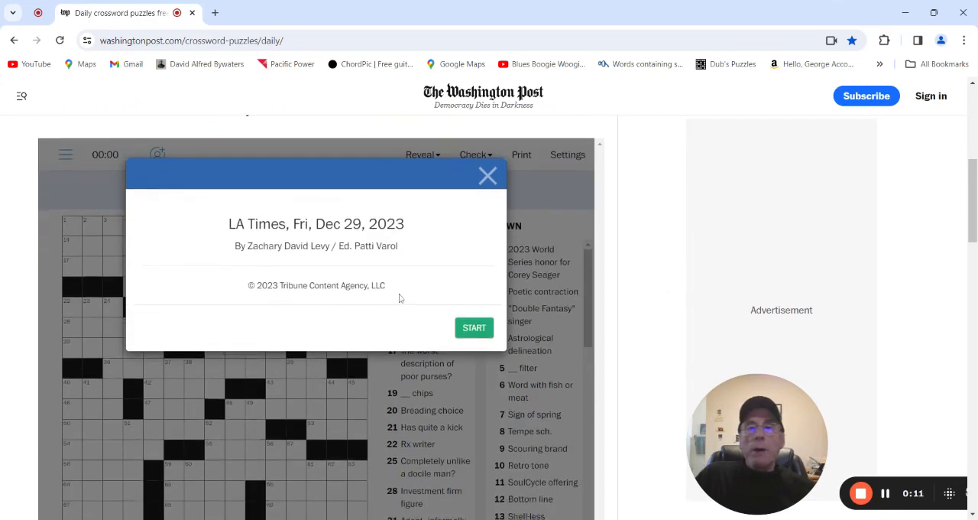
pyautogui.click(474, 327)
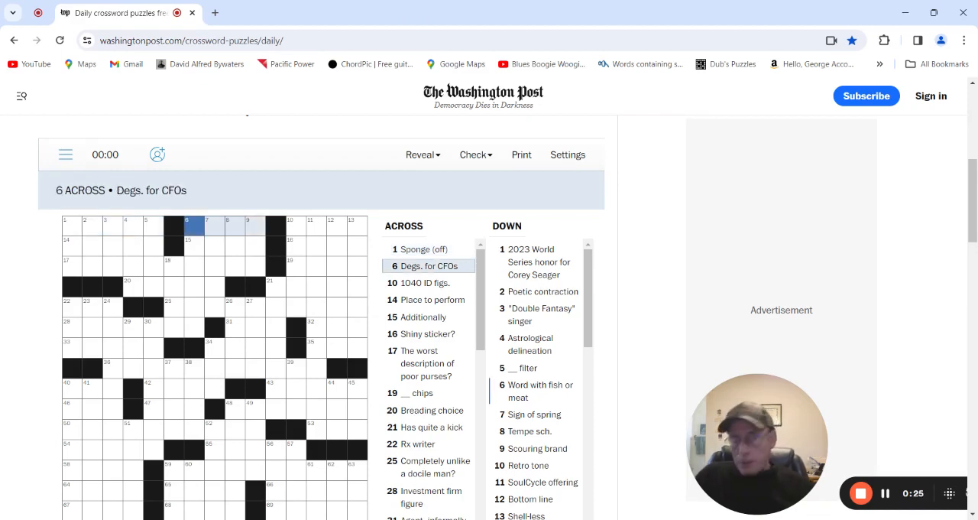
pyautogui.write('MBA')
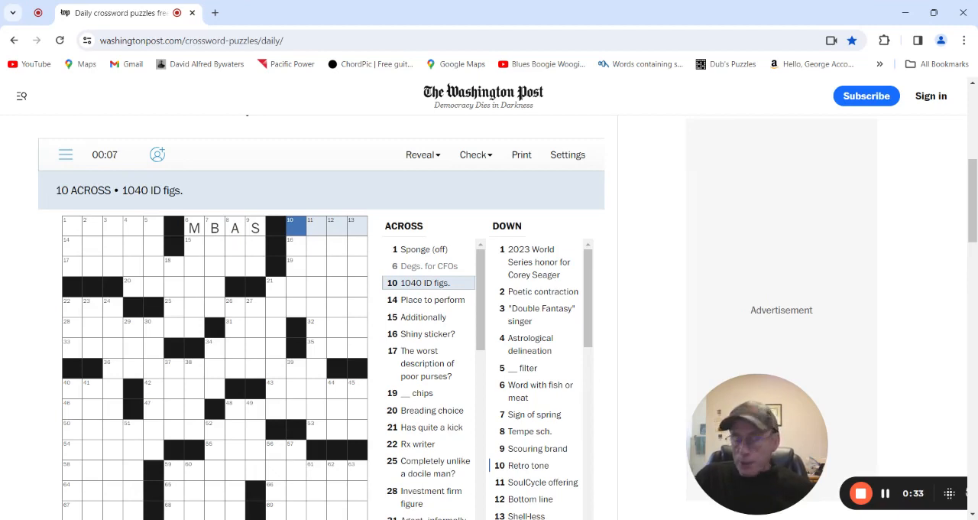
pyautogui.write('SSNS')
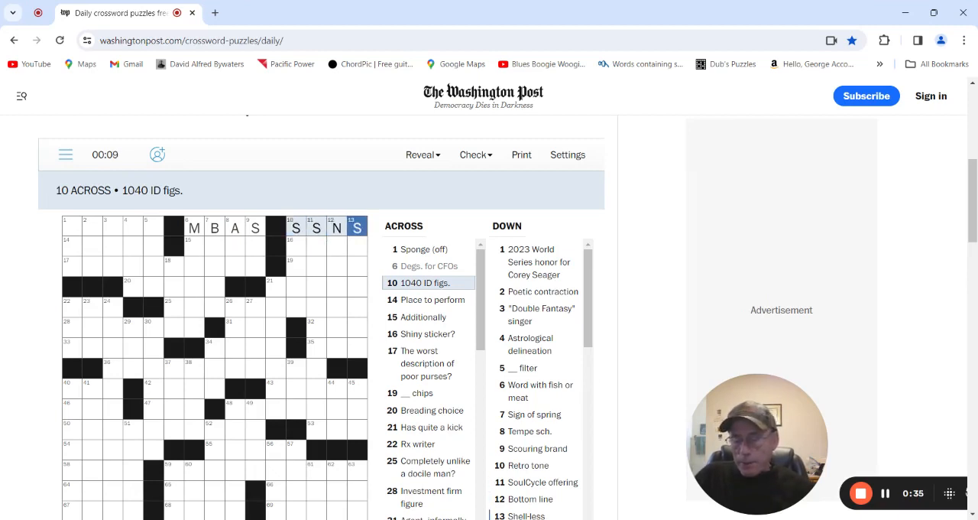
# Scan the 1 Down, 2 Down, 1 Across and 14 Across clues, then begin ALSO at 15 Across.
pyautogui.click(71, 245)
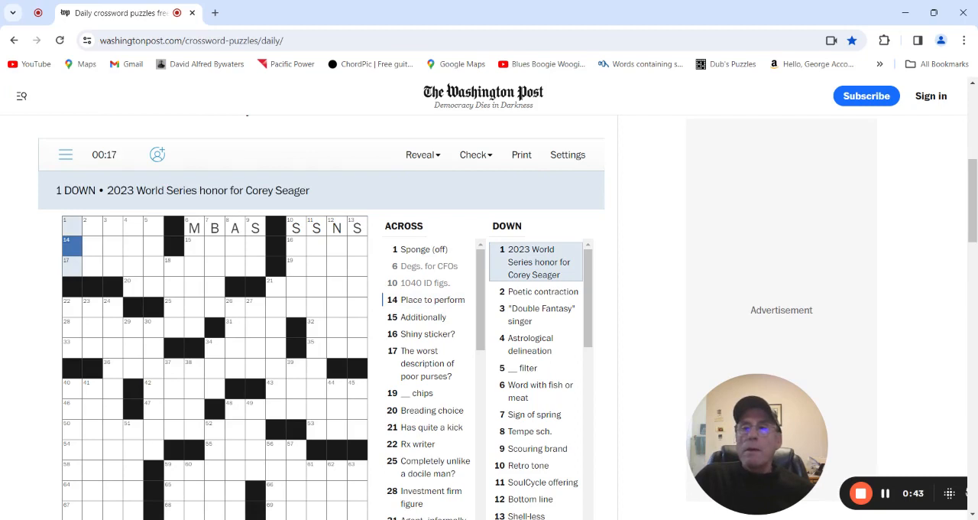
pyautogui.click(91, 246)
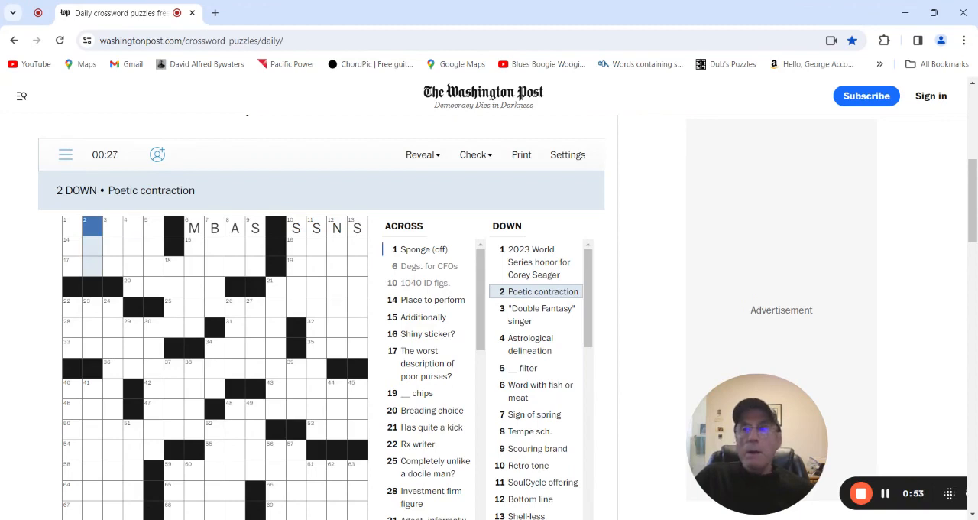
pyautogui.click(107, 229)
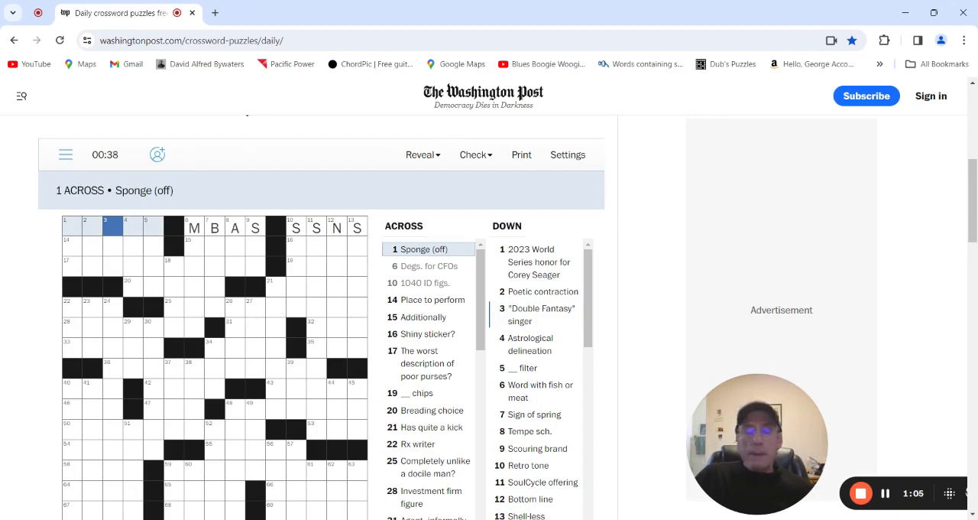
pyautogui.click(75, 246)
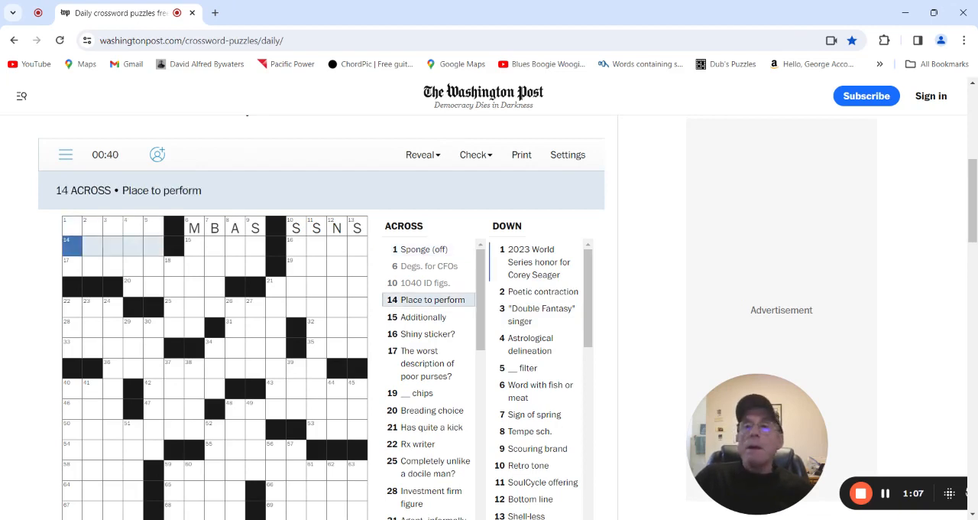
pyautogui.click(194, 246)
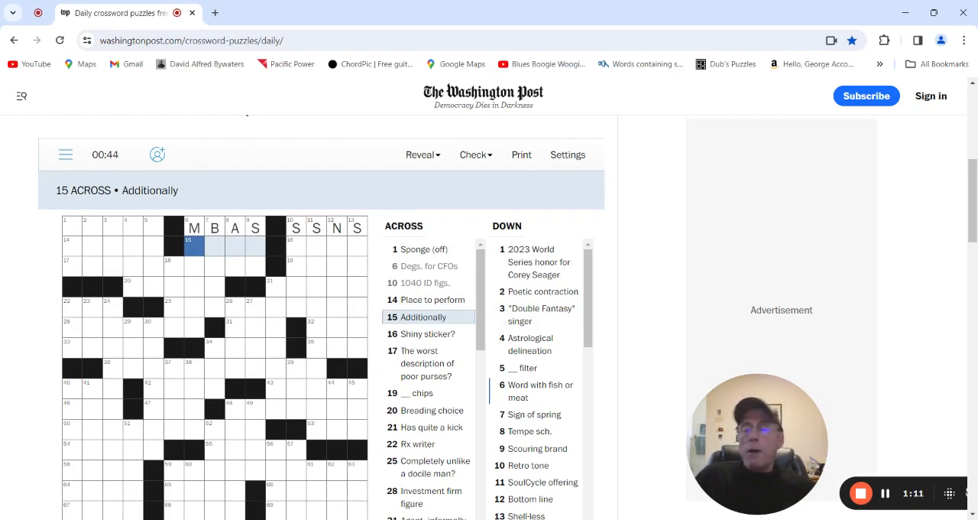
pyautogui.write('AL')
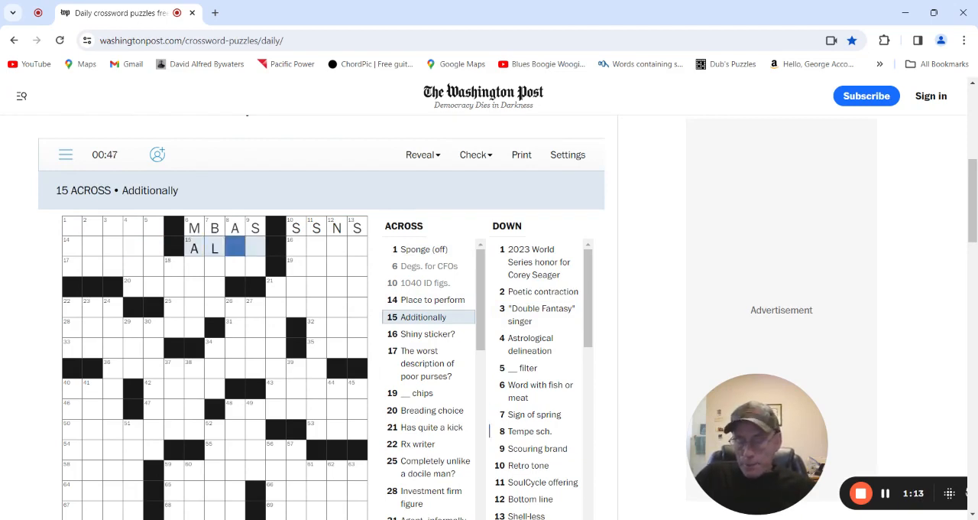
# Finish ALSO, enter EPEE at 16 Across, SEPIA at 10 Down and the T of NET at 12 Down.
pyautogui.write('O')
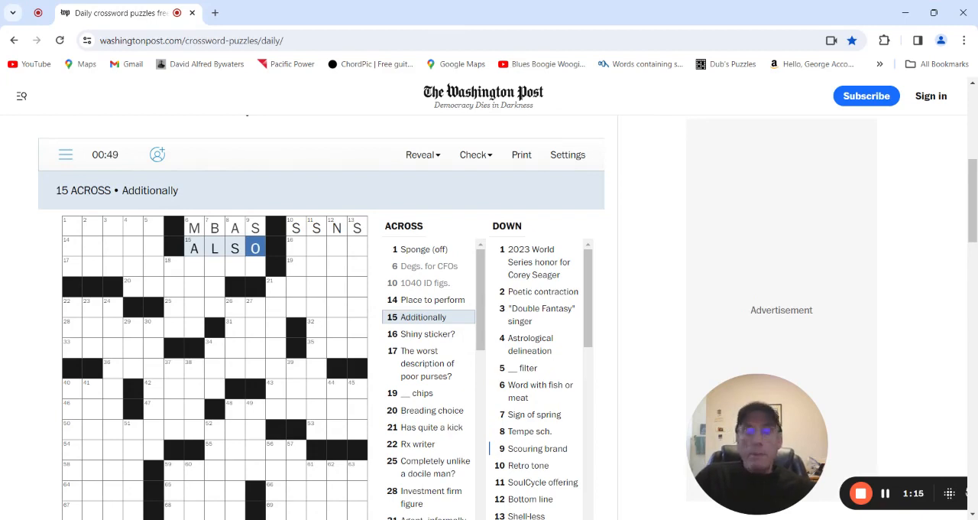
pyautogui.click(295, 246)
pyautogui.write('EPEE')
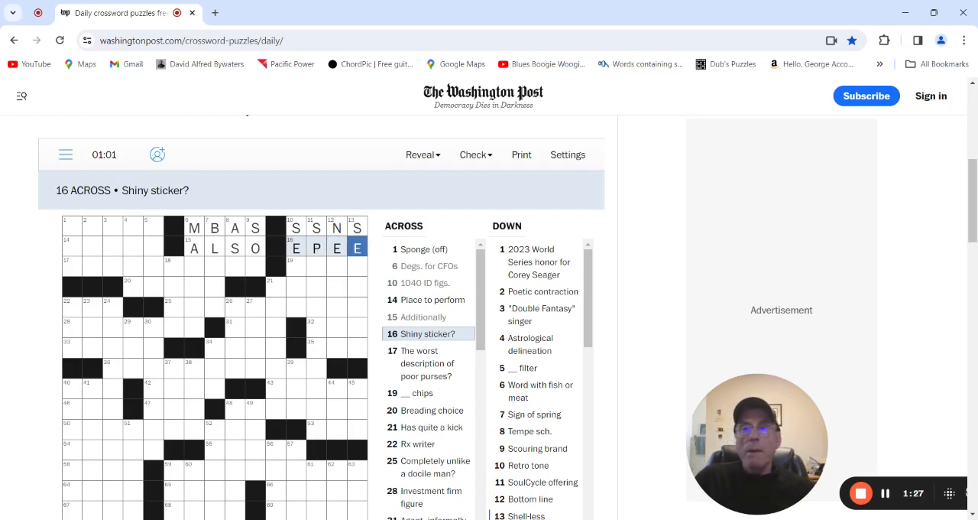
pyautogui.click(74, 267)
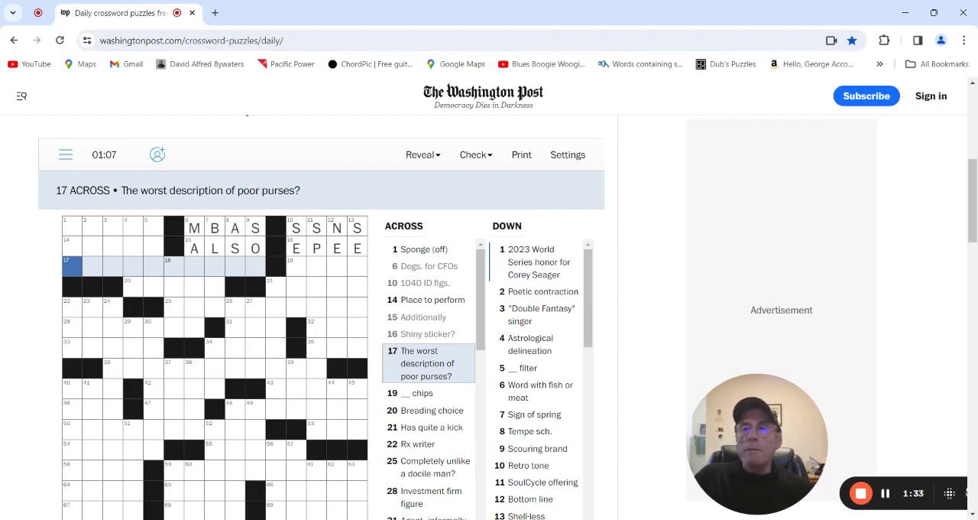
pyautogui.click(295, 265)
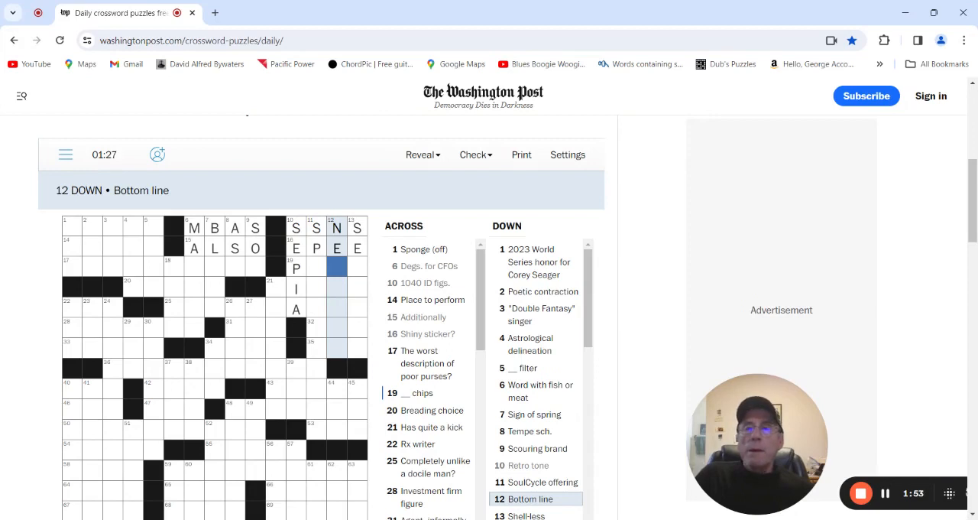
pyautogui.write('T')
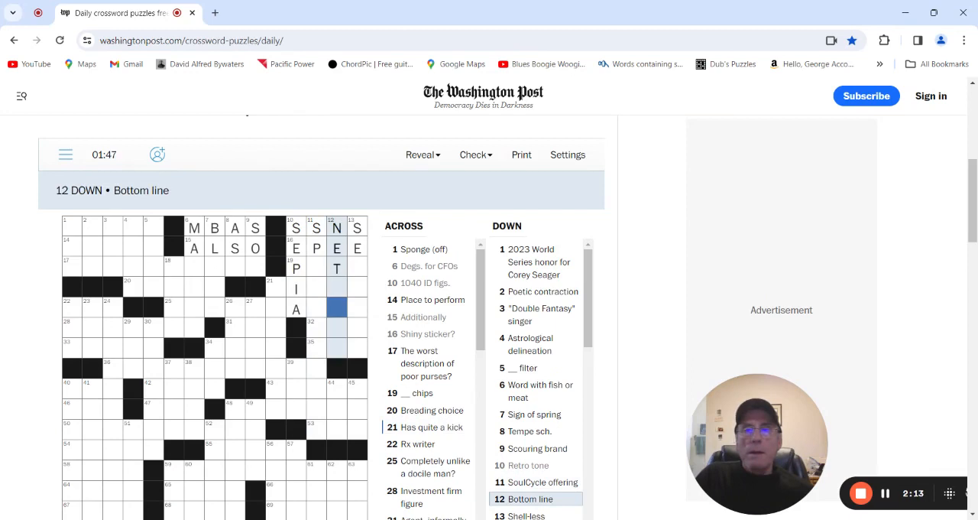
pyautogui.scroll(-3)
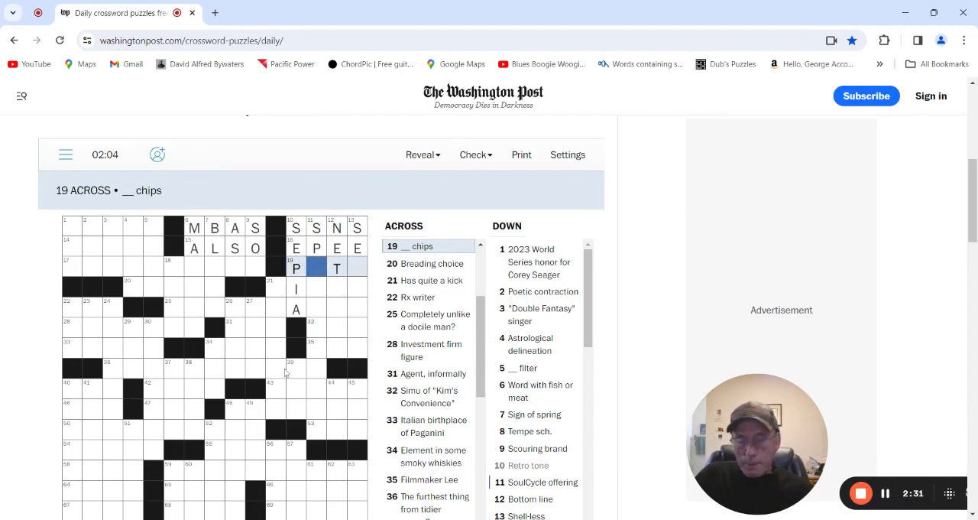
# Finish PITA at 19 Across, SEASLUG at 13 Down and ANG at 35 Across.
pyautogui.write('IA')
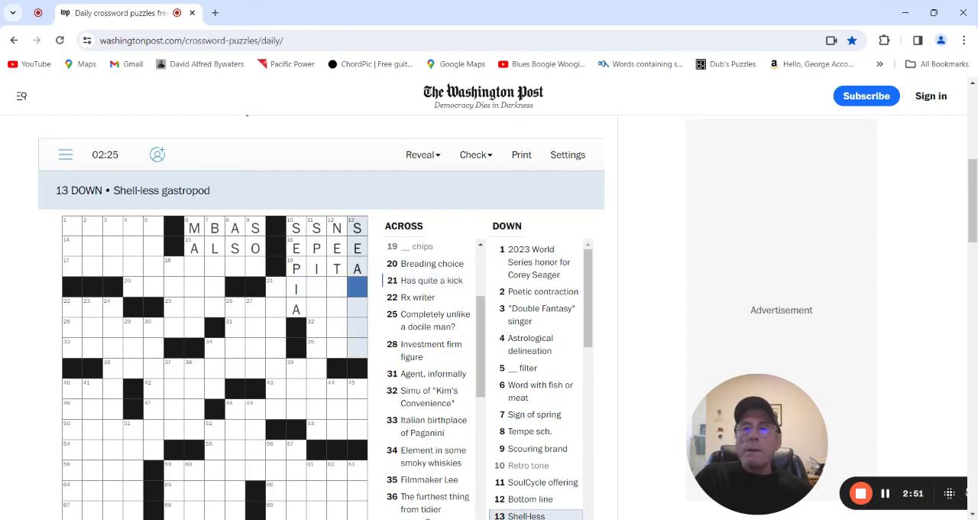
pyautogui.write('SL')
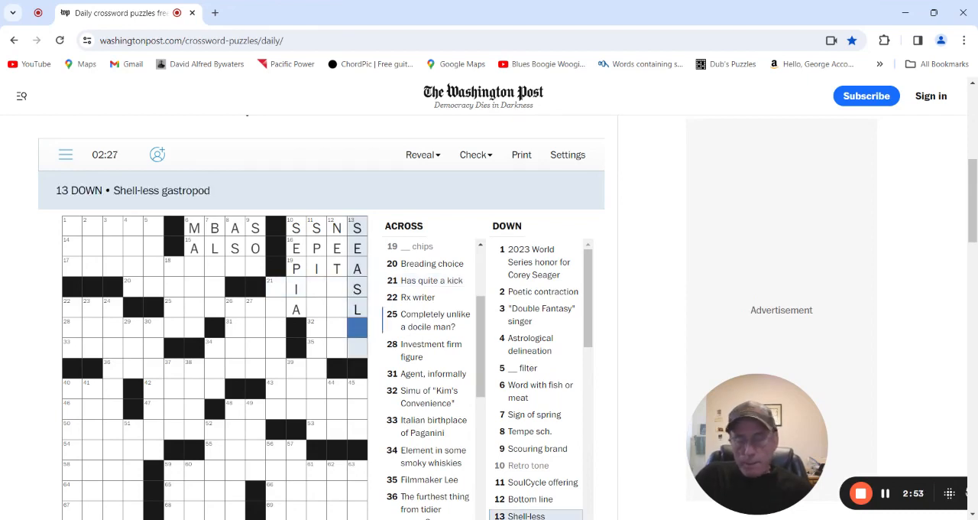
pyautogui.write('UG')
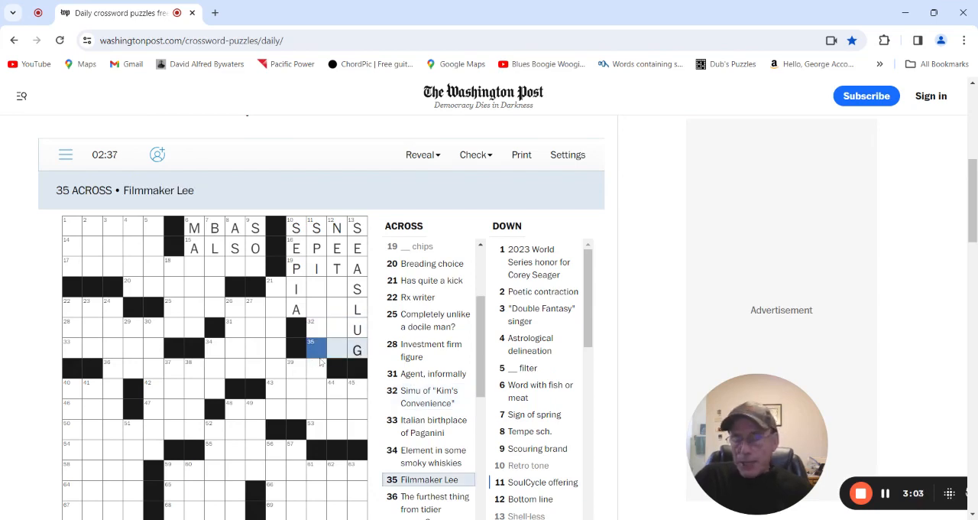
pyautogui.write('AN')
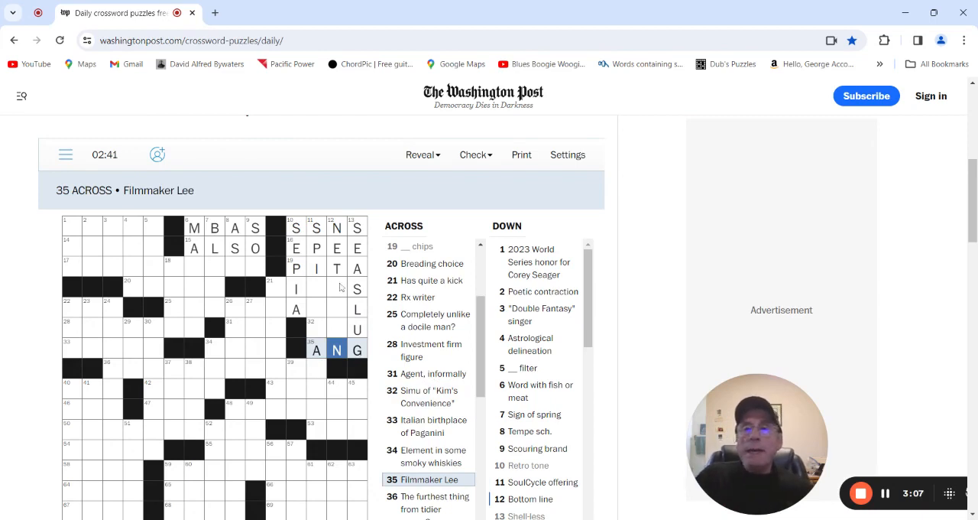
pyautogui.click(336, 286)
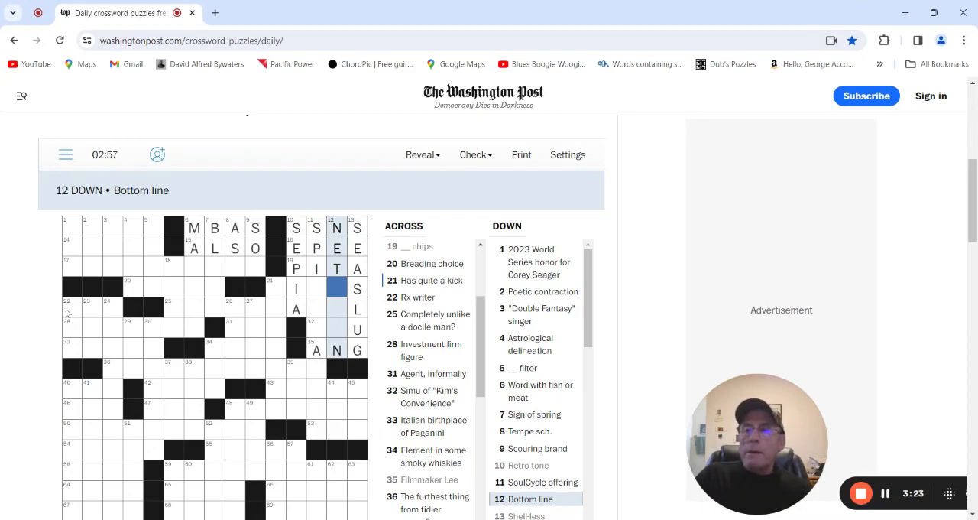
# Enter LOO at 29 Down and ANALYST at 28 Across, completing ONE at 23 Down.
pyautogui.click(73, 309)
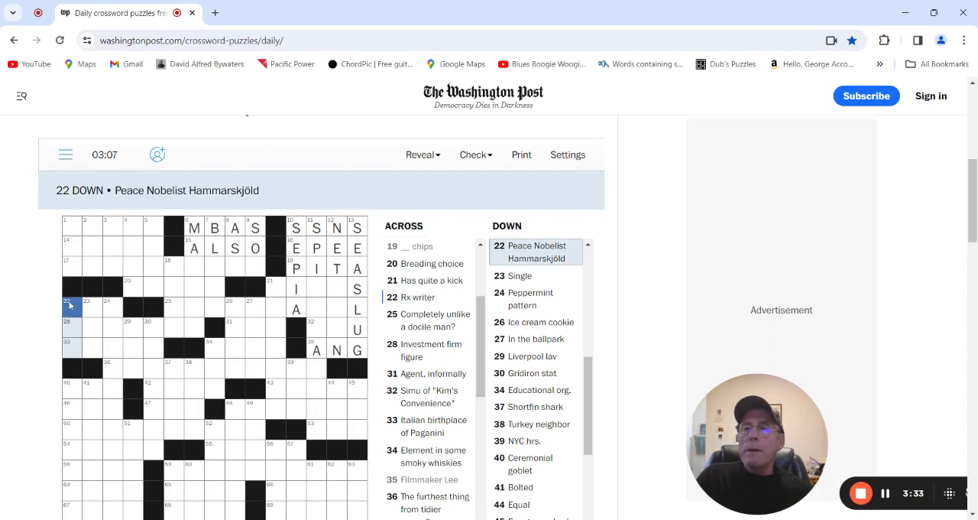
pyautogui.click(70, 305)
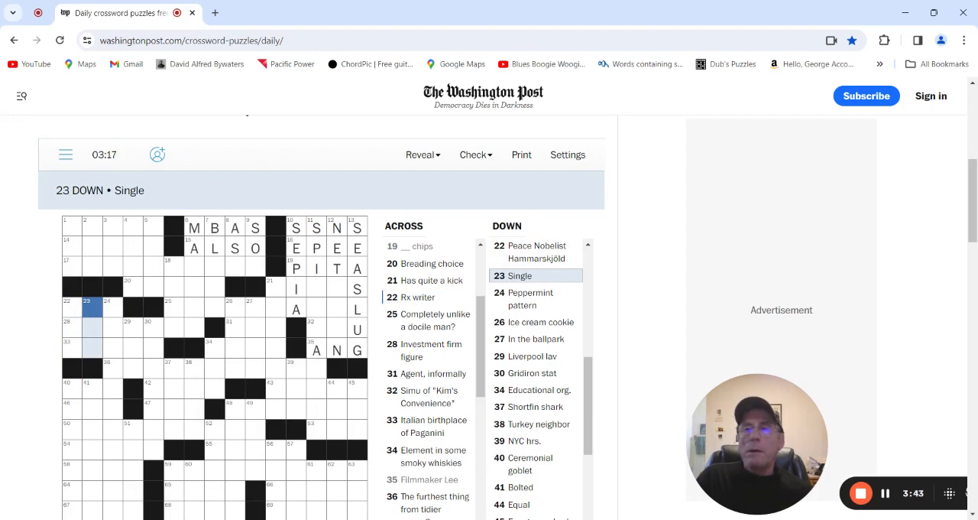
pyautogui.click(73, 339)
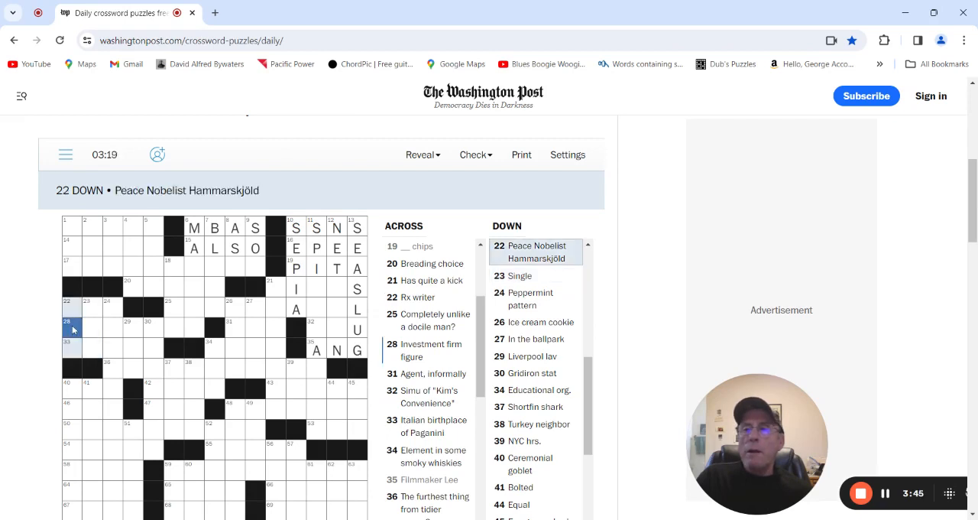
pyautogui.click(71, 329)
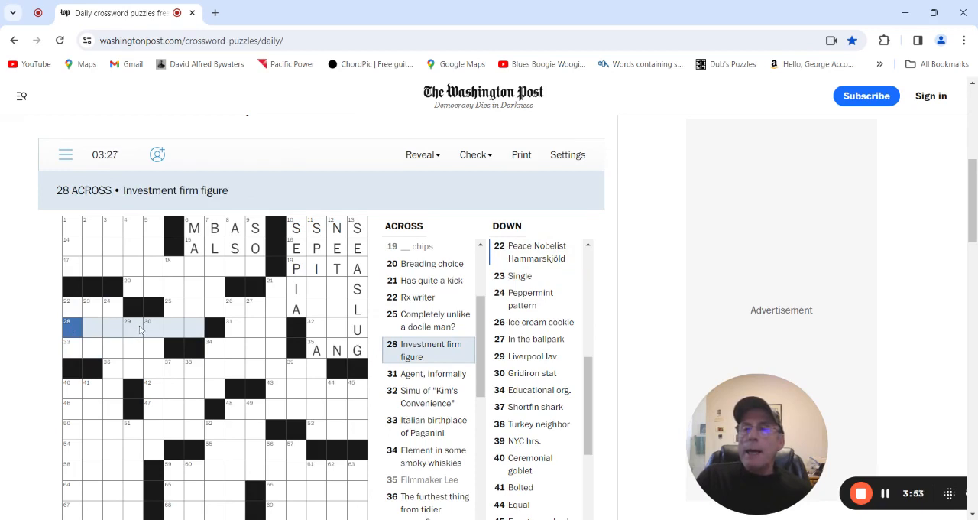
pyautogui.click(133, 333)
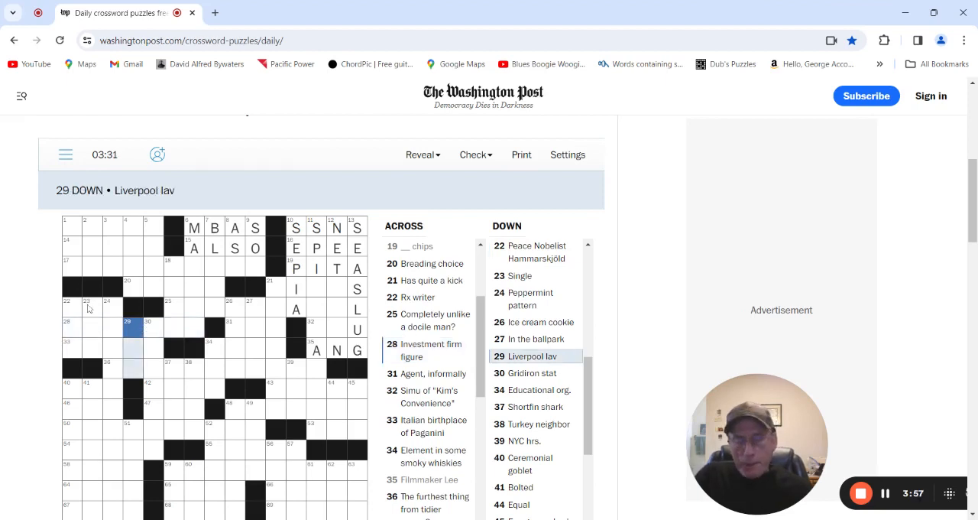
pyautogui.write('LOO')
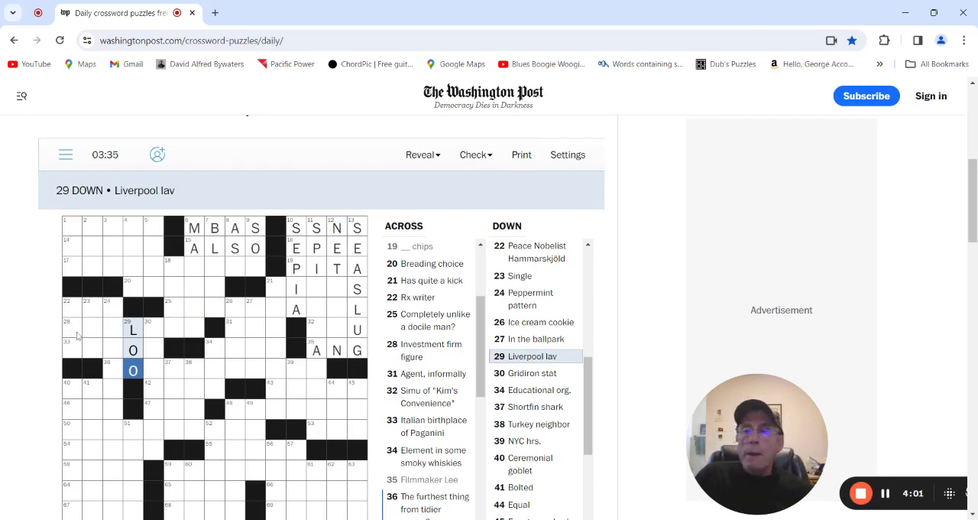
pyautogui.click(71, 333)
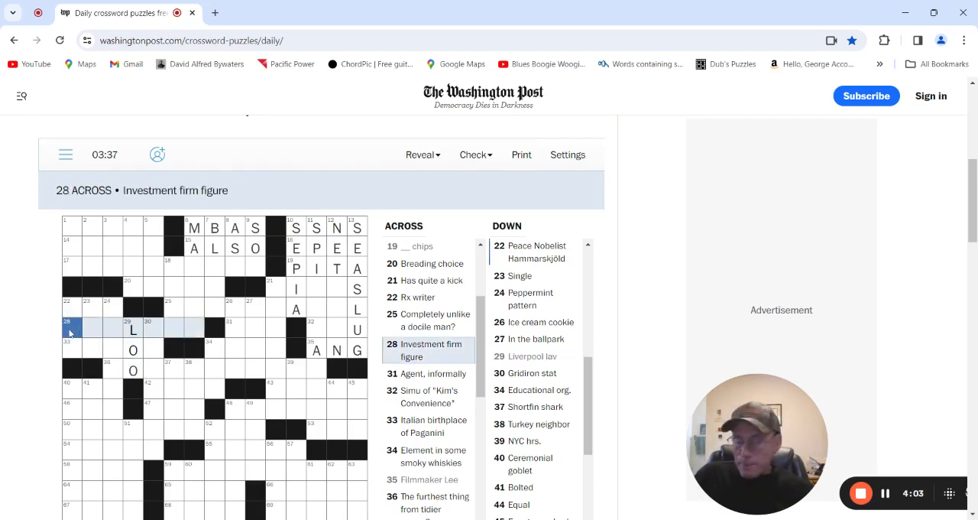
pyautogui.write('ANALYST')
pyautogui.click(91, 327)
pyautogui.write('ONE')
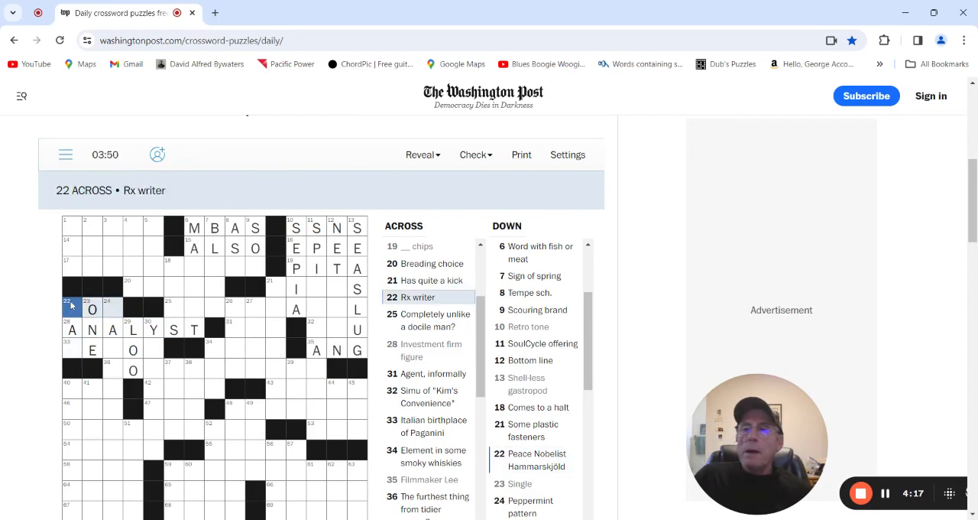
# Complete DOC at 22 and GENOA at 33 Across, Paganini's birthplace.
pyautogui.click(71, 306)
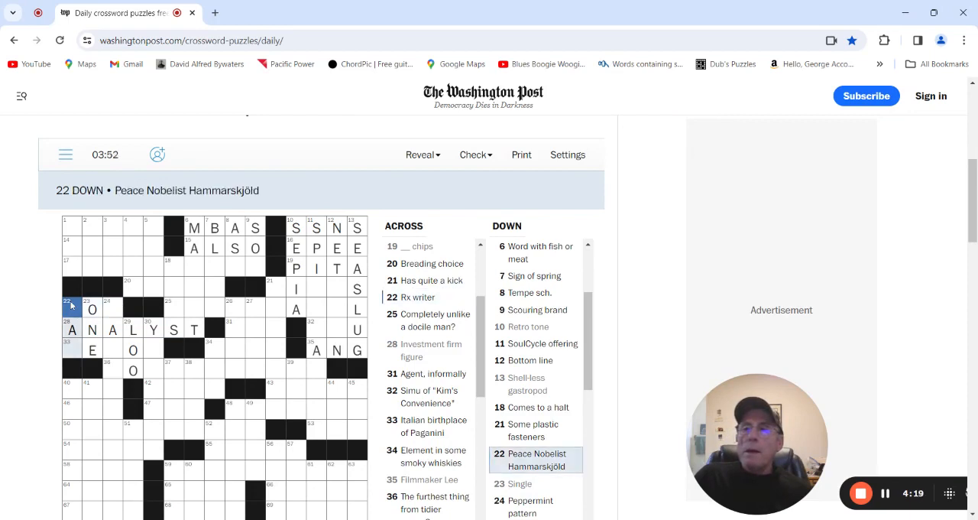
pyautogui.click(72, 347)
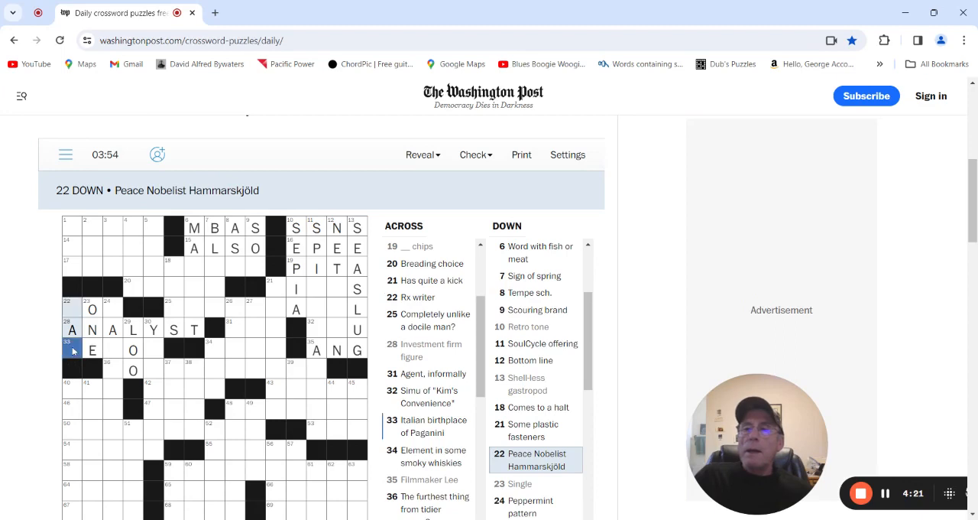
pyautogui.click(73, 351)
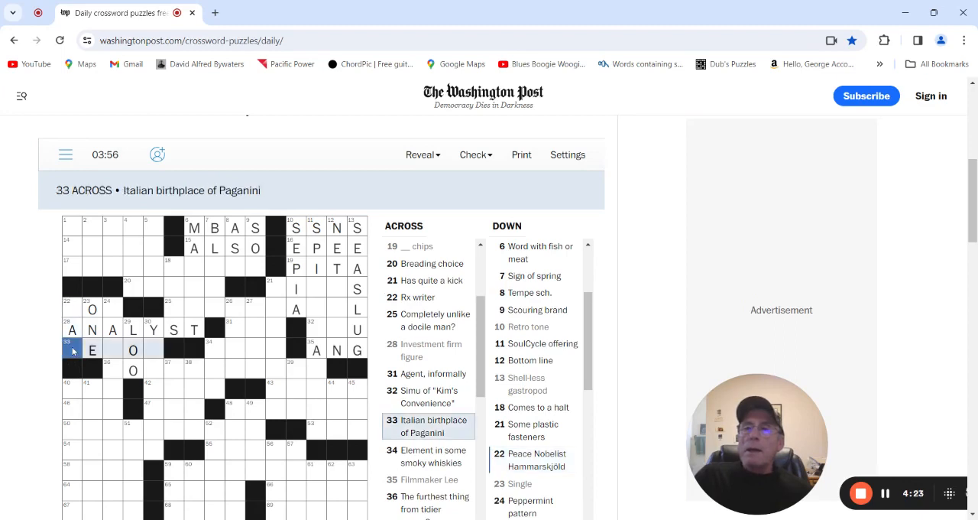
pyautogui.moveTo(68, 306)
pyautogui.write('D')
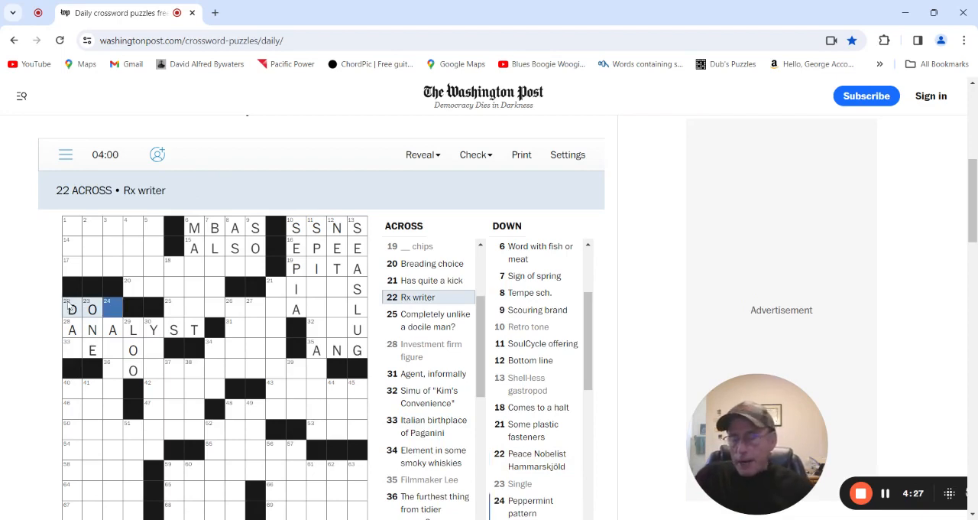
pyautogui.write('C')
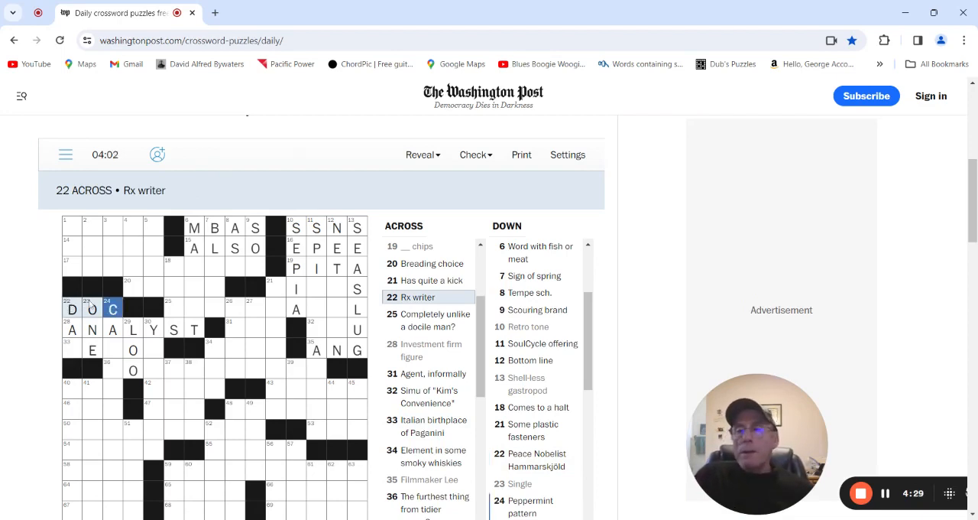
pyautogui.click(71, 349)
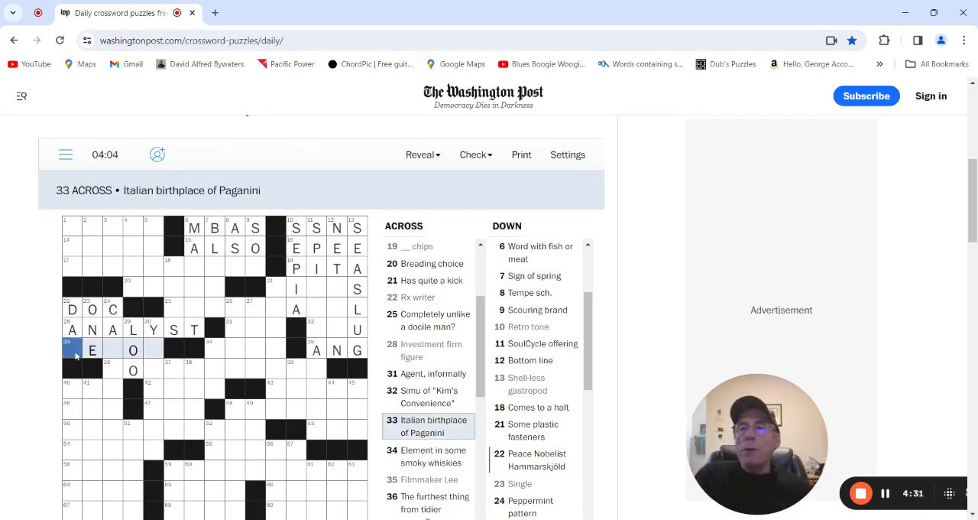
pyautogui.write('GENOA')
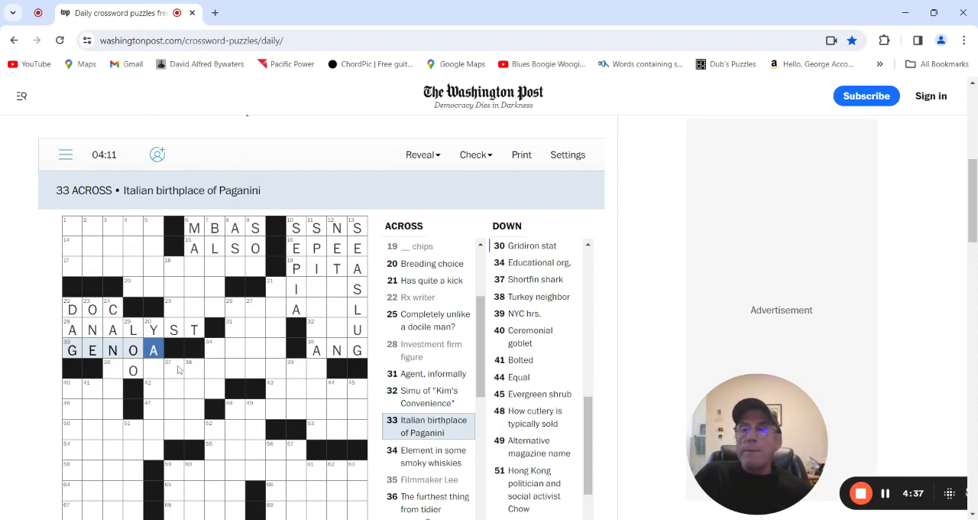
# Enter MAKO at 37 Down, AKA at 47 Across and IRAN at 38 Down, checking 30 and 34 Down.
pyautogui.click(153, 371)
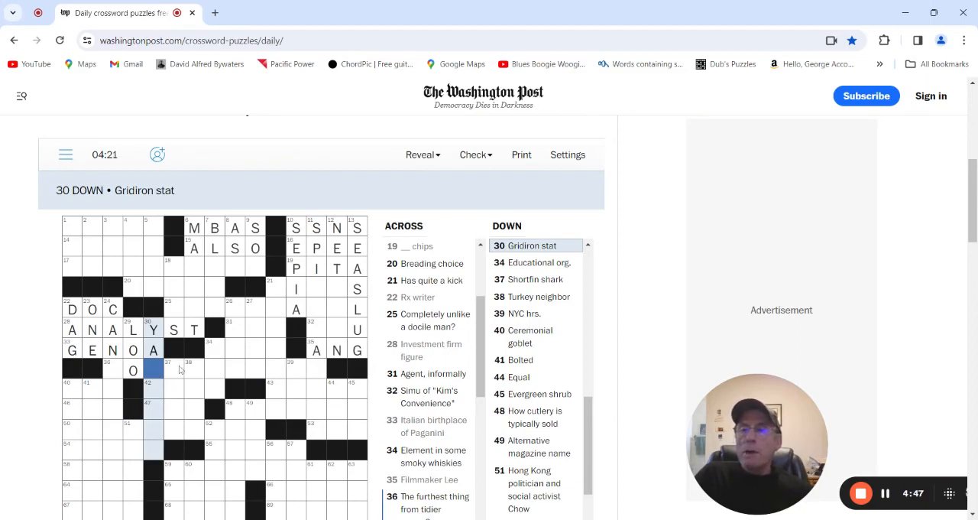
pyautogui.click(172, 370)
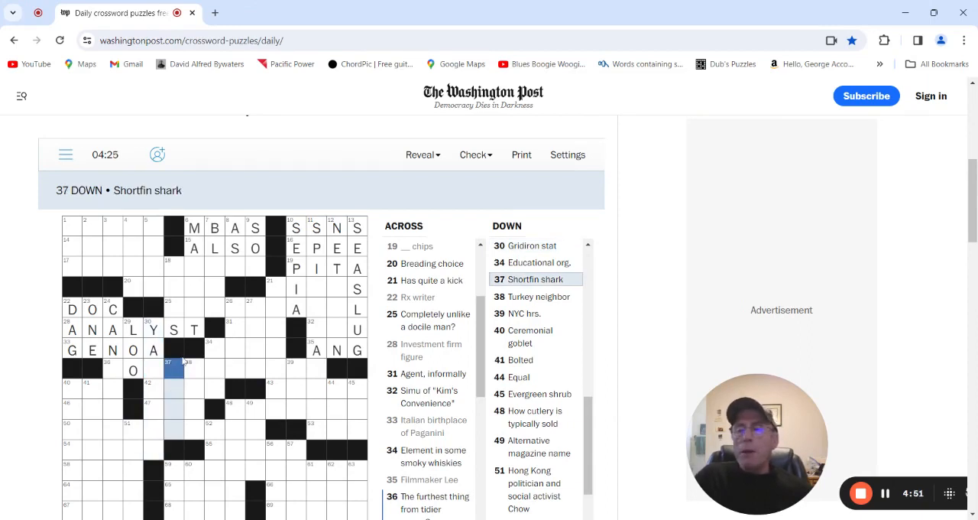
pyautogui.write('MAK')
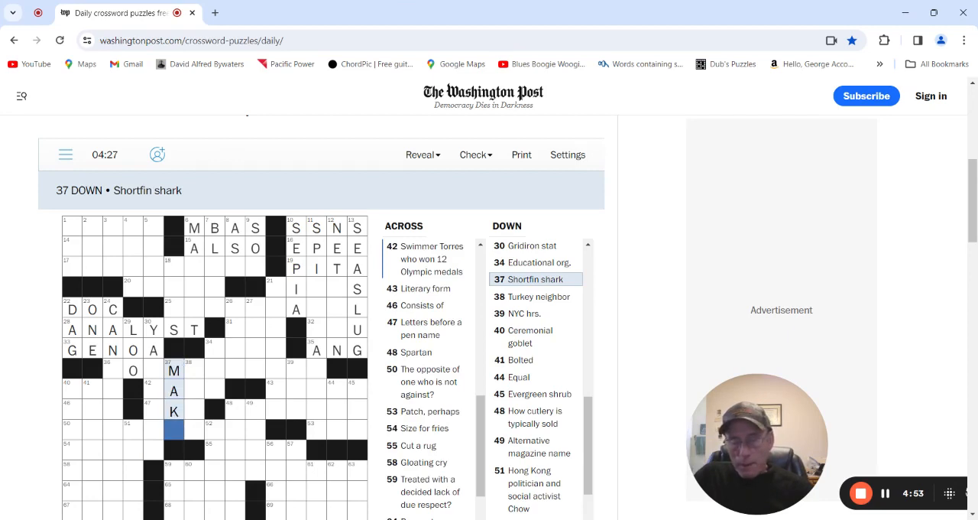
pyautogui.write('O')
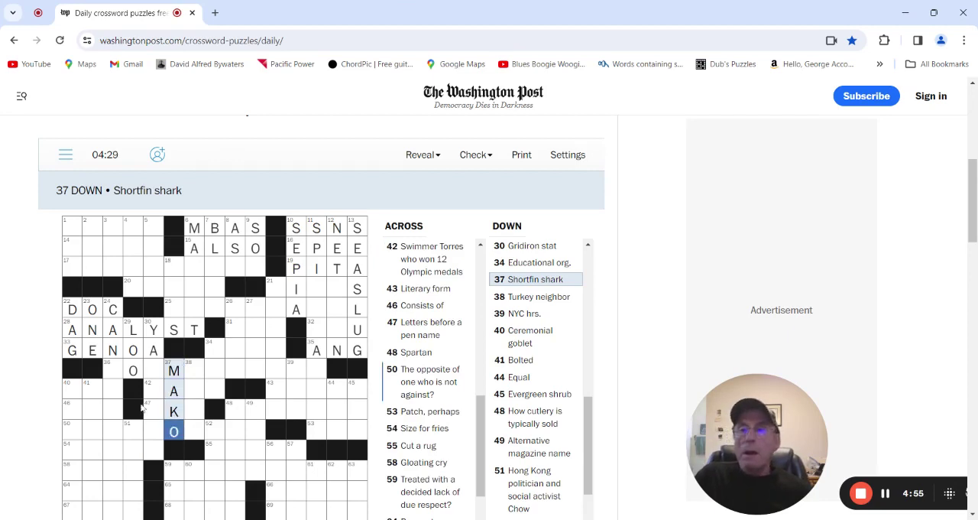
pyautogui.click(174, 409)
pyautogui.write('AKA')
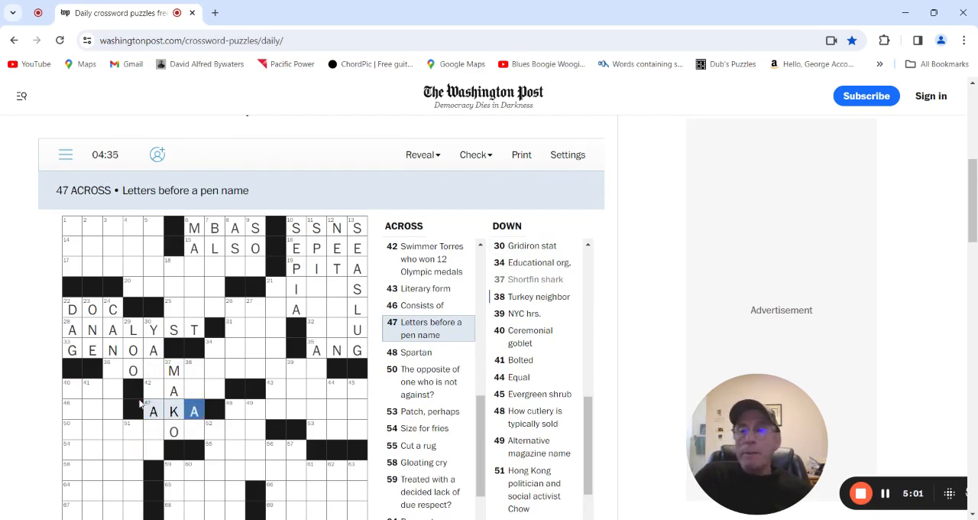
pyautogui.click(194, 369)
pyautogui.write('IRAN')
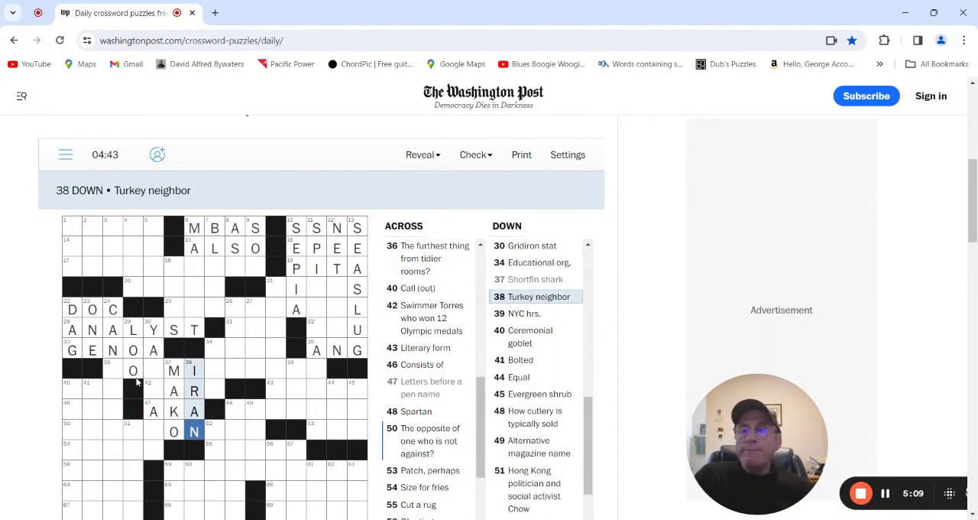
pyautogui.click(153, 390)
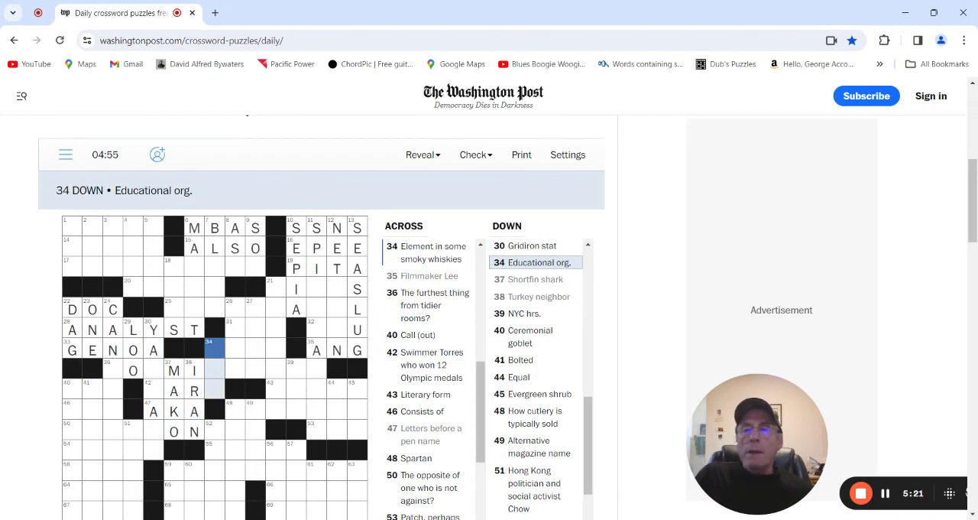
pyautogui.click(215, 349)
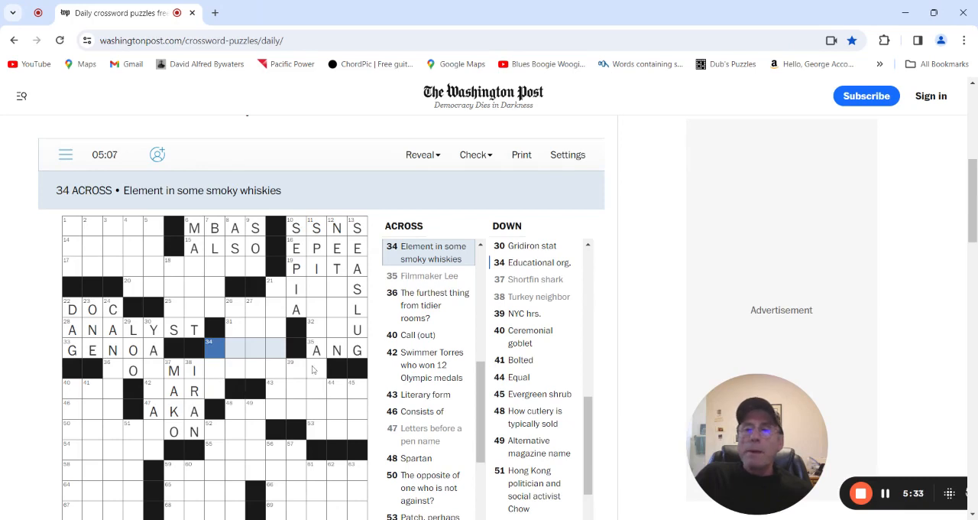
# Put E and T in 39 Down (NYC hrs.), then scan 43 Across, 45 Down, 53 Across and 40 Down.
pyautogui.click(293, 369)
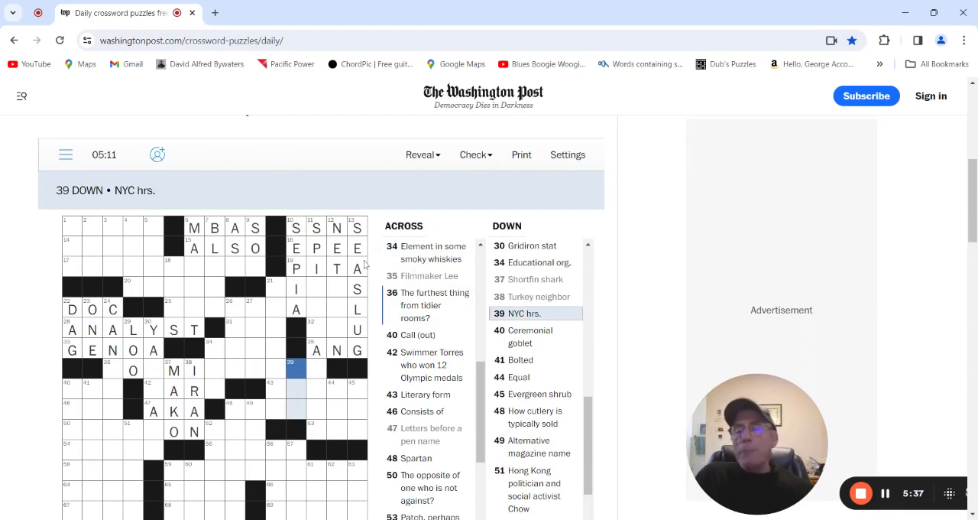
pyautogui.write('E')
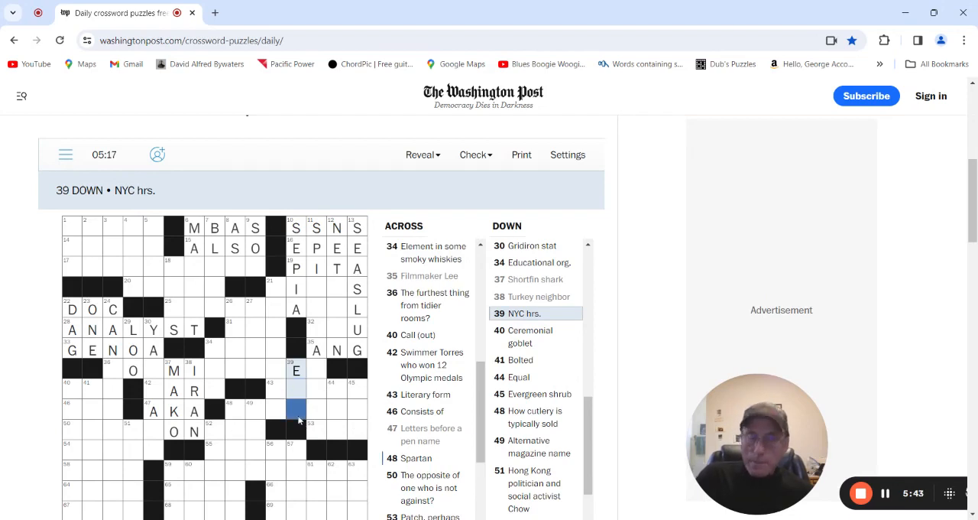
pyautogui.write('T')
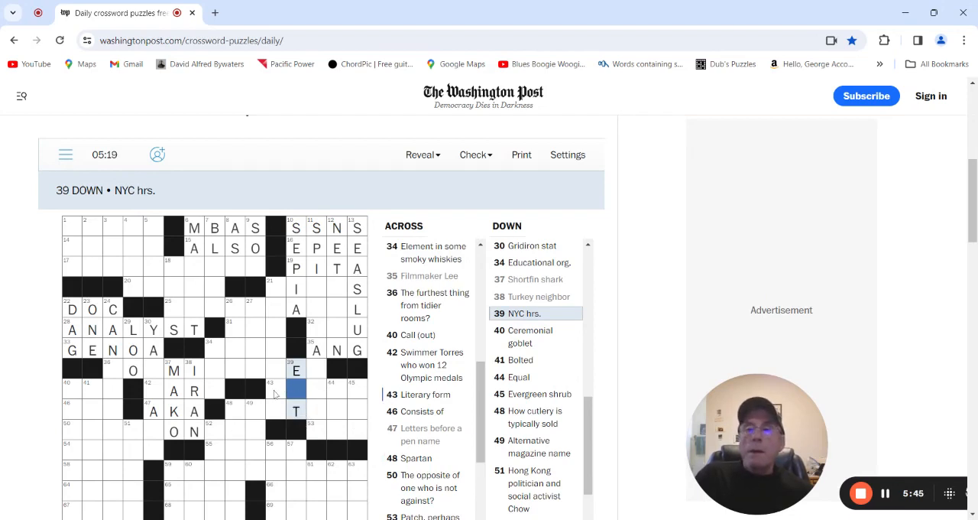
pyautogui.click(274, 385)
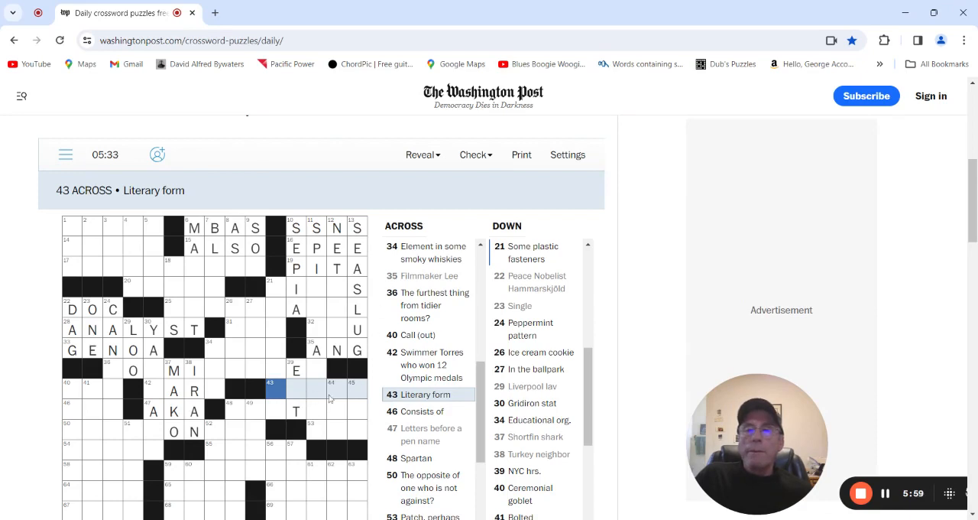
pyautogui.click(337, 387)
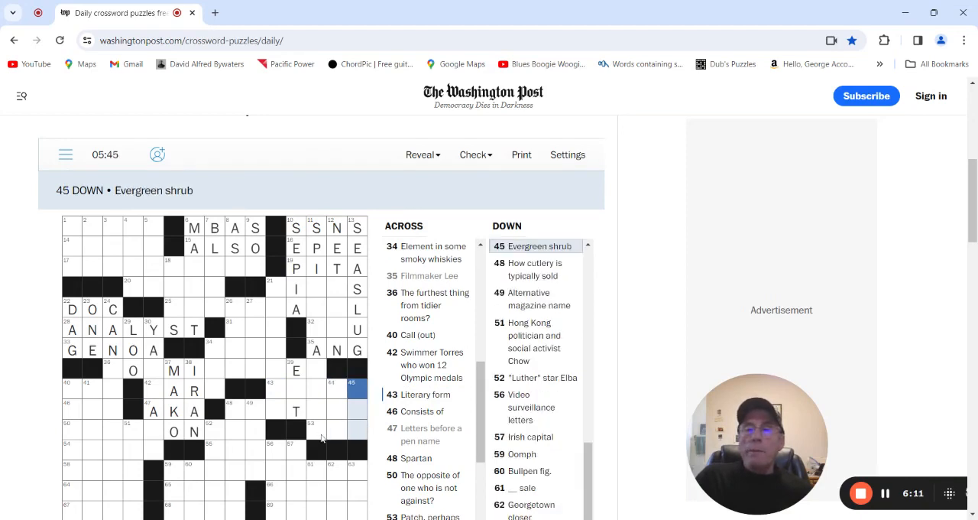
pyautogui.click(317, 436)
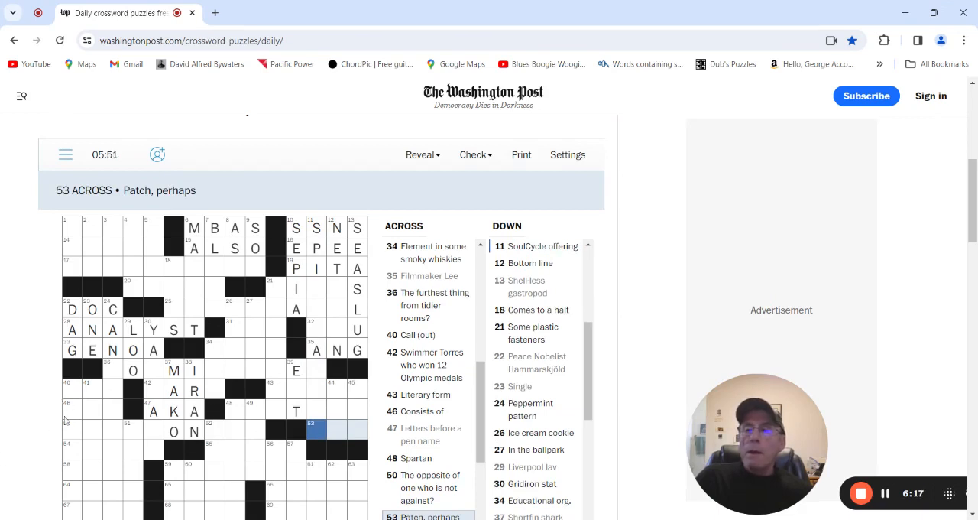
pyautogui.click(74, 406)
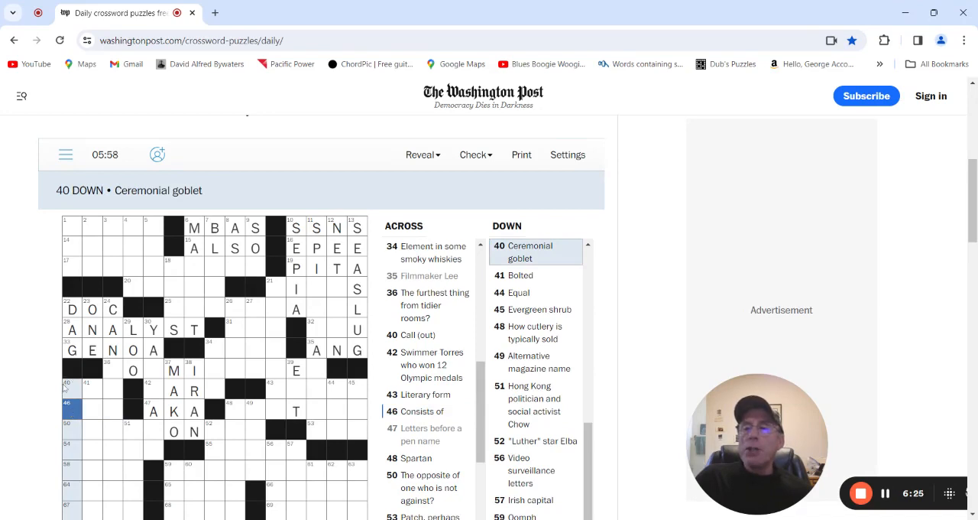
# Fill CHALICE at 40 Down, HAS at 46 Across and CANDYSTRIPE at 24 Down.
pyautogui.write('CHALICE')
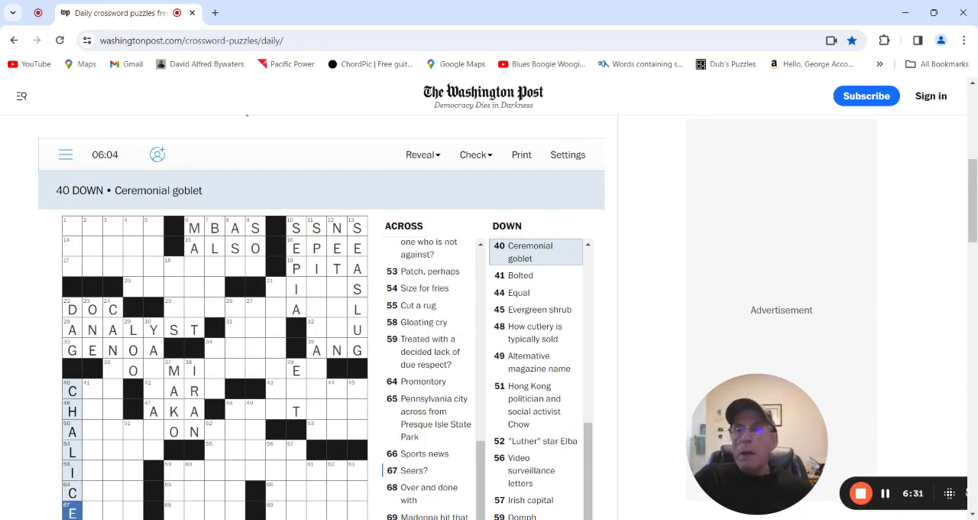
pyautogui.click(95, 412)
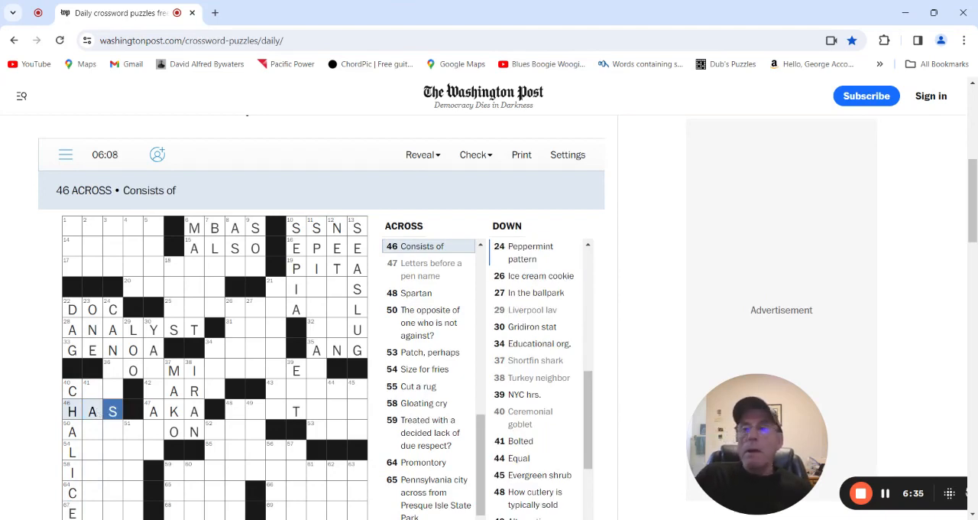
pyautogui.click(74, 390)
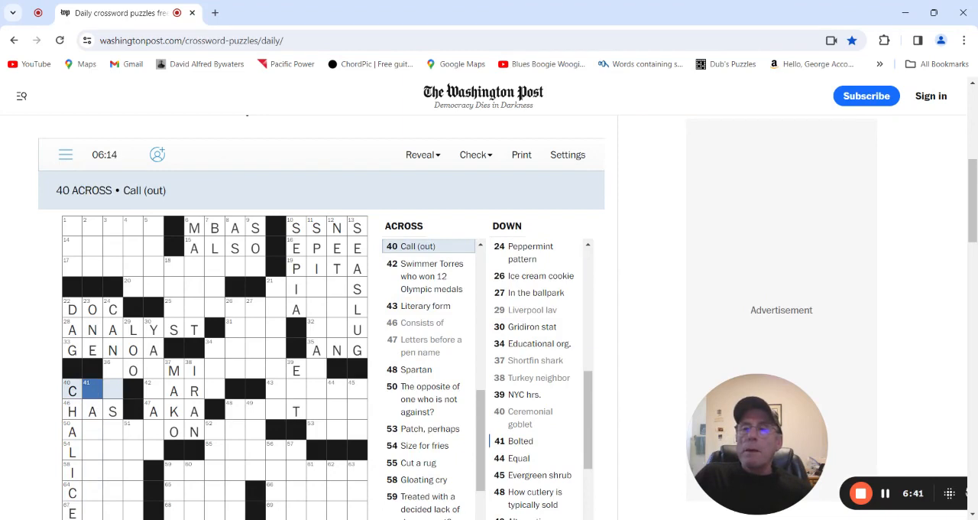
pyautogui.click(95, 394)
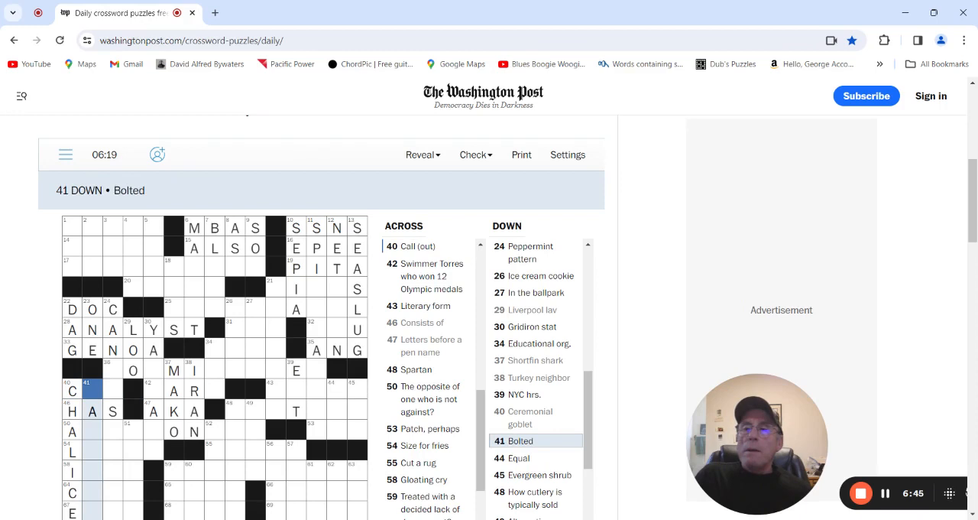
pyautogui.click(111, 370)
pyautogui.write('D')
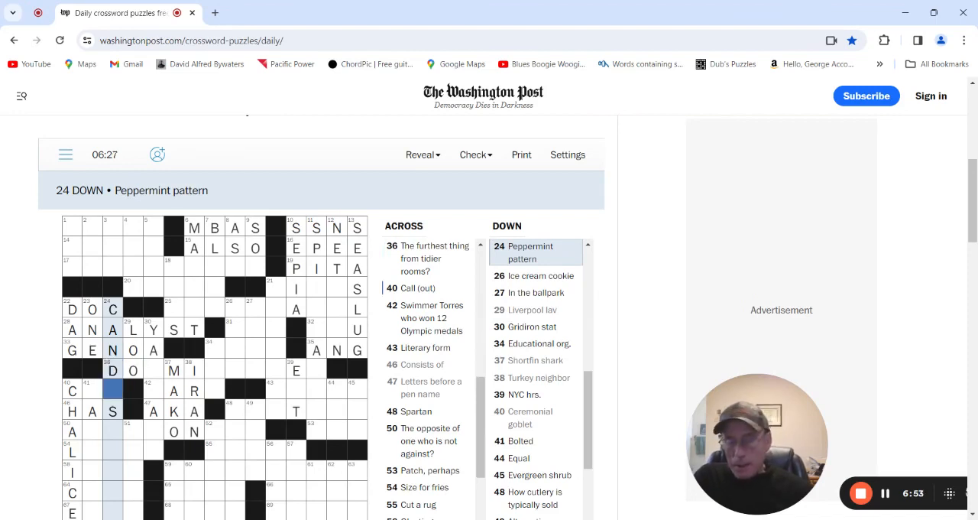
pyautogui.write('Y')
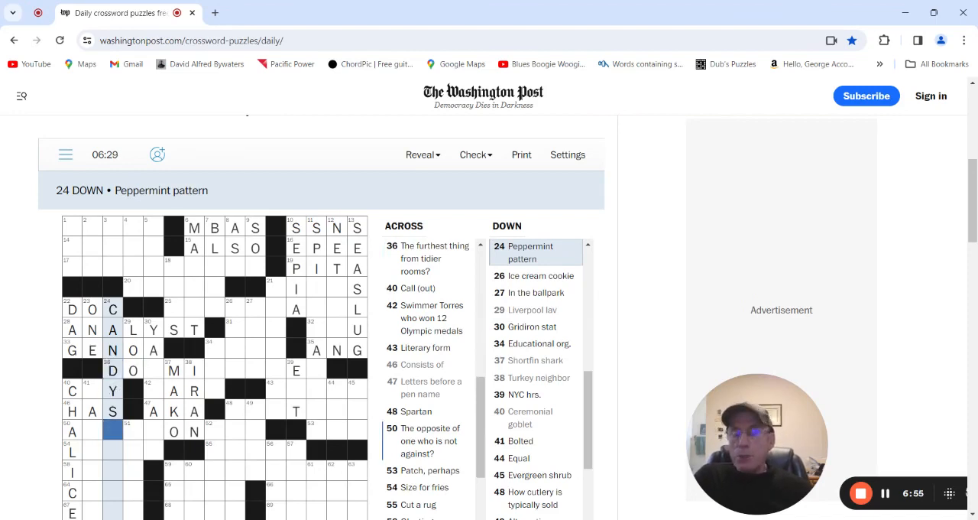
pyautogui.write('TRIPE')
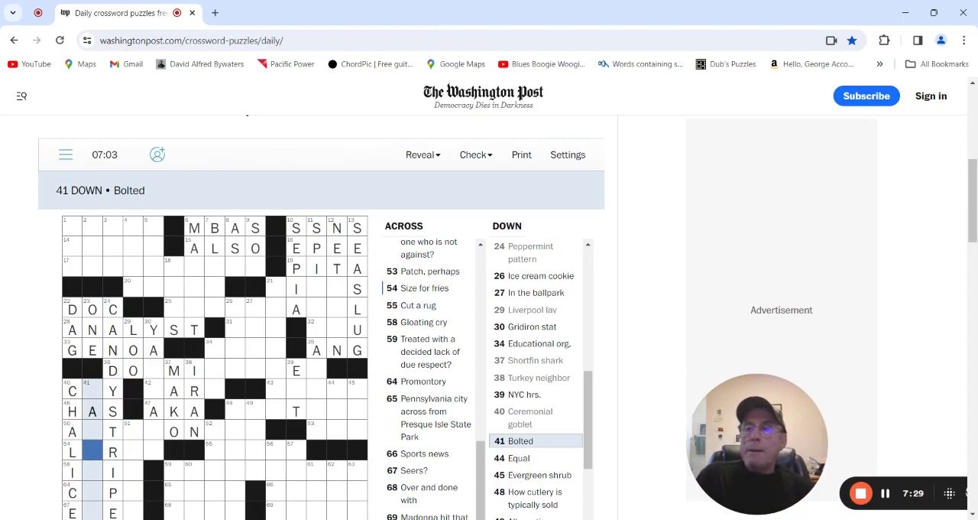
# Complete LARGE at 54 Across and RANAWAY at 41 Down, making CRY and ANT.
pyautogui.click(75, 448)
pyautogui.write('ARGE')
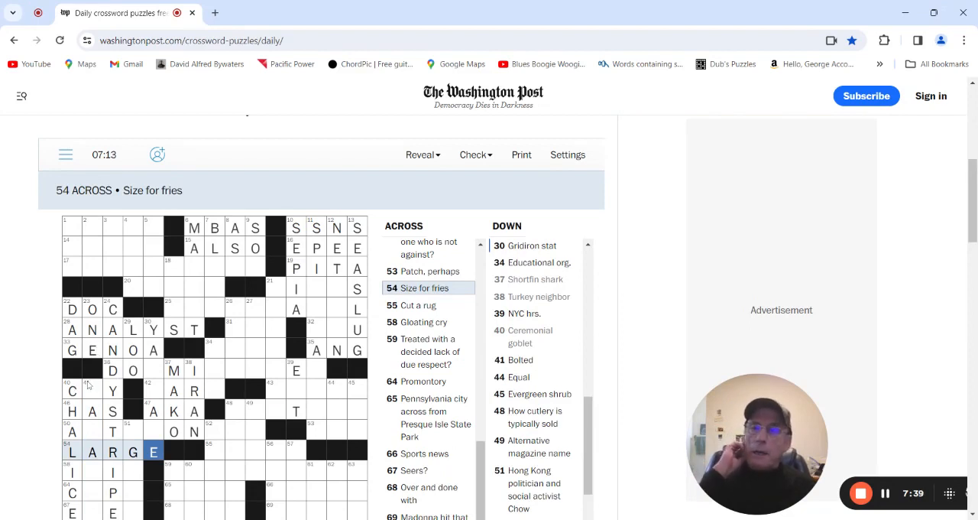
pyautogui.click(92, 392)
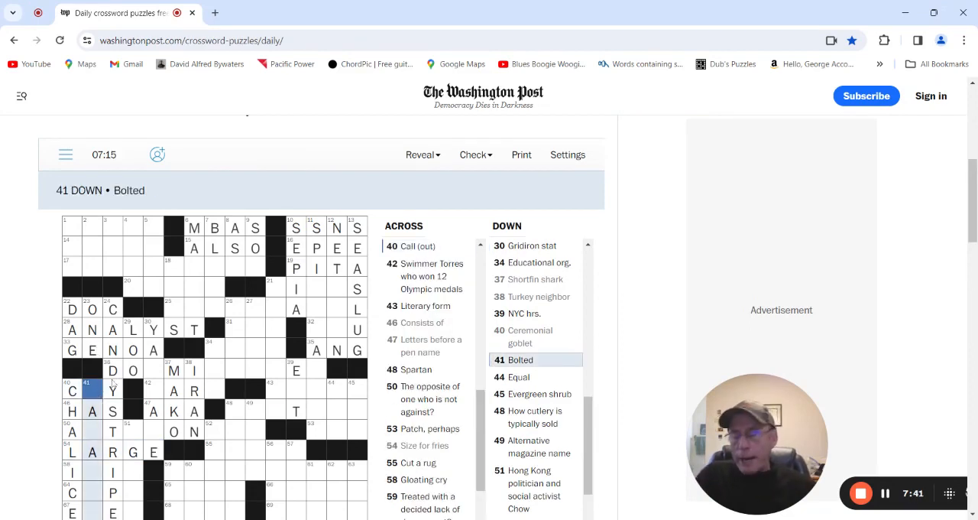
pyautogui.write('RY')
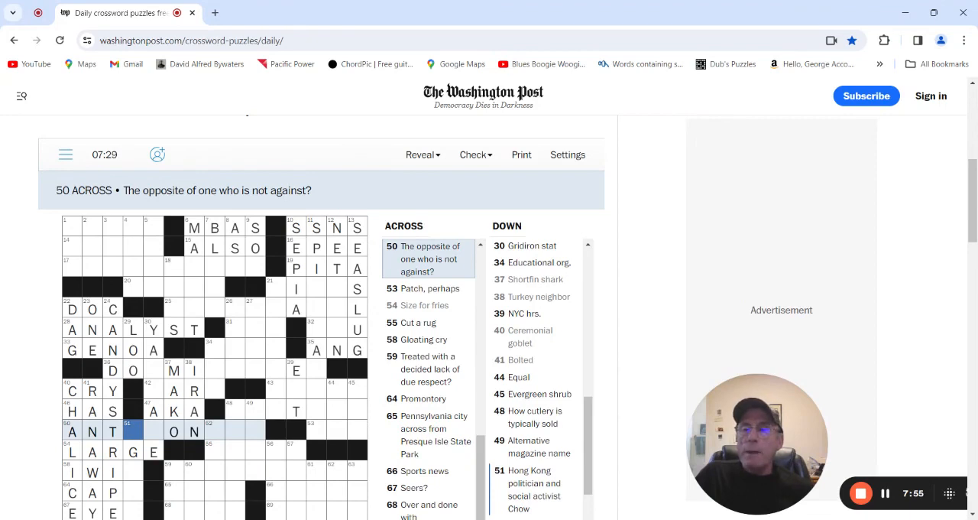
pyautogui.click(132, 431)
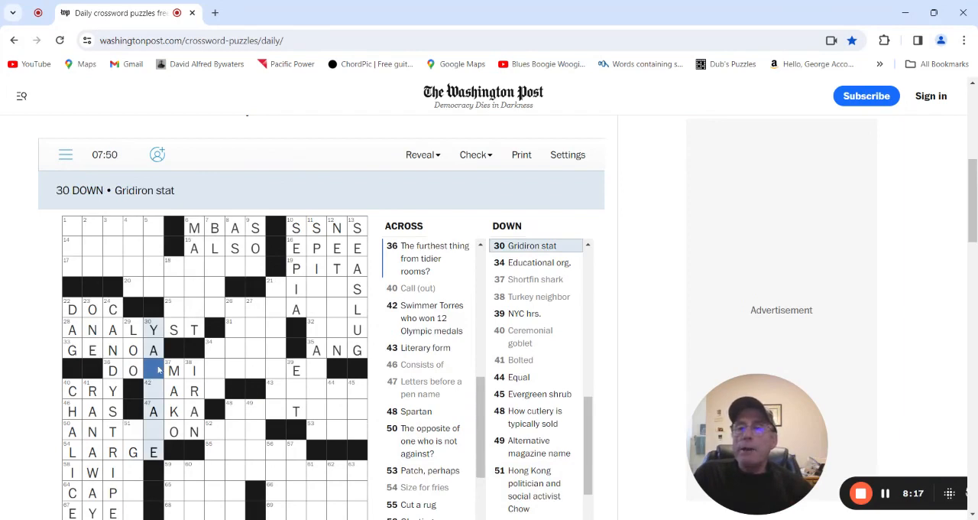
# Finish IWIN at 58 Across, CAPE at 64 Across and EYES at 67 Across.
pyautogui.click(153, 391)
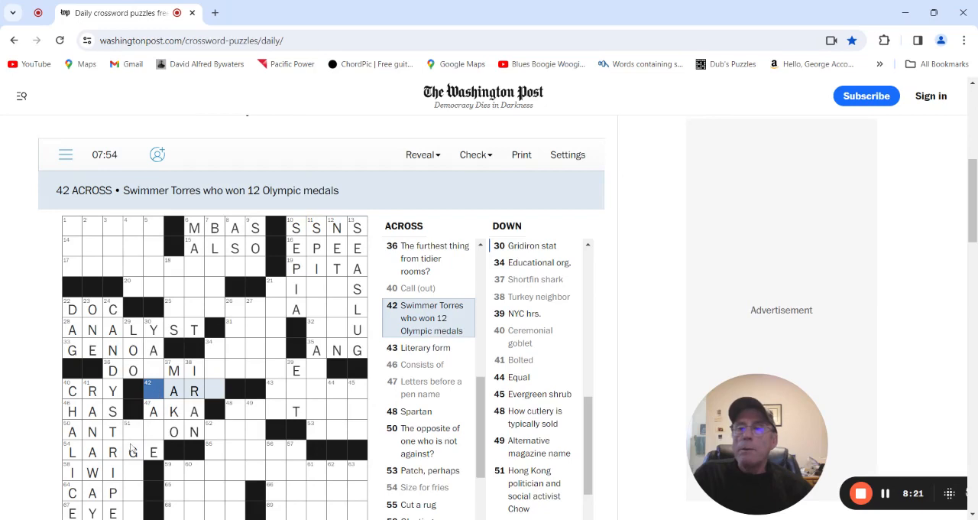
pyautogui.click(112, 470)
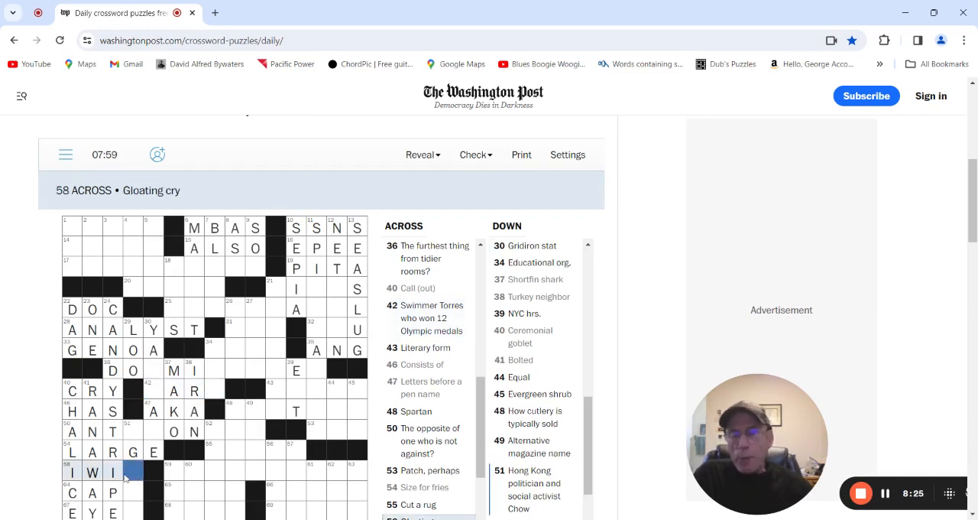
pyautogui.write('N')
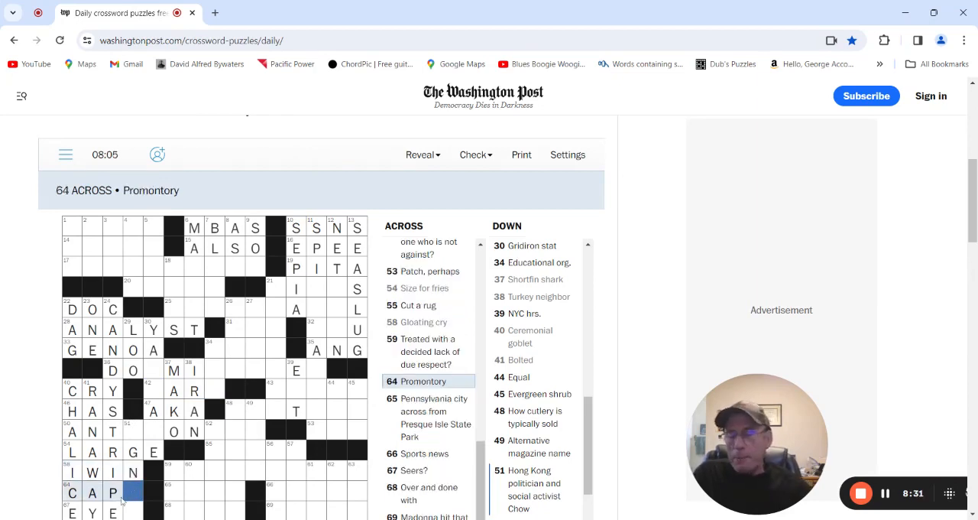
pyautogui.write('E')
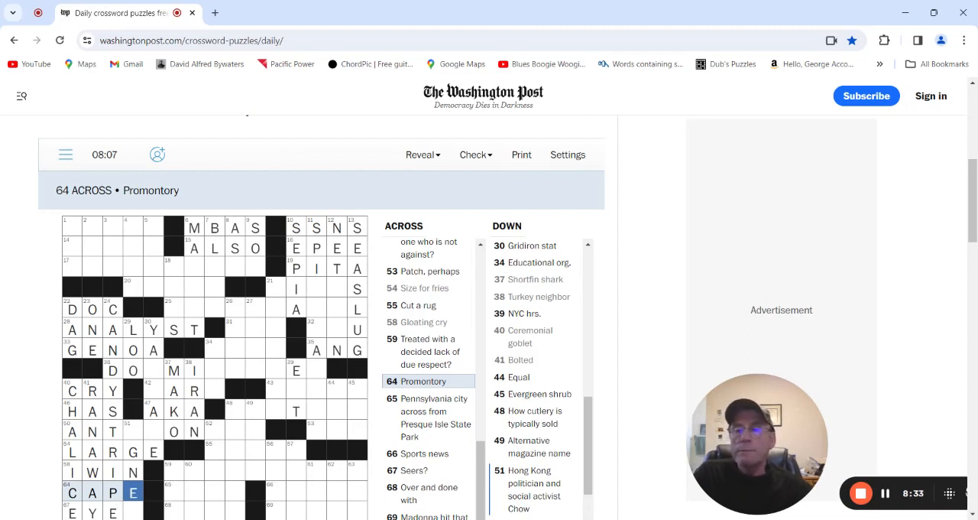
pyautogui.click(128, 511)
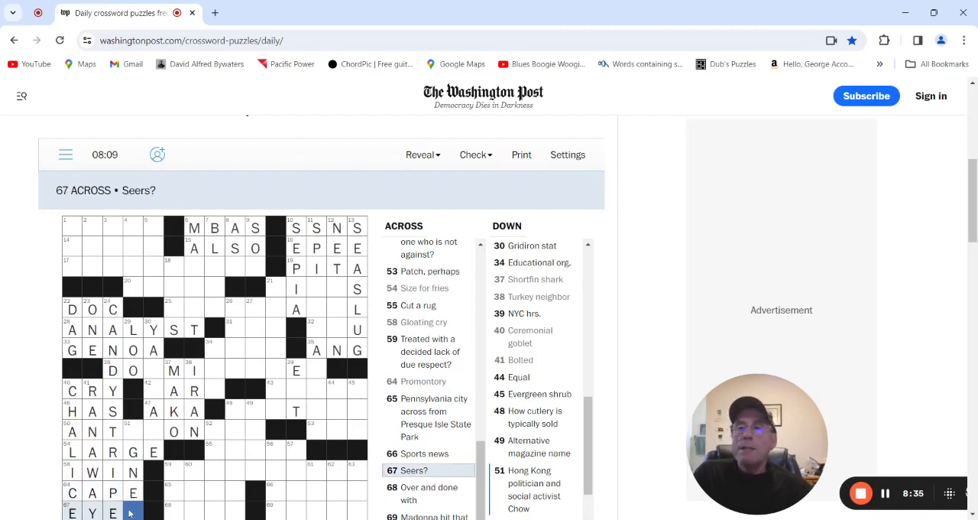
pyautogui.write('S')
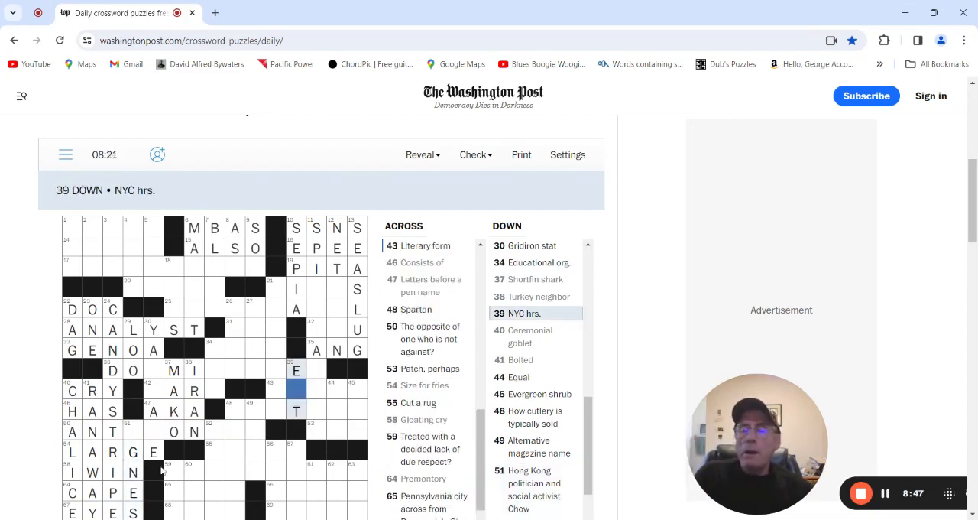
# Enter ERIE at 65 Across, the Pennsylvania city.
pyautogui.click(169, 486)
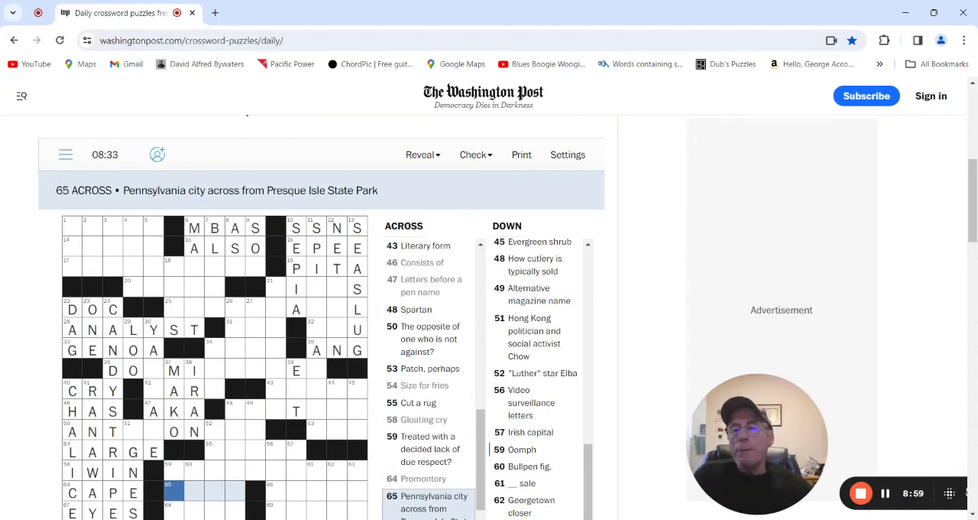
pyautogui.write('ER')
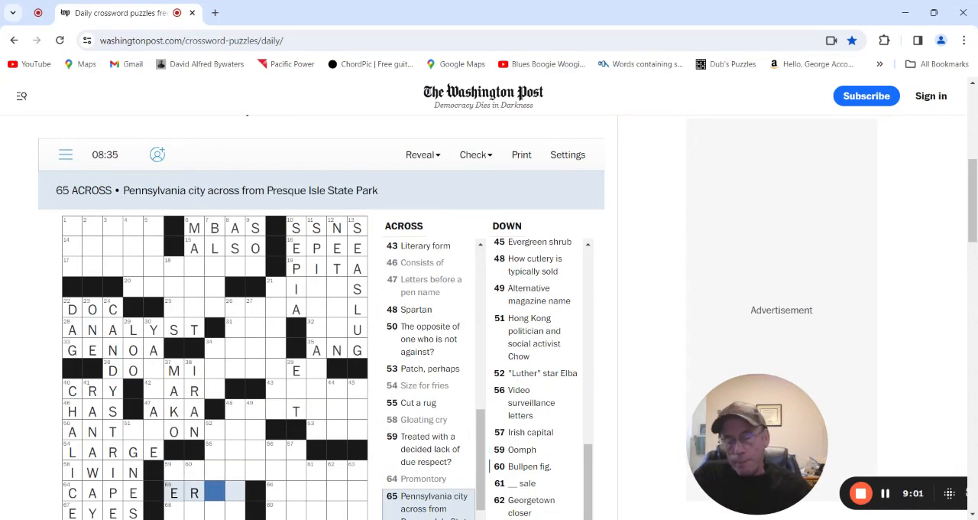
pyautogui.write('E')
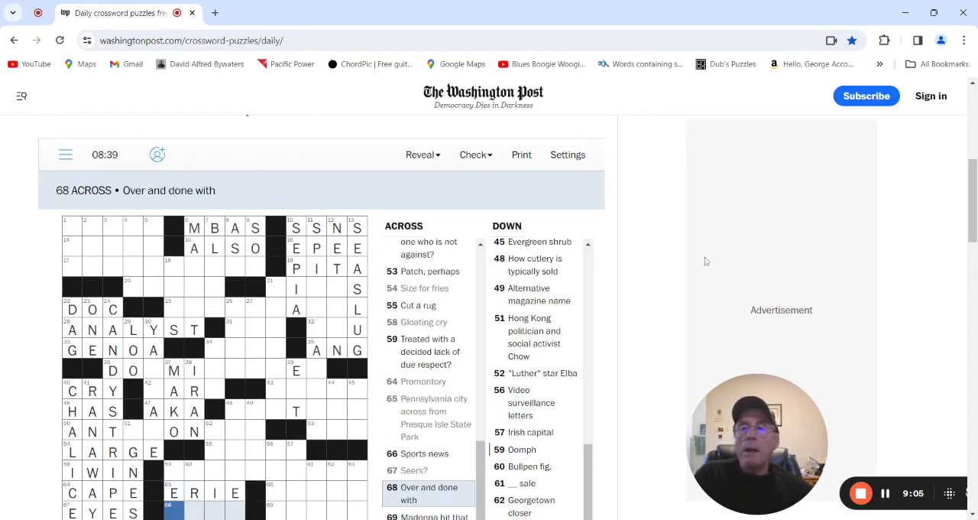
# Add S to the Elba answer and fill DANCE at 55 Across, Cut a rug.
pyautogui.scroll(-3)
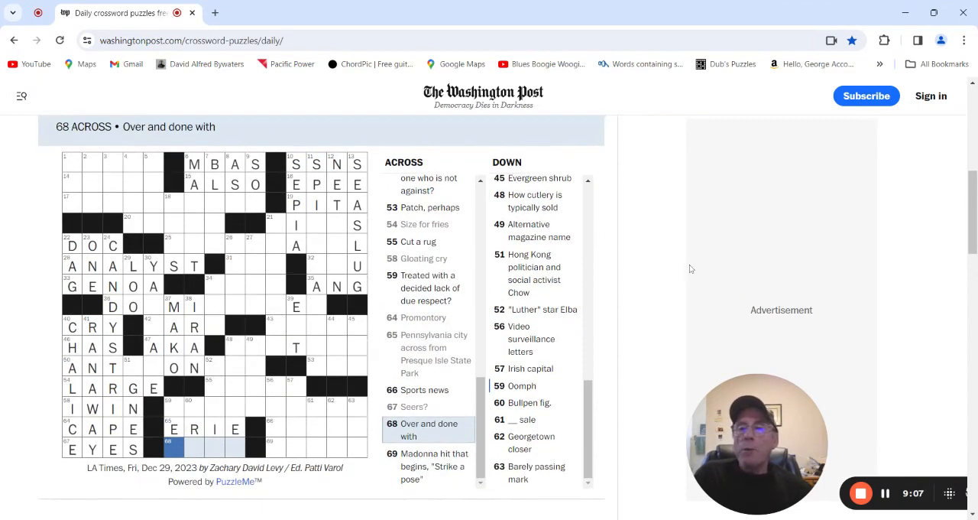
pyautogui.moveTo(680, 275)
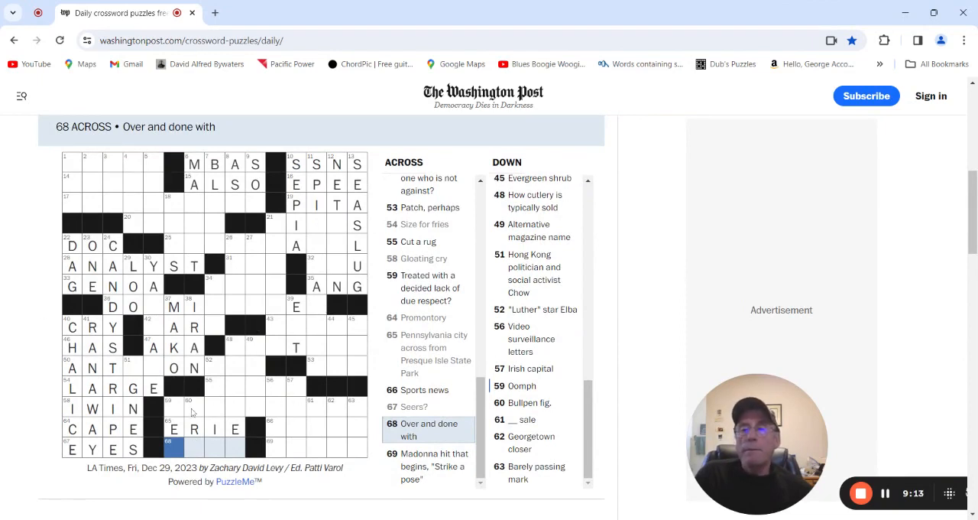
pyautogui.click(193, 409)
pyautogui.write('ERA')
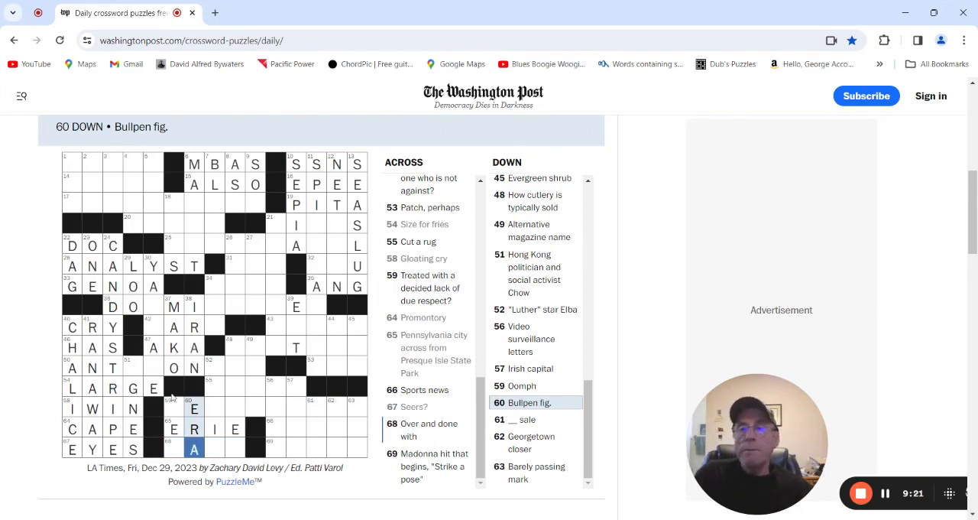
pyautogui.click(214, 366)
pyautogui.write('IDRI_')
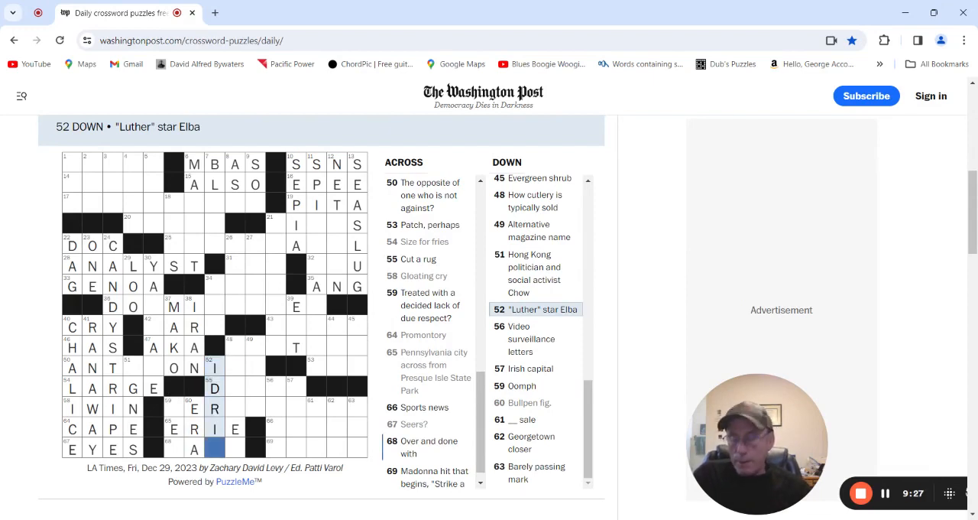
pyautogui.write('S')
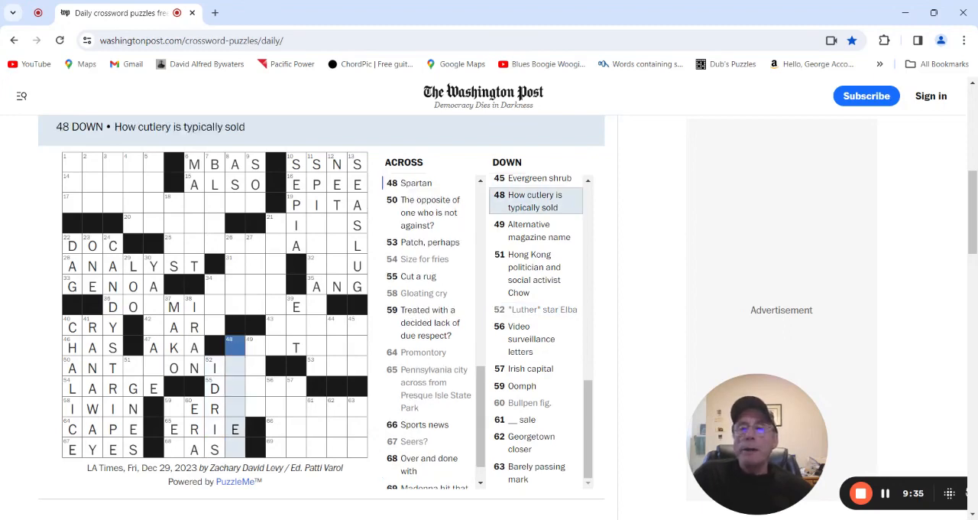
pyautogui.click(234, 340)
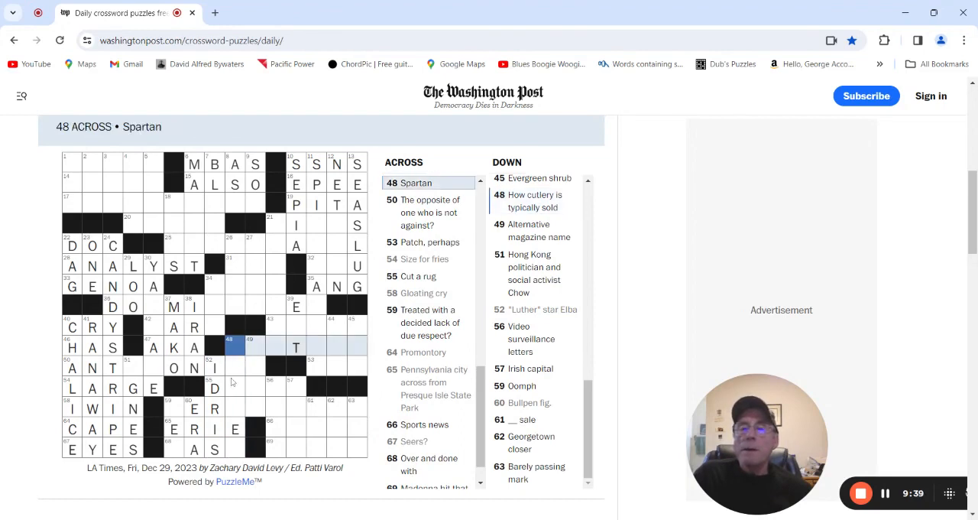
pyautogui.click(215, 382)
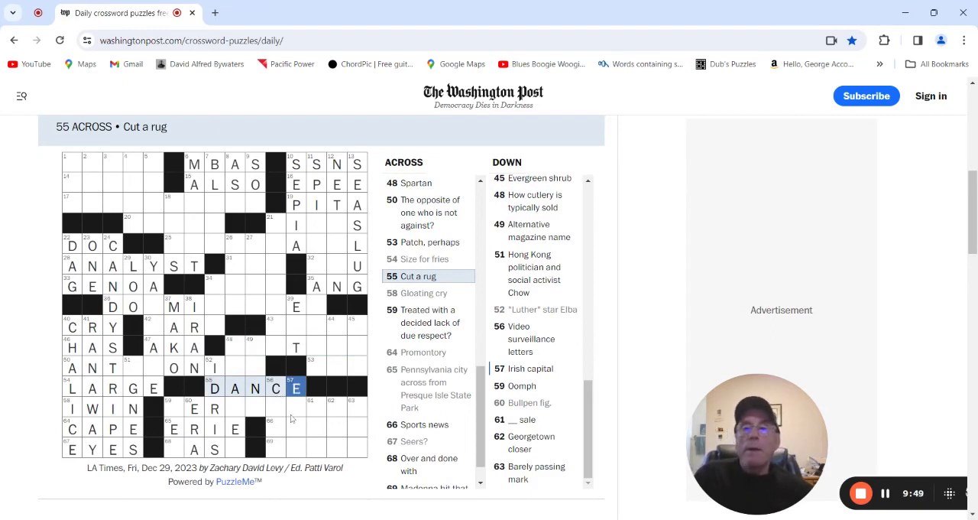
# Work the Irish capital and __ sale downs, then enter DRAFT at the Sports news across.
pyautogui.click(275, 407)
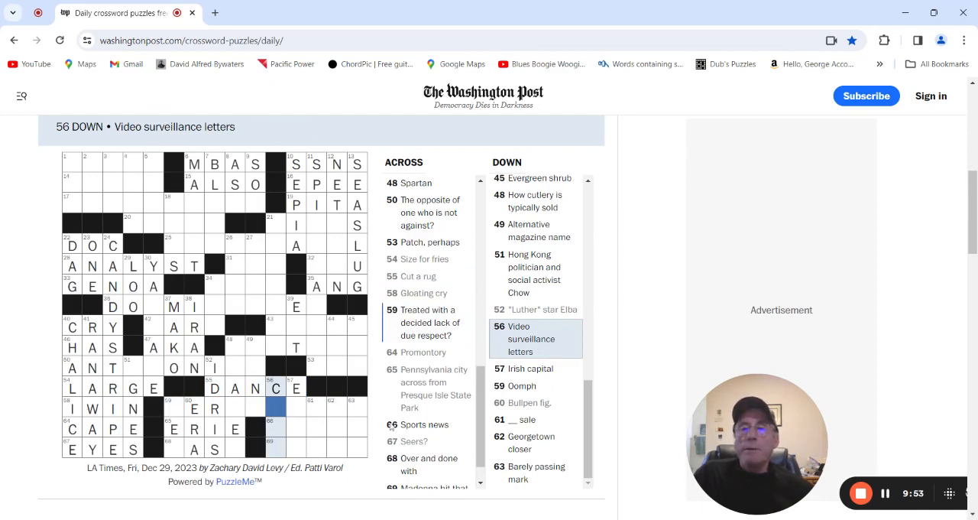
pyautogui.click(297, 409)
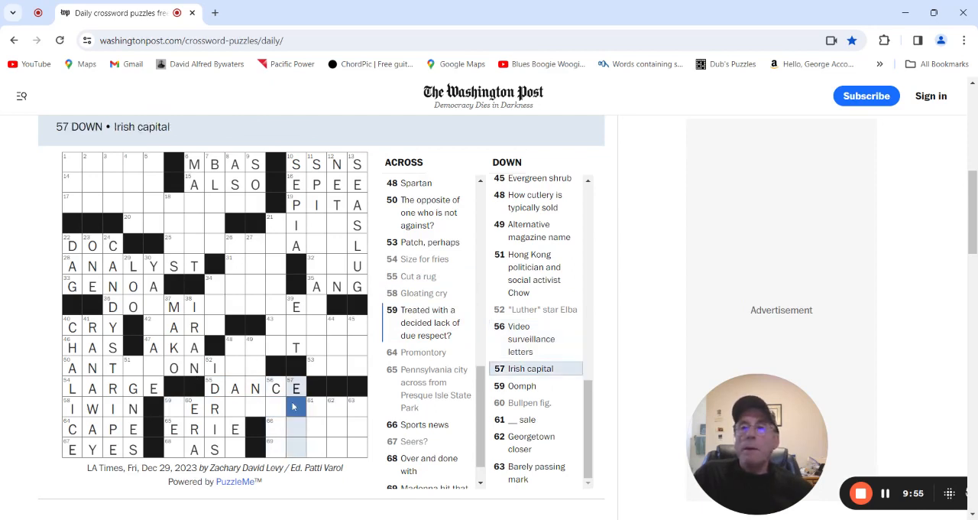
pyautogui.click(296, 400)
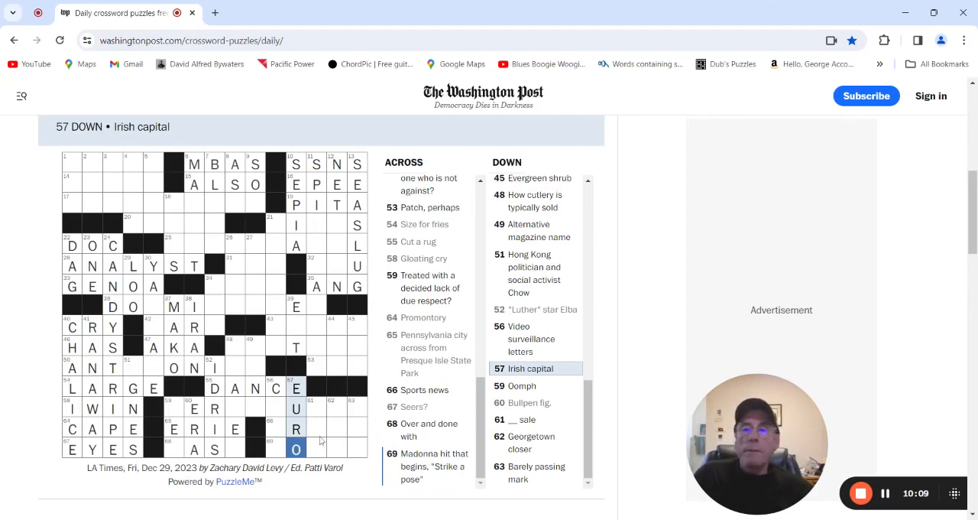
pyautogui.click(315, 408)
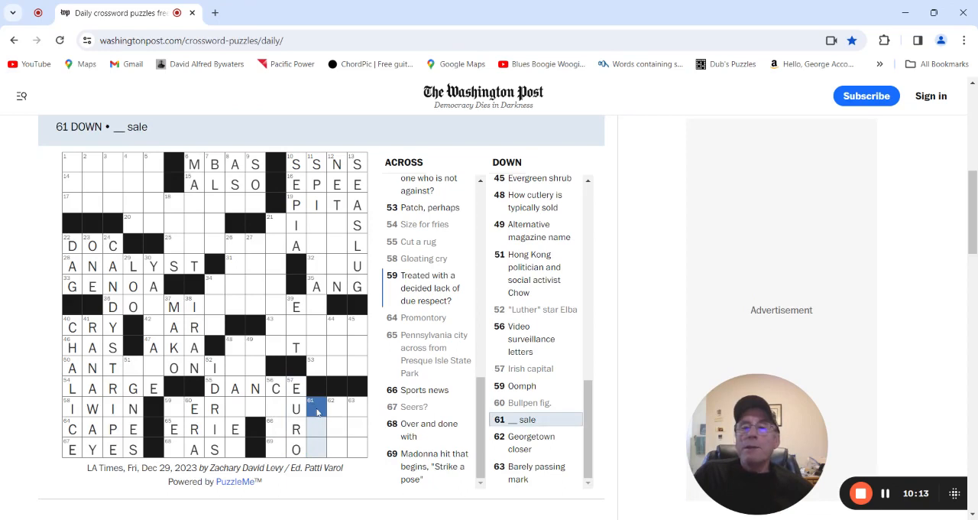
pyautogui.click(273, 428)
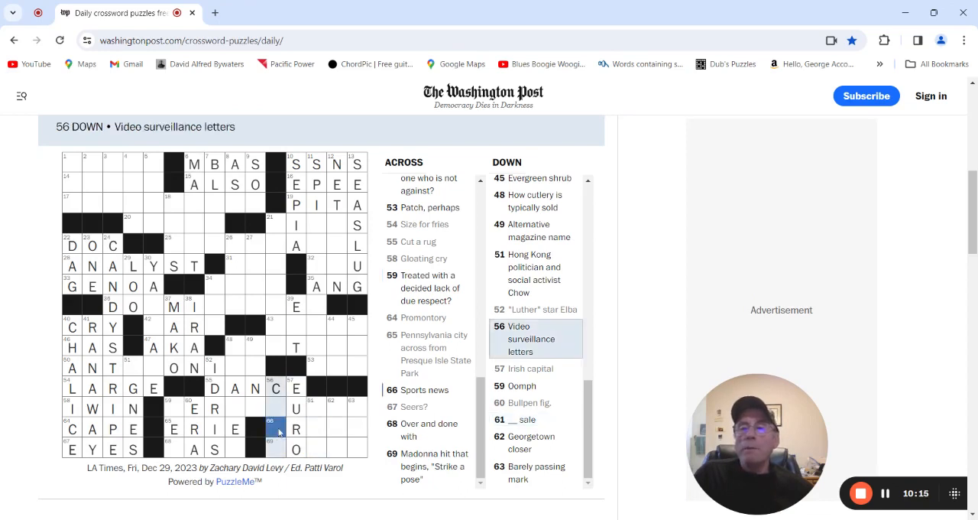
pyautogui.click(273, 428)
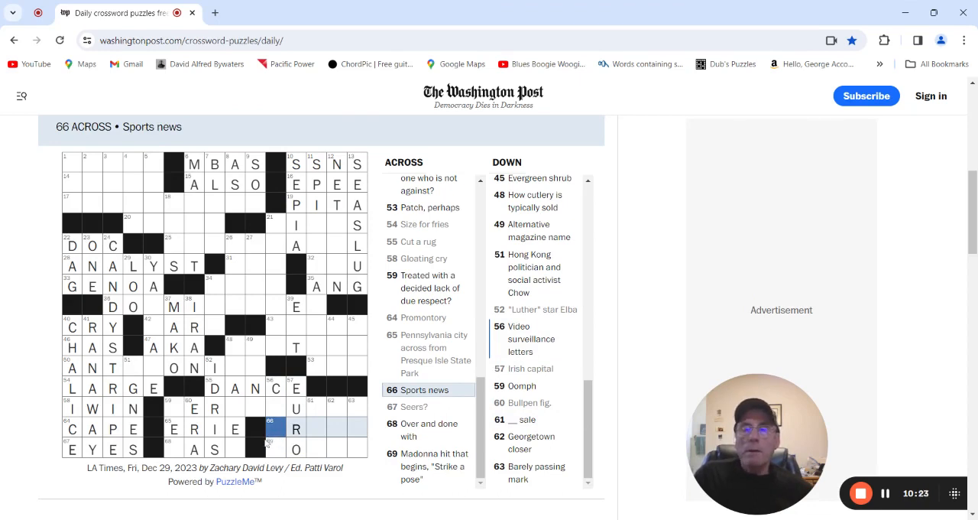
pyautogui.moveTo(255, 424)
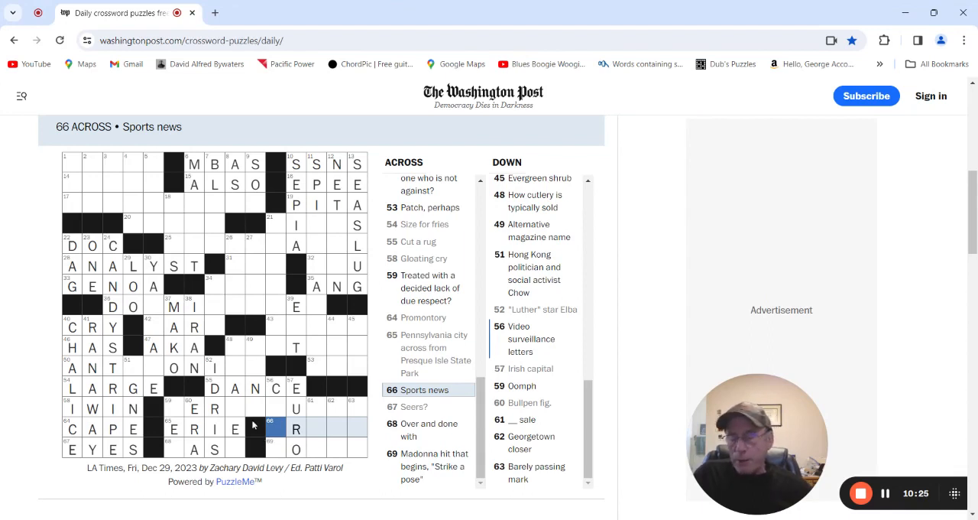
pyautogui.write('DRAFT')
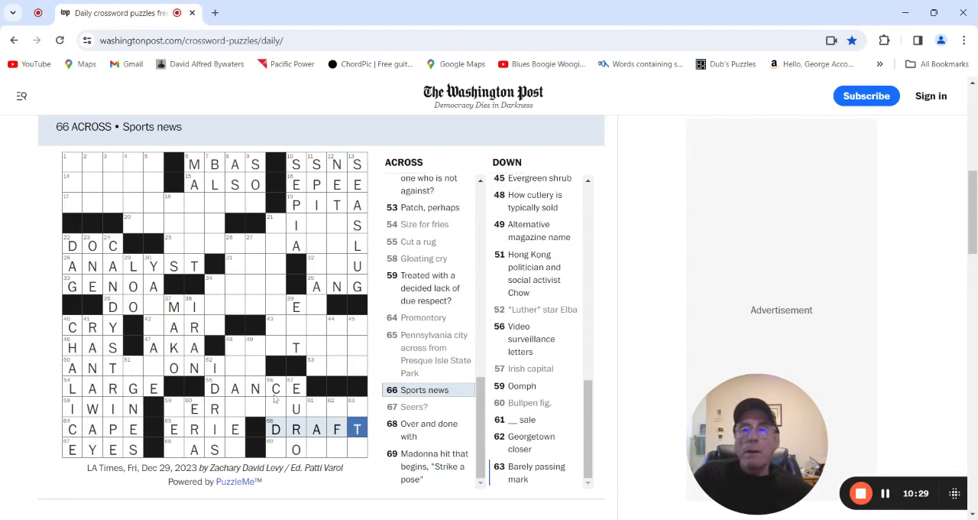
# Recheck the crossing downs and clear DRAFT from 66 Across, keeping only the shared R.
pyautogui.click(275, 407)
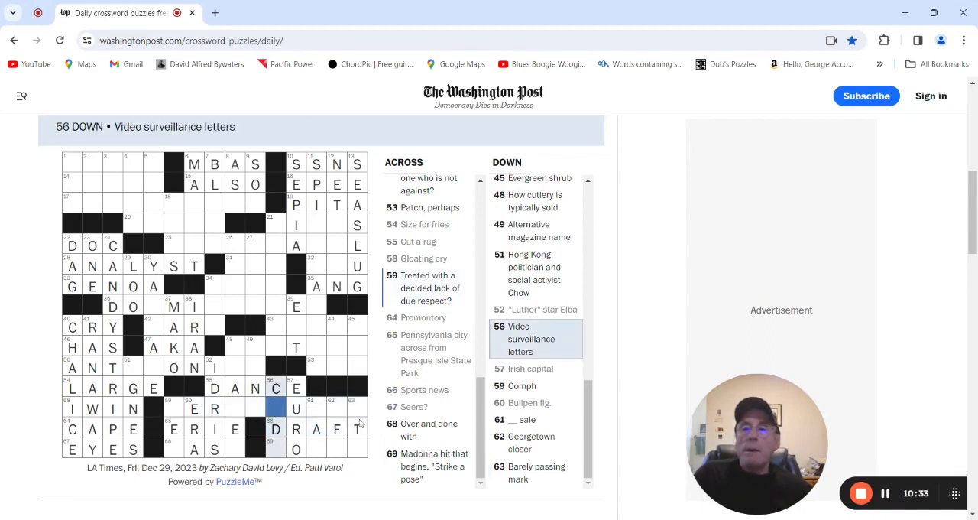
pyautogui.click(315, 407)
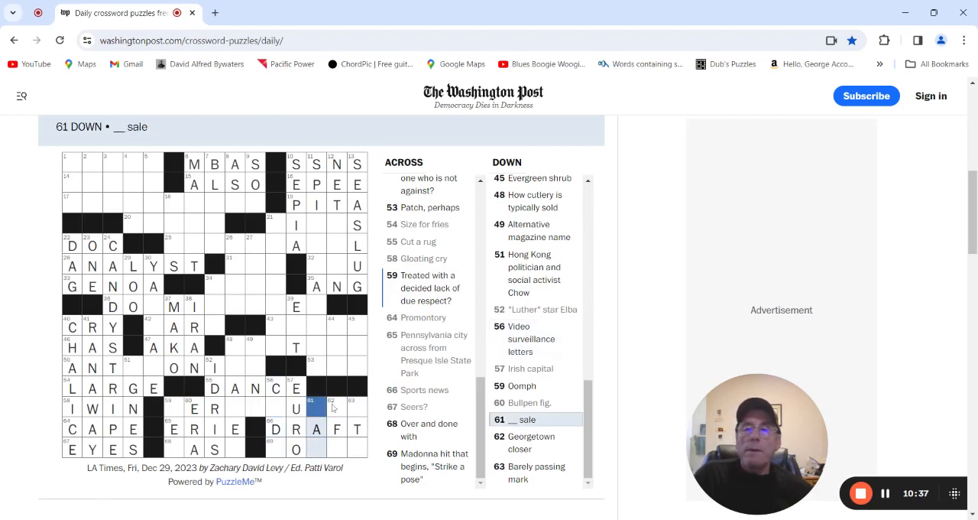
pyautogui.click(336, 409)
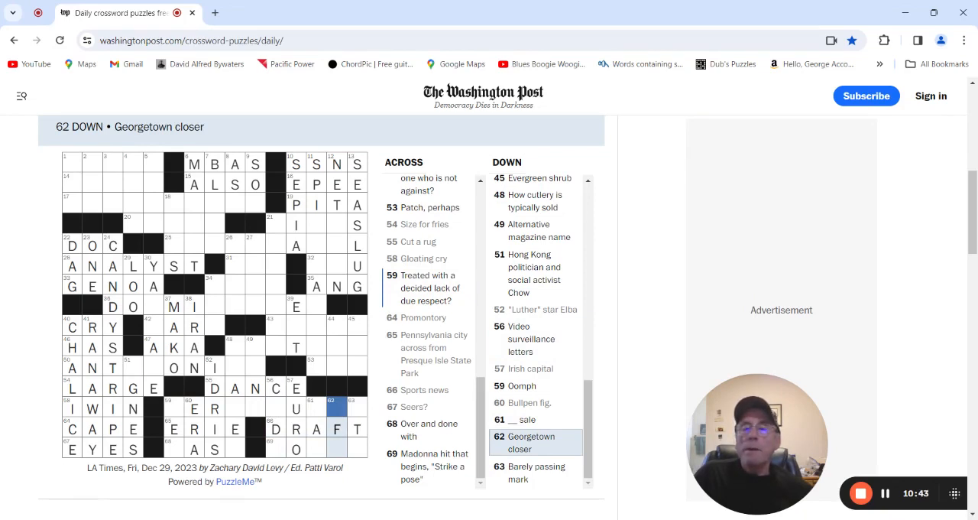
pyautogui.click(350, 400)
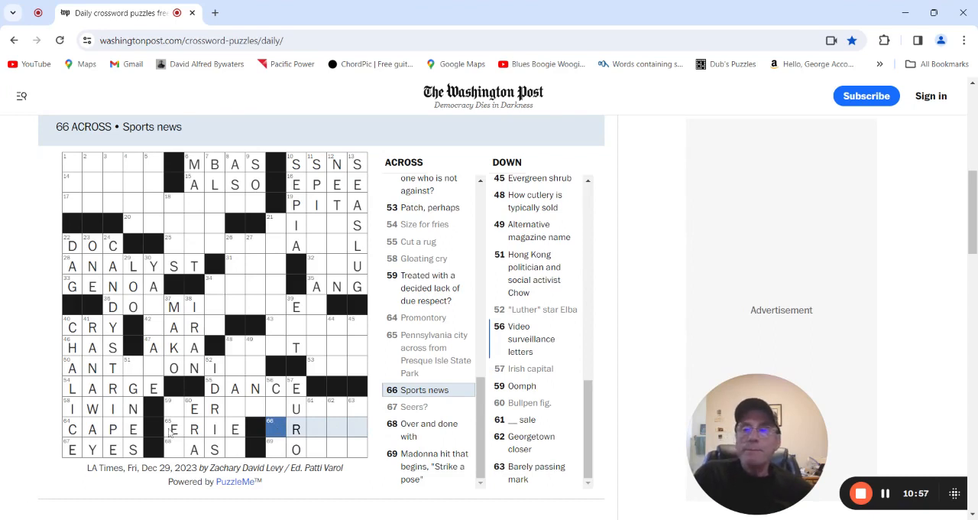
pyautogui.click(175, 408)
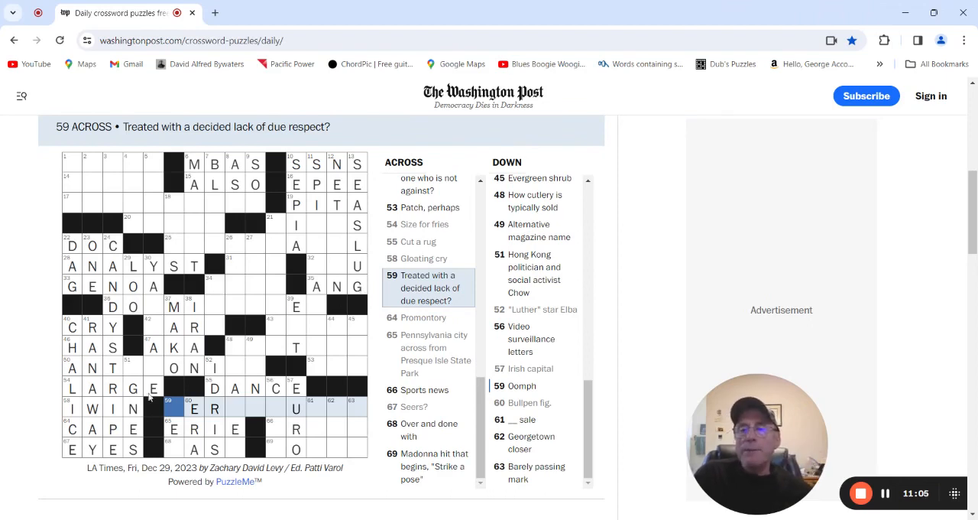
# Enter PEP at 59 Down, PAST at 68 Across and UTNE at 49 Down.
pyautogui.click(175, 409)
pyautogui.write('PEP')
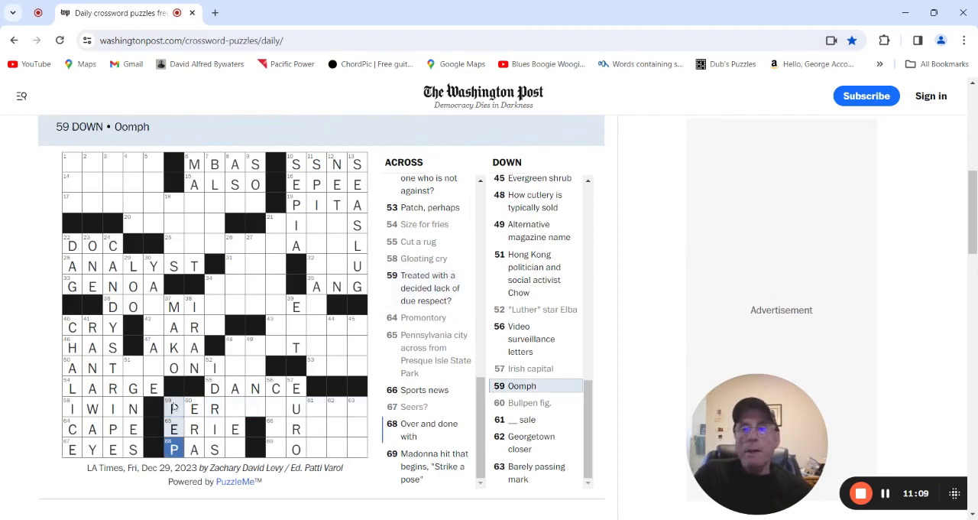
pyautogui.click(231, 448)
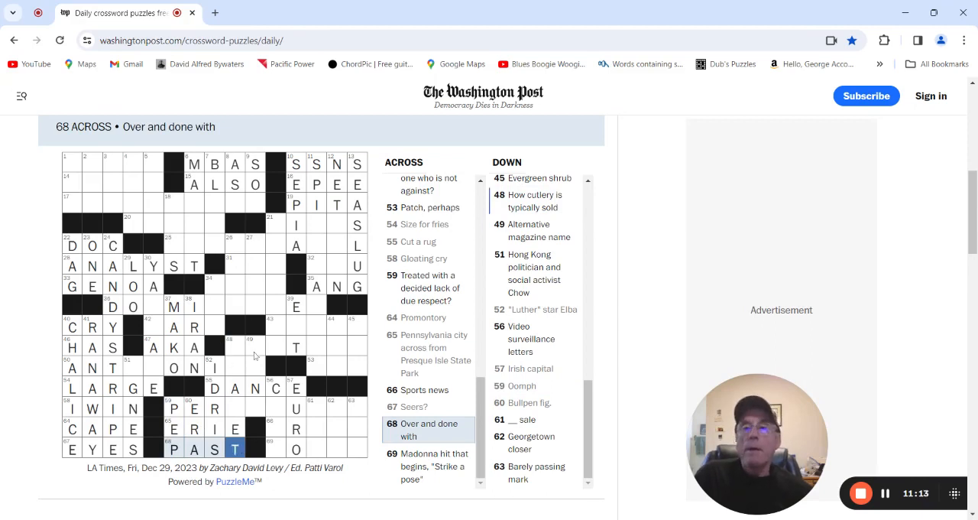
pyautogui.click(234, 348)
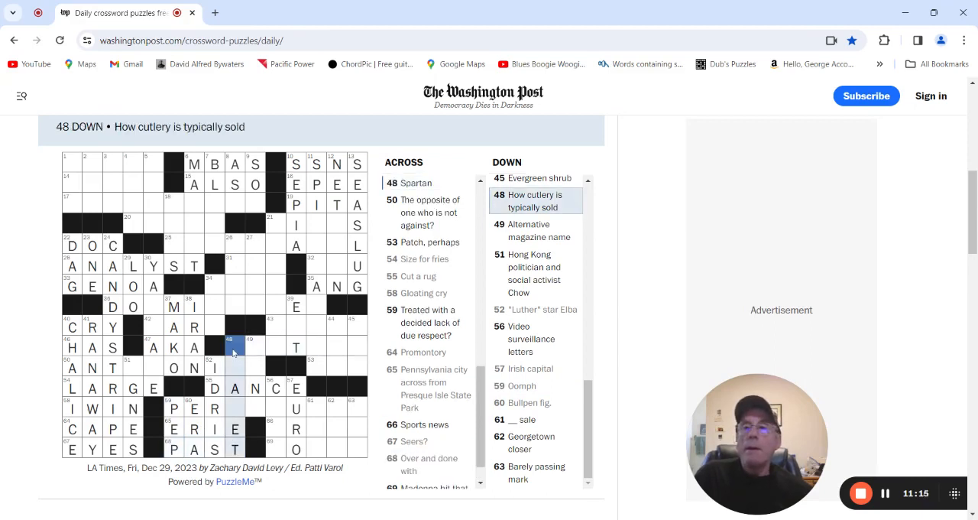
pyautogui.moveTo(237, 406)
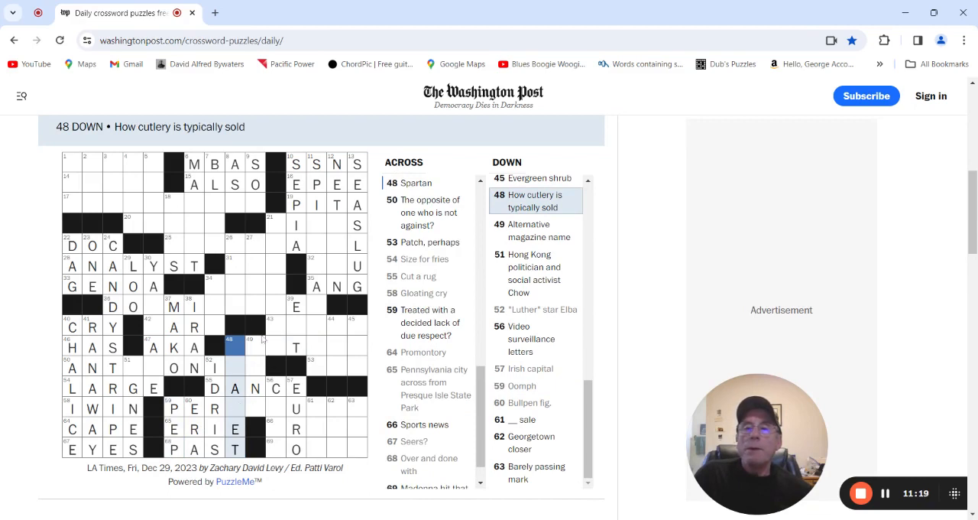
pyautogui.click(253, 347)
pyautogui.write('UTNE')
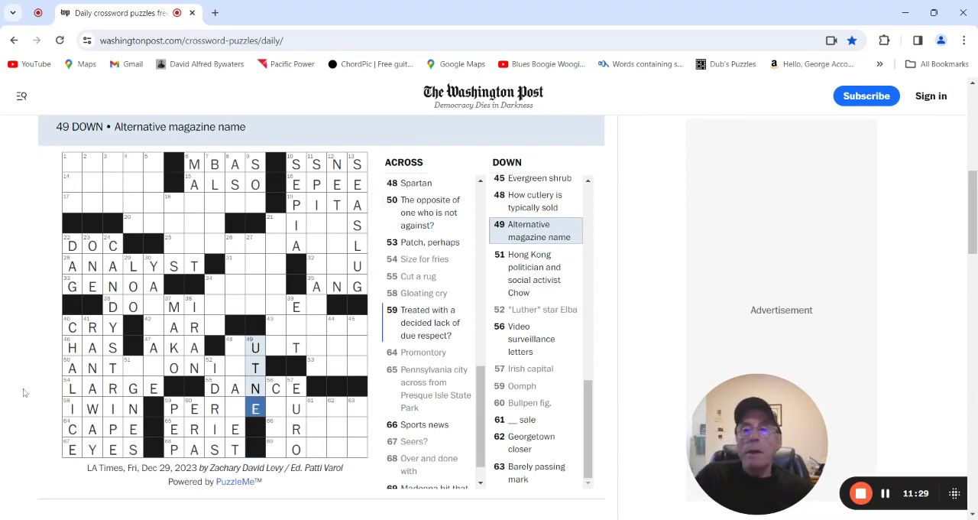
pyautogui.moveTo(237, 354)
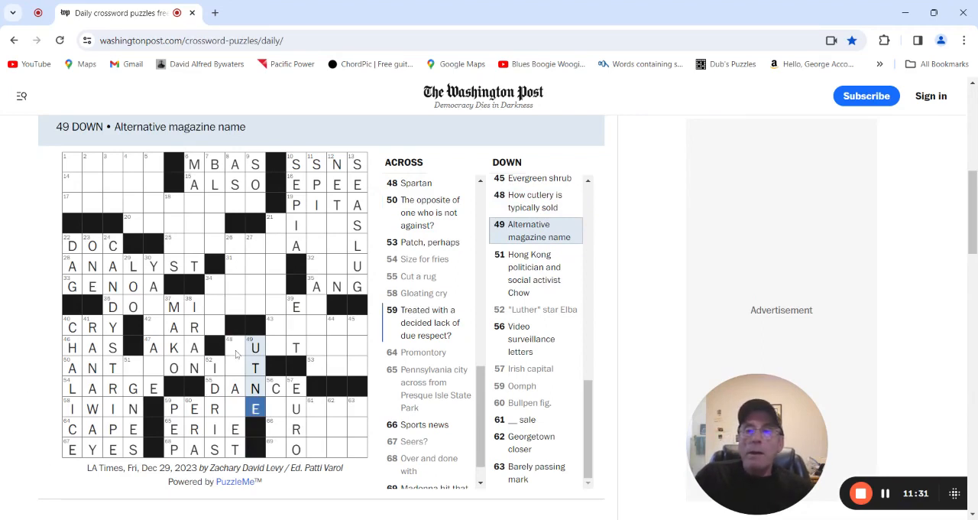
pyautogui.click(235, 348)
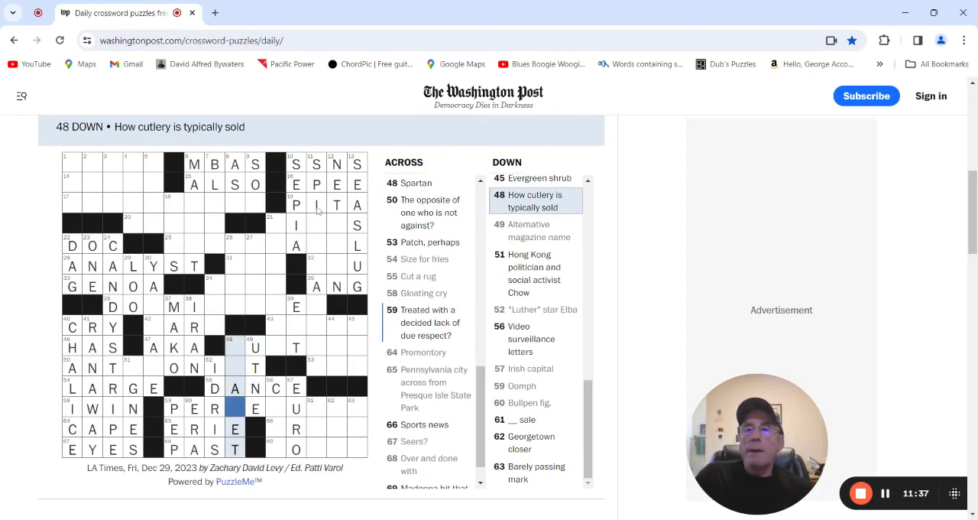
pyautogui.click(317, 225)
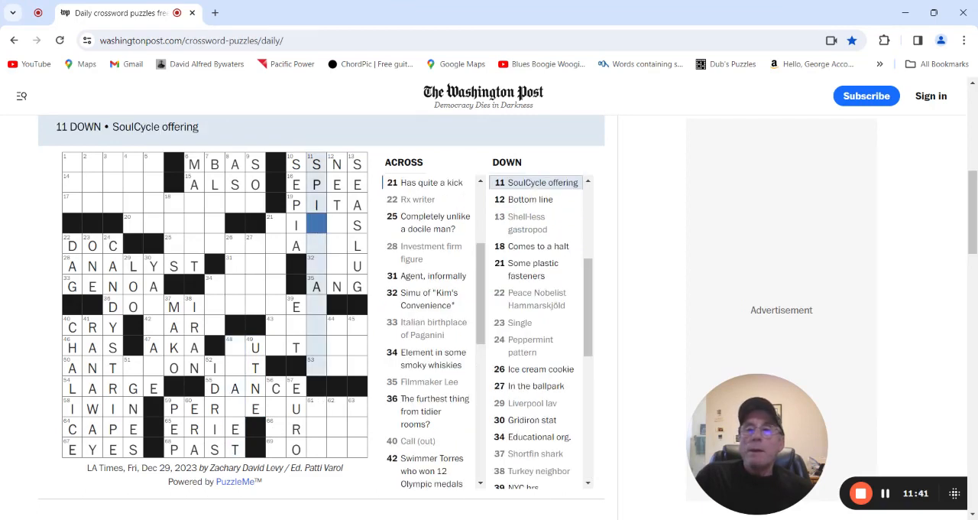
# After checking 21 and 32 Across, enter END at 18 Down.
pyautogui.click(317, 225)
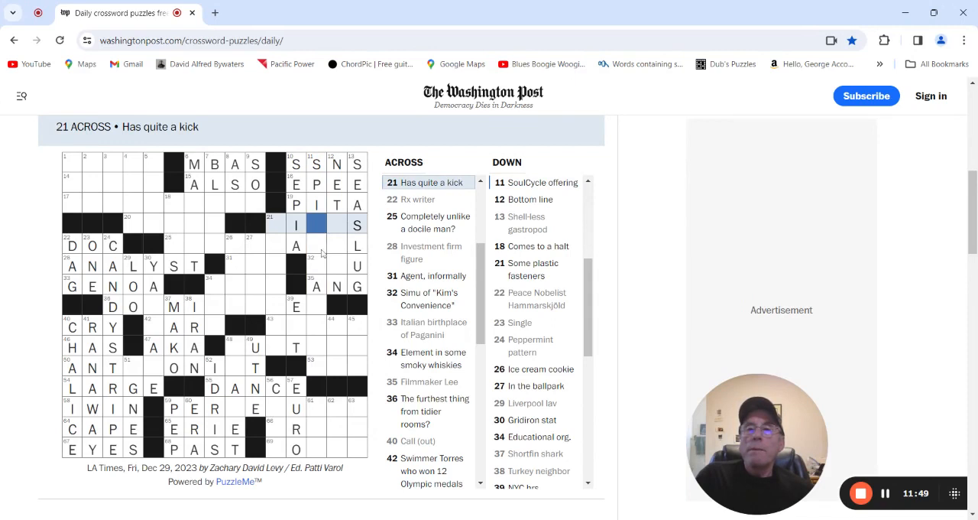
pyautogui.click(317, 266)
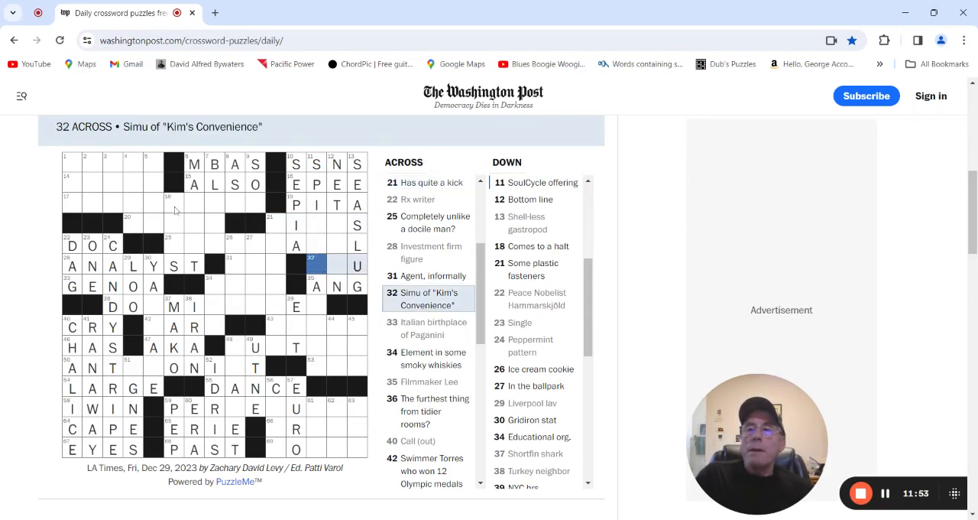
pyautogui.click(175, 202)
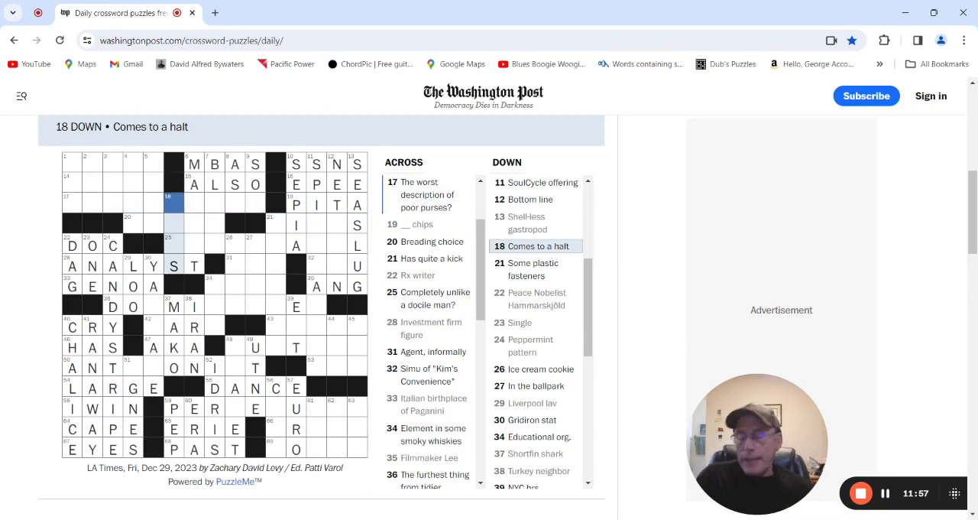
pyautogui.write('EN')
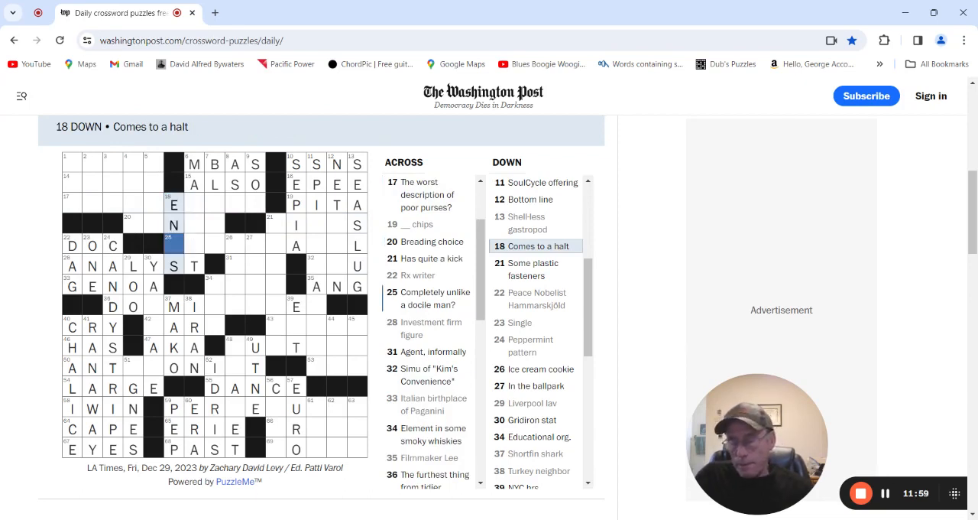
pyautogui.write('D')
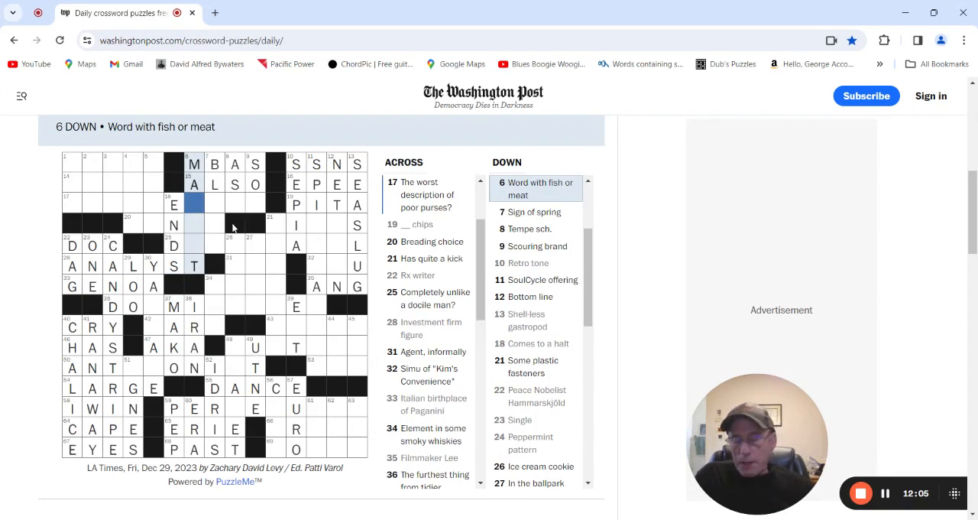
# Complete MARKET at 6 Down with the missing R, K, E letters.
pyautogui.write('R')
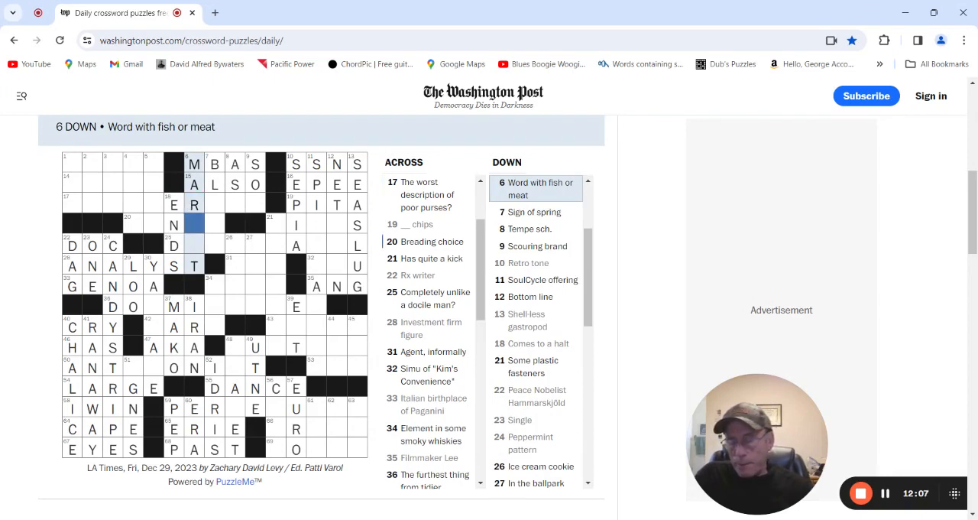
pyautogui.write('KE')
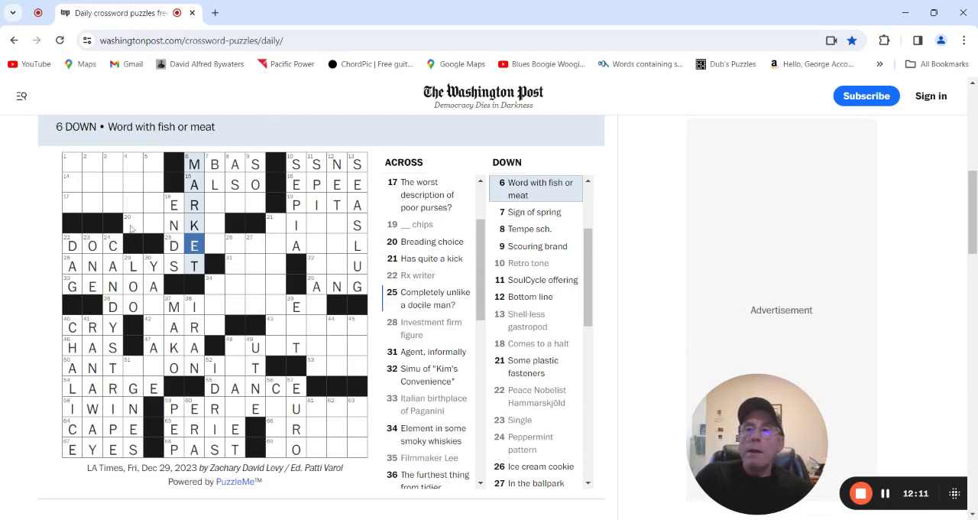
pyautogui.click(132, 224)
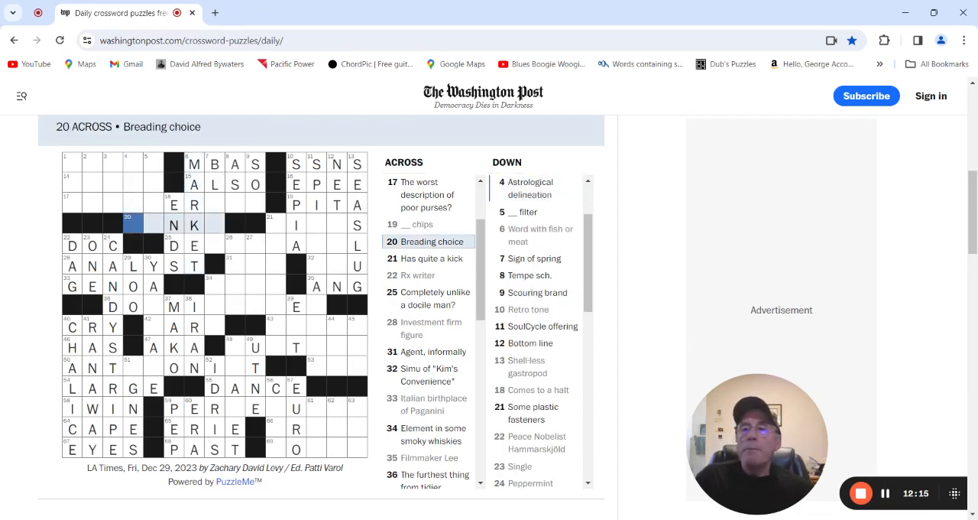
# Enter PANKO at 20 Across and CUP at 4 Down, then start HEPA, MOOCH and VENUE top-left.
pyautogui.write('PAN')
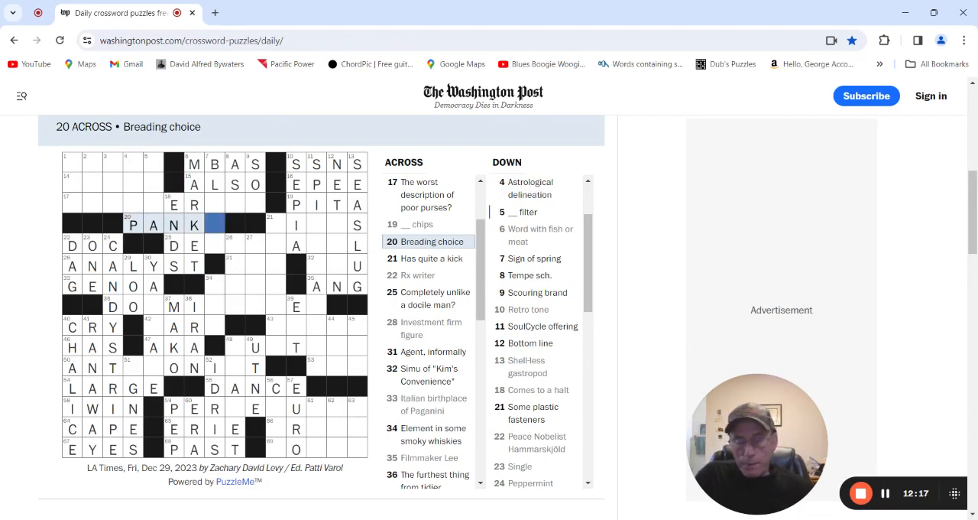
pyautogui.write('O')
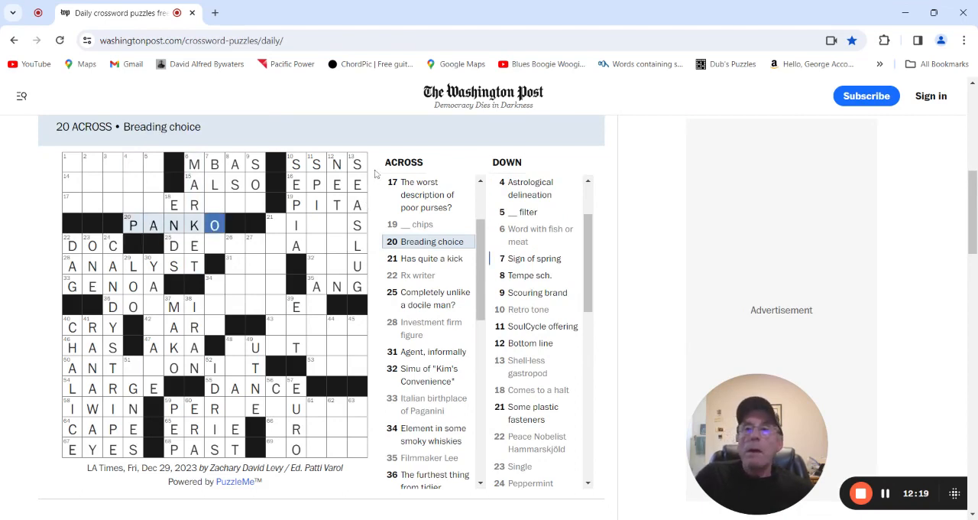
pyautogui.click(133, 164)
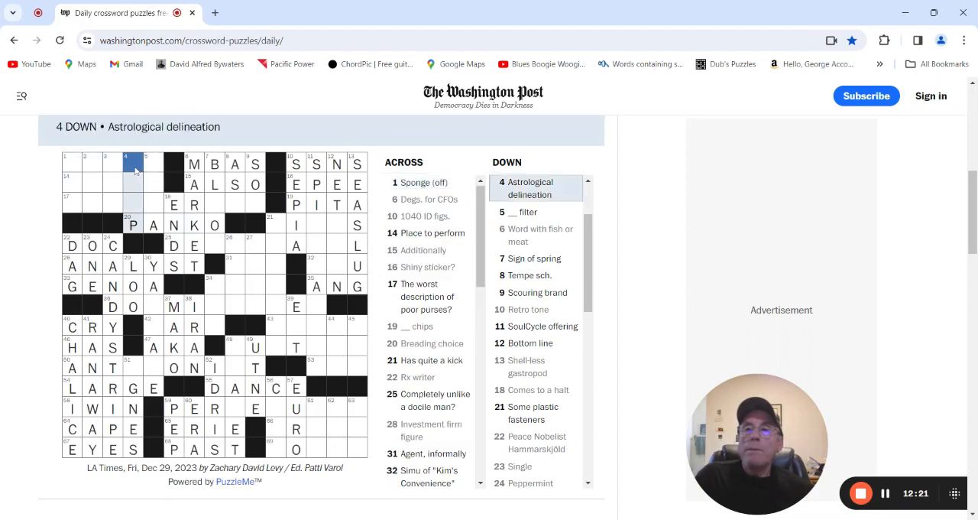
pyautogui.moveTo(140, 164)
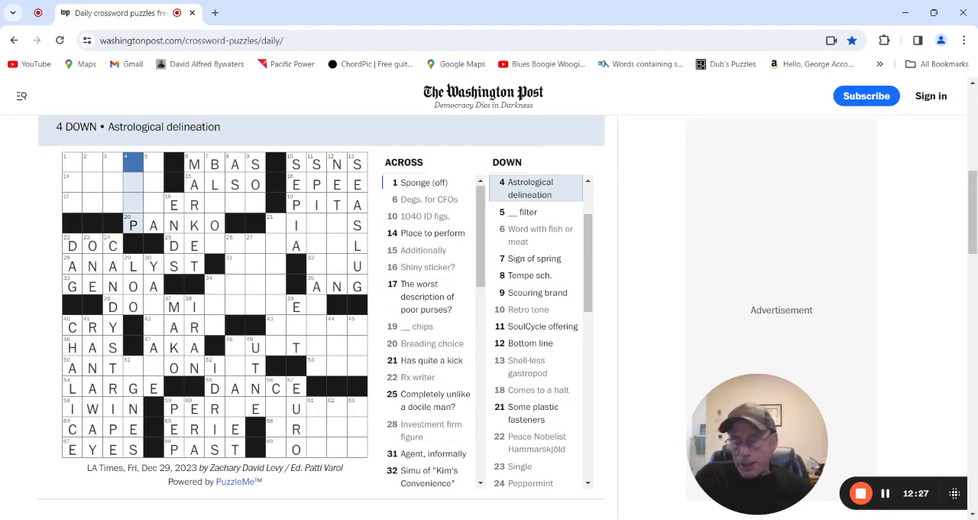
pyautogui.write('CUPP')
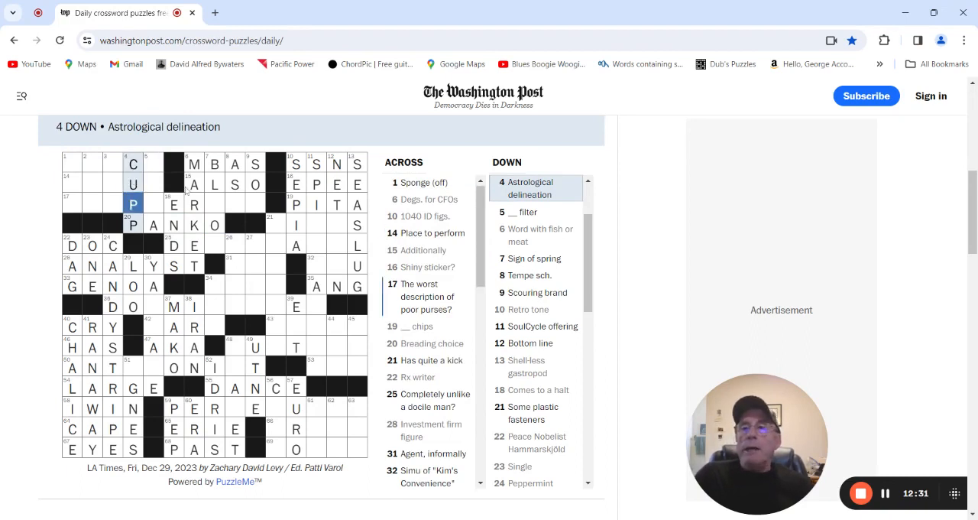
pyautogui.click(153, 164)
pyautogui.write('HEP')
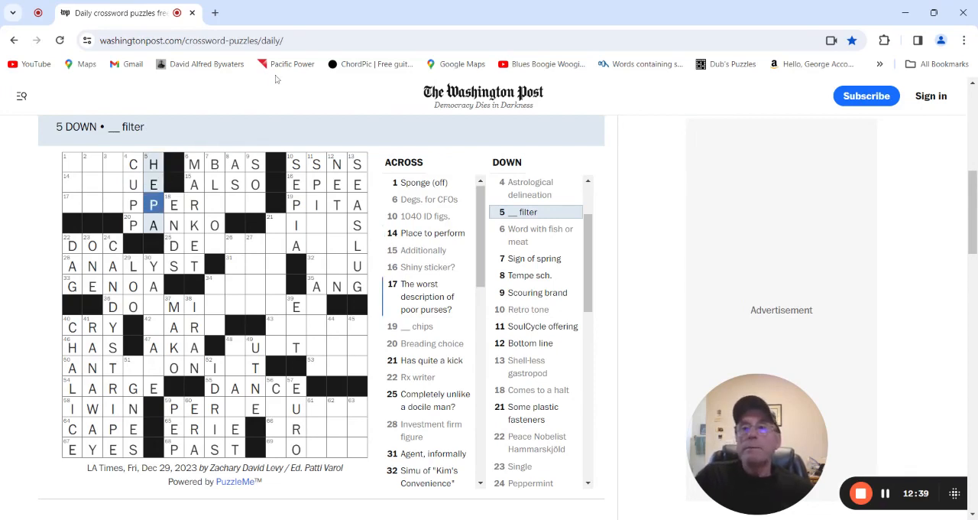
pyautogui.click(73, 164)
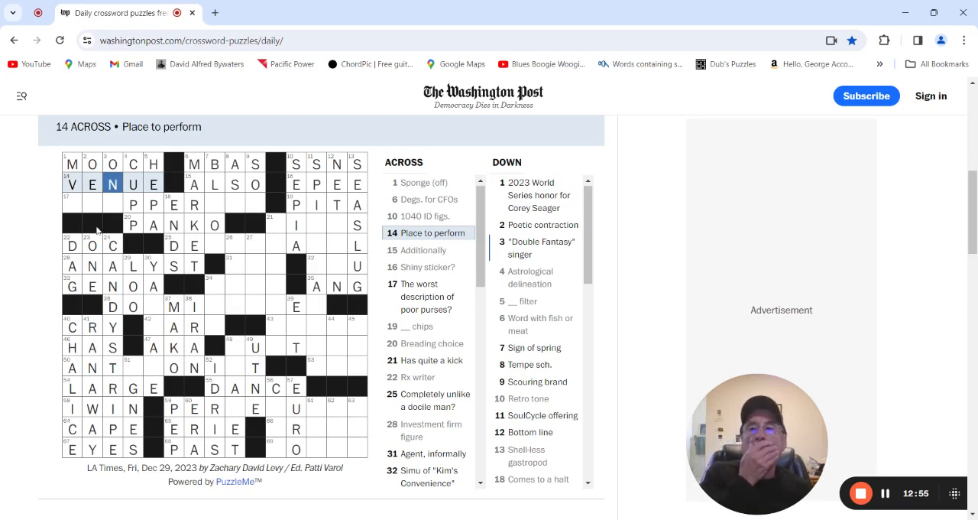
# Start 17 Across with P and R in its first squares.
pyautogui.click(71, 204)
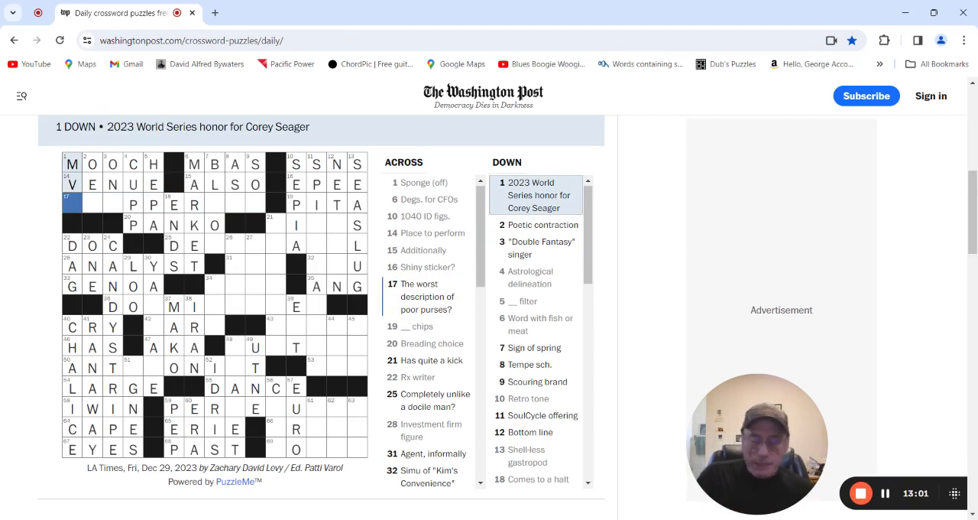
pyautogui.write('P')
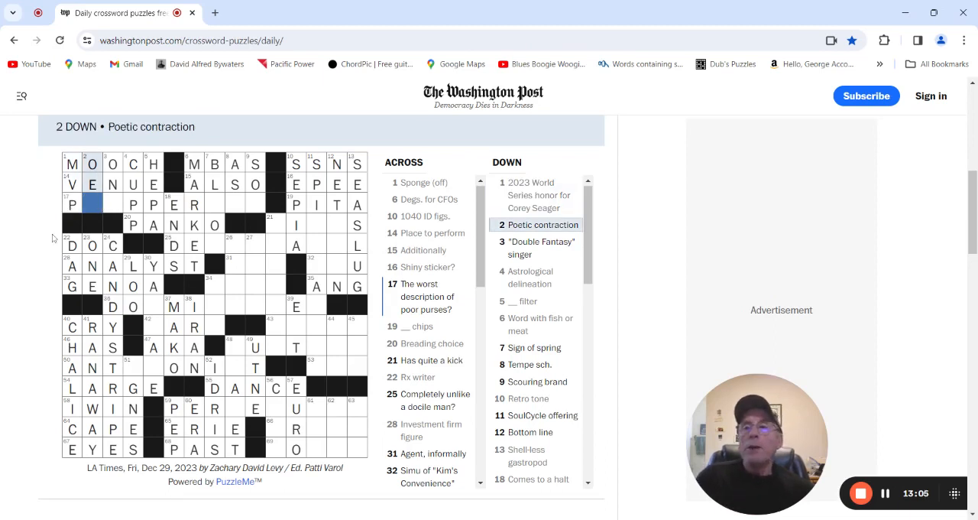
pyautogui.write('R')
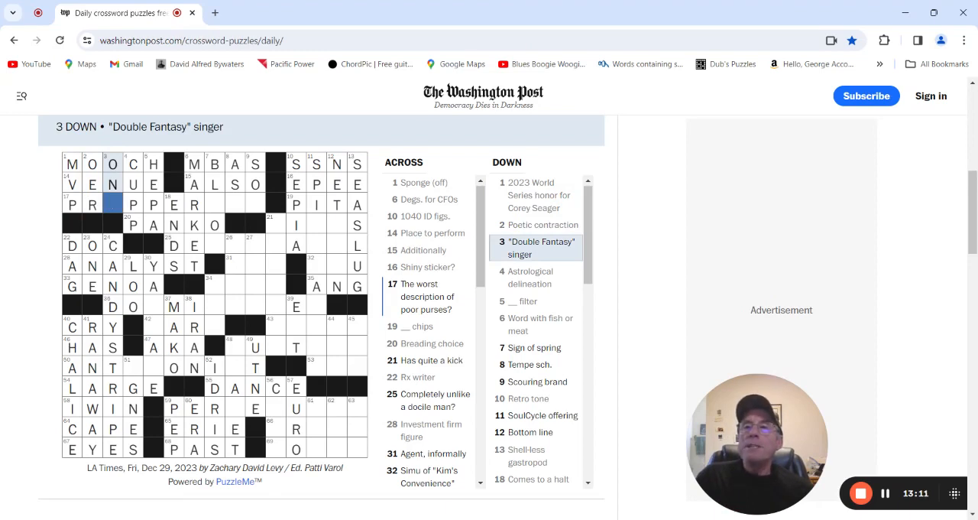
pyautogui.click(111, 204)
pyautogui.write('O')
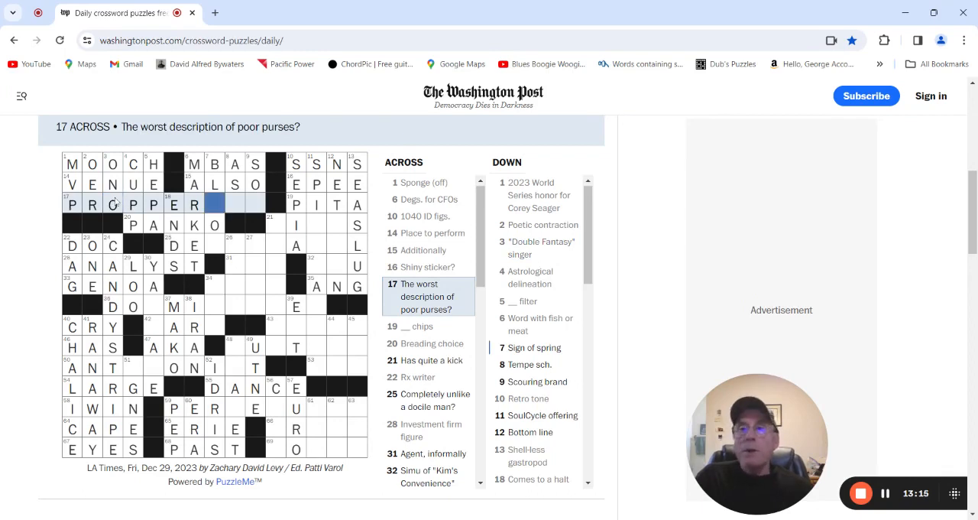
pyautogui.moveTo(282, 348)
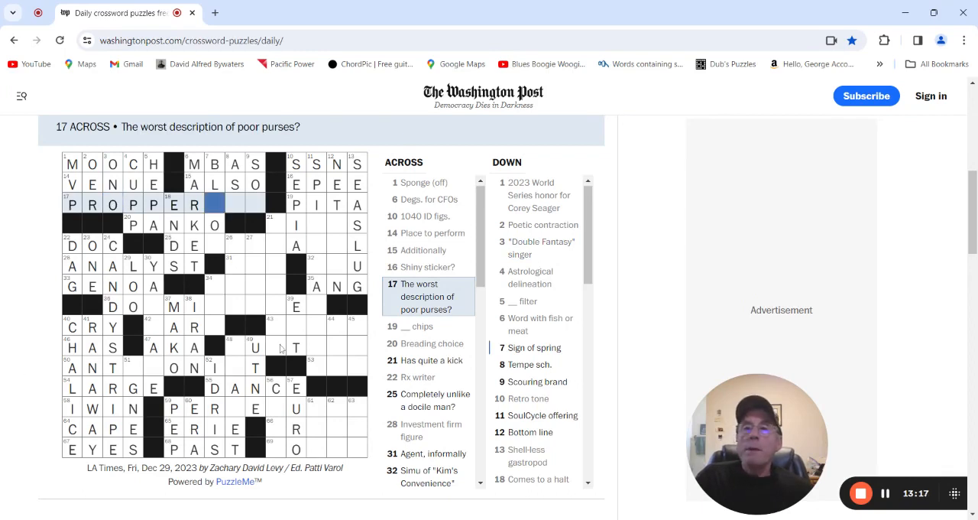
pyautogui.moveTo(219, 200)
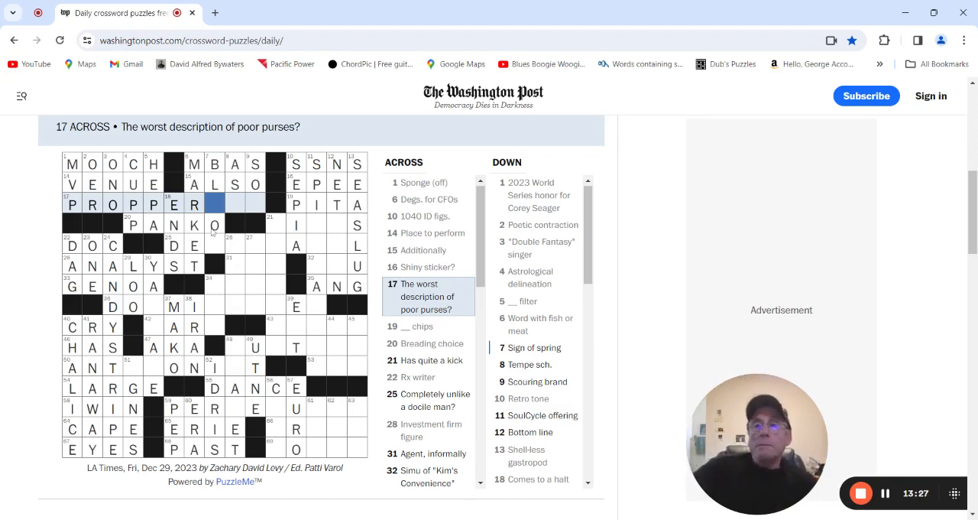
# Fill M and U after PROPPER so 17 Across extends to PROPPEROUS, completing 7 Down.
pyautogui.click(215, 203)
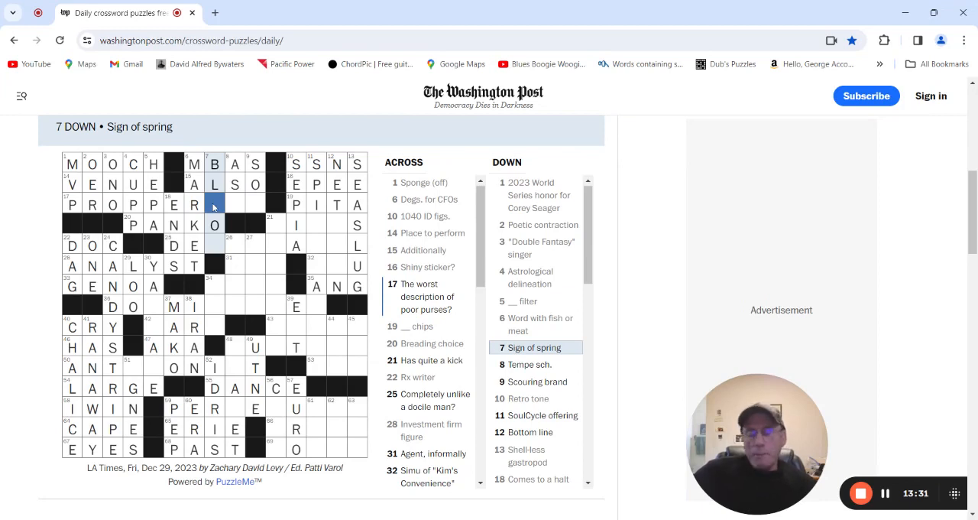
pyautogui.write('M')
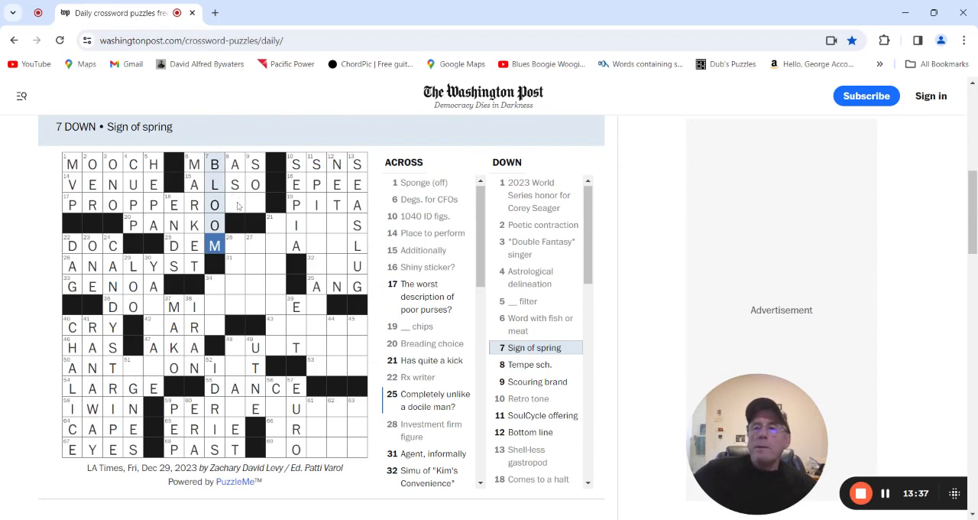
pyautogui.click(235, 204)
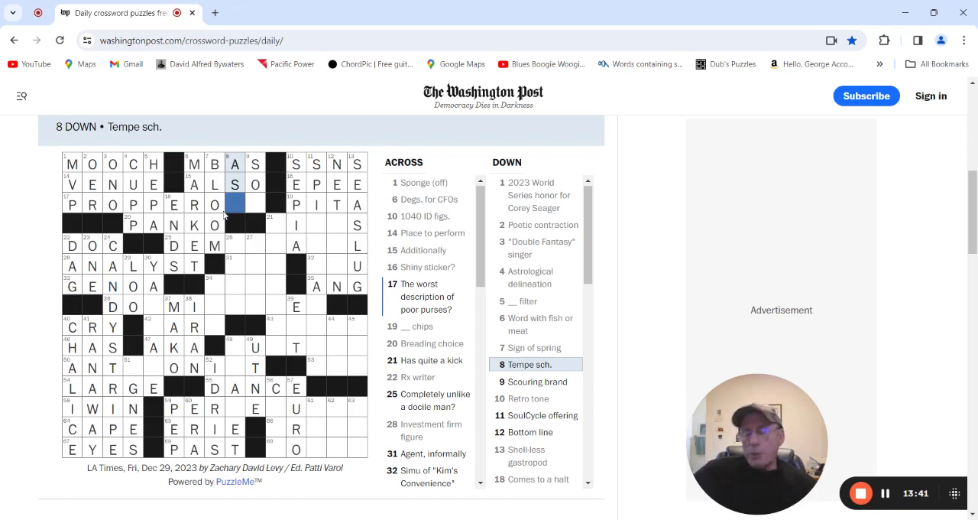
pyautogui.write('US')
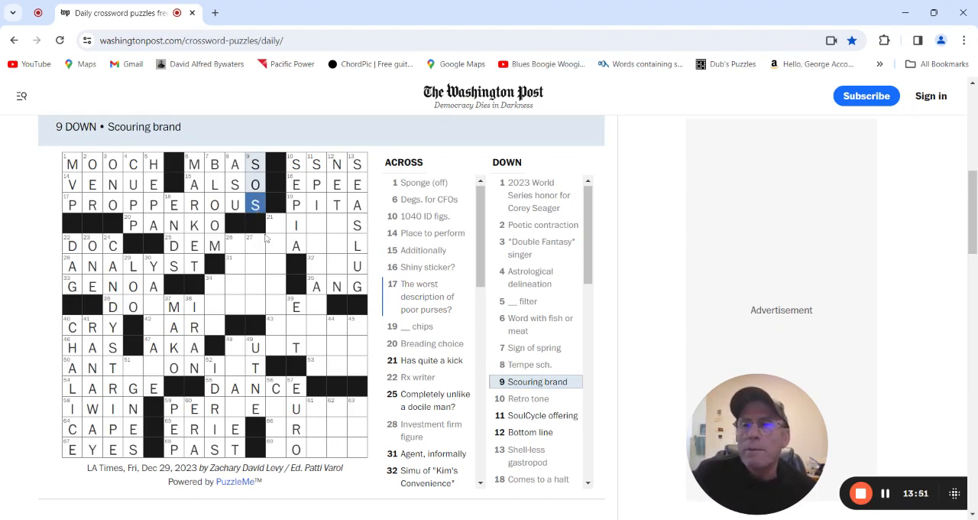
# Correct 17 Across to PROSPEROUS, fixing its fourth letter to S and retyping the leading P.
pyautogui.click(132, 205)
pyautogui.write('S')
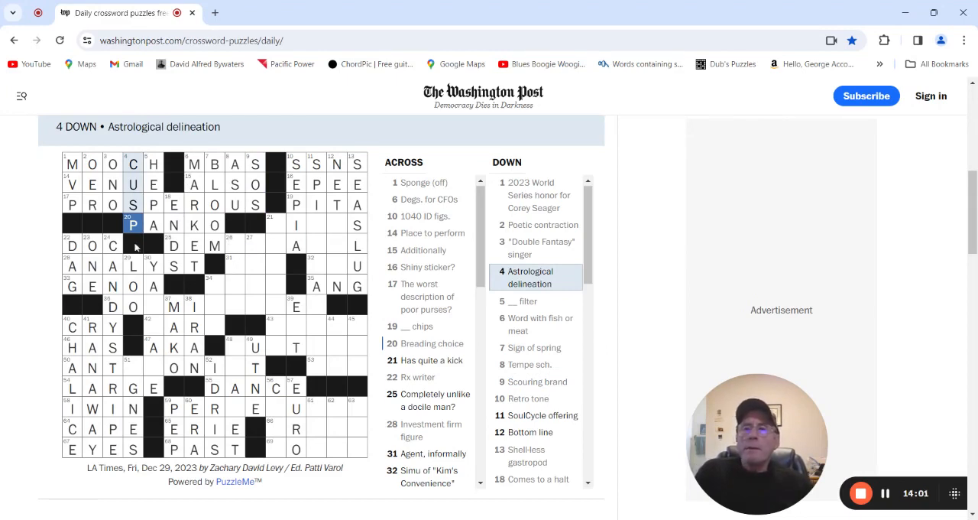
pyautogui.click(71, 204)
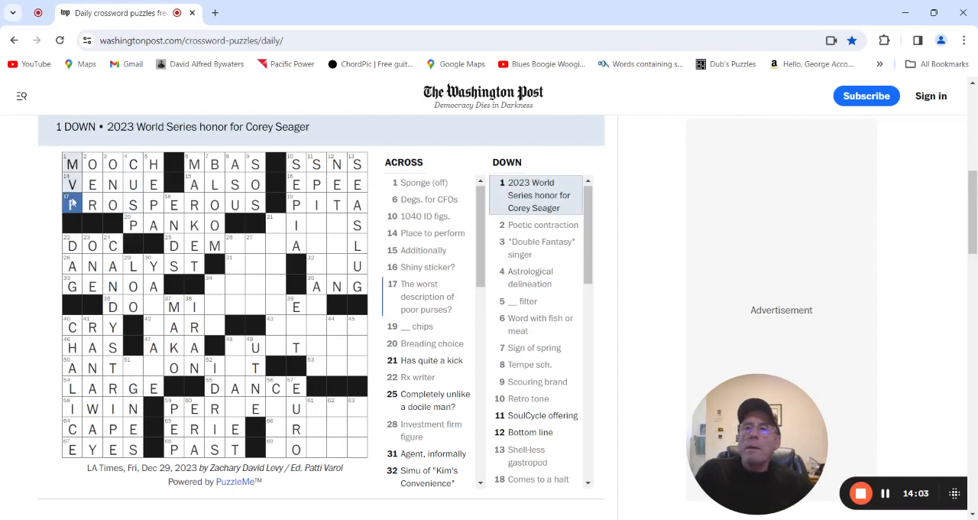
pyautogui.write('P')
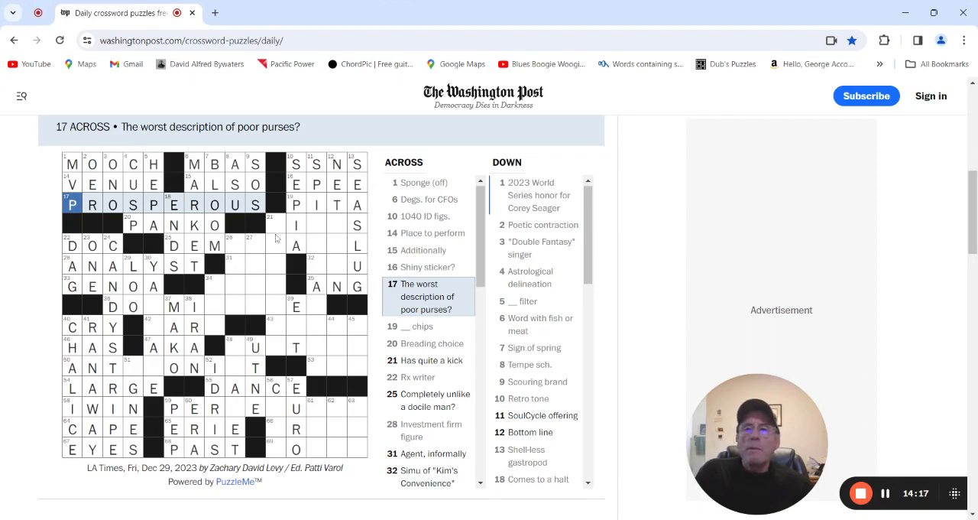
# Enter O in 26 Down to make OREO, extending 25 Across to DEMO.
pyautogui.click(275, 224)
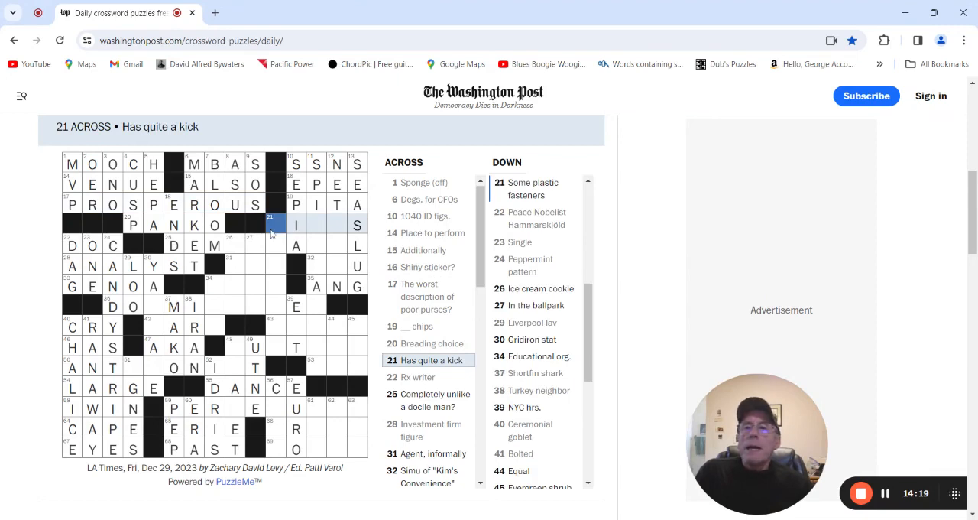
pyautogui.moveTo(312, 217)
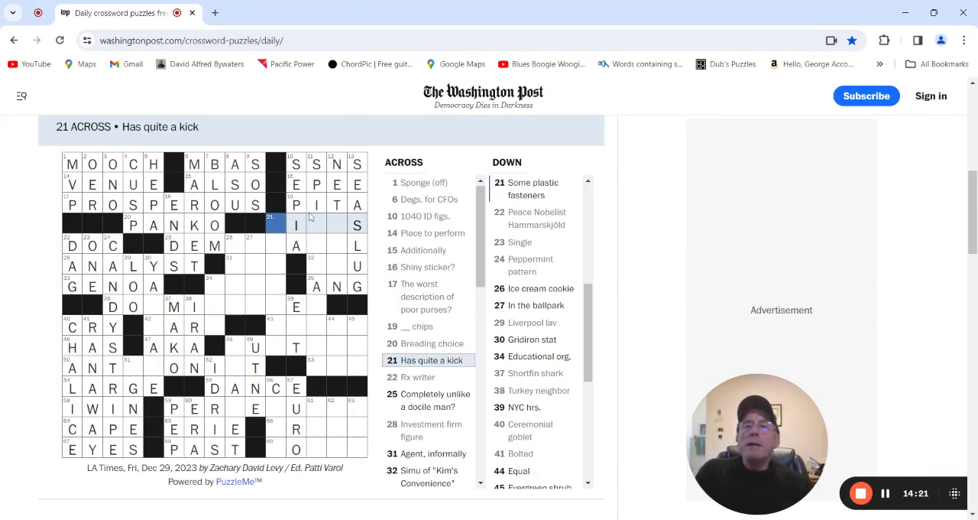
pyautogui.moveTo(321, 229)
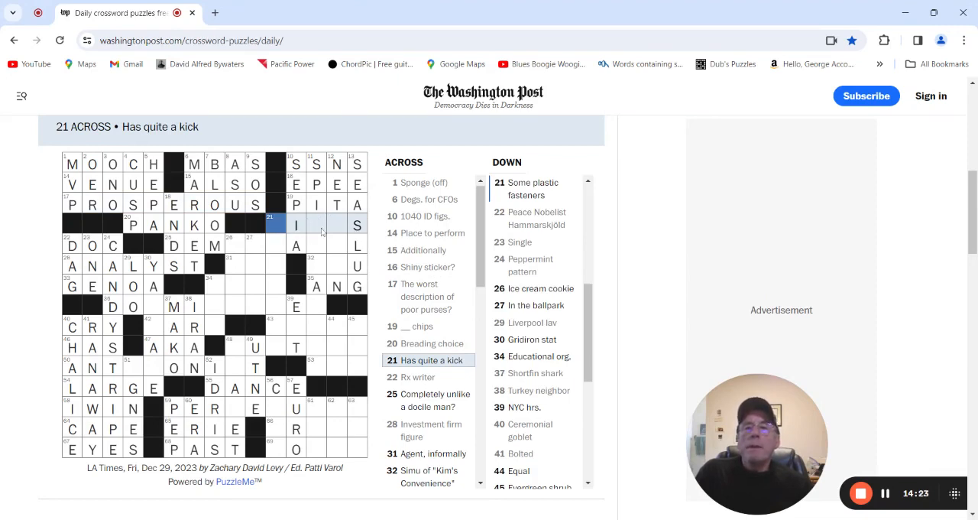
pyautogui.click(342, 224)
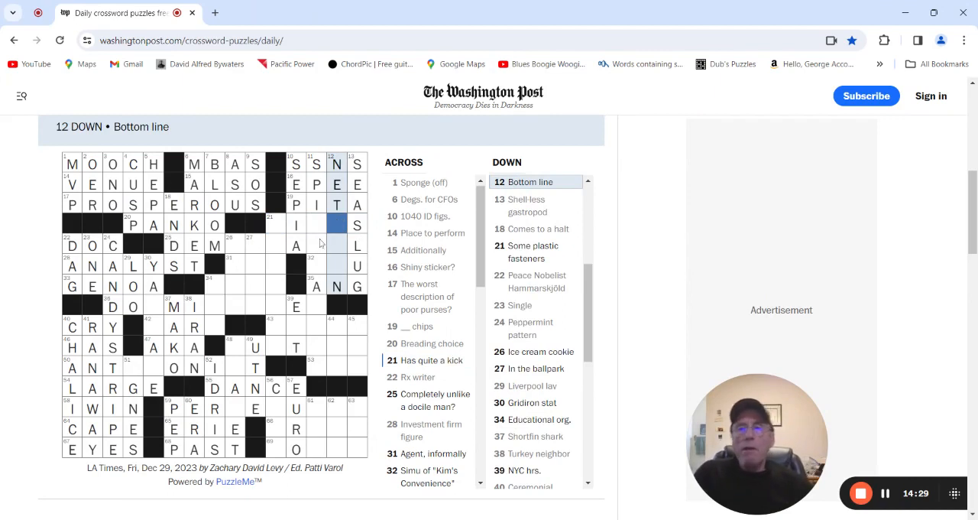
pyautogui.moveTo(264, 251)
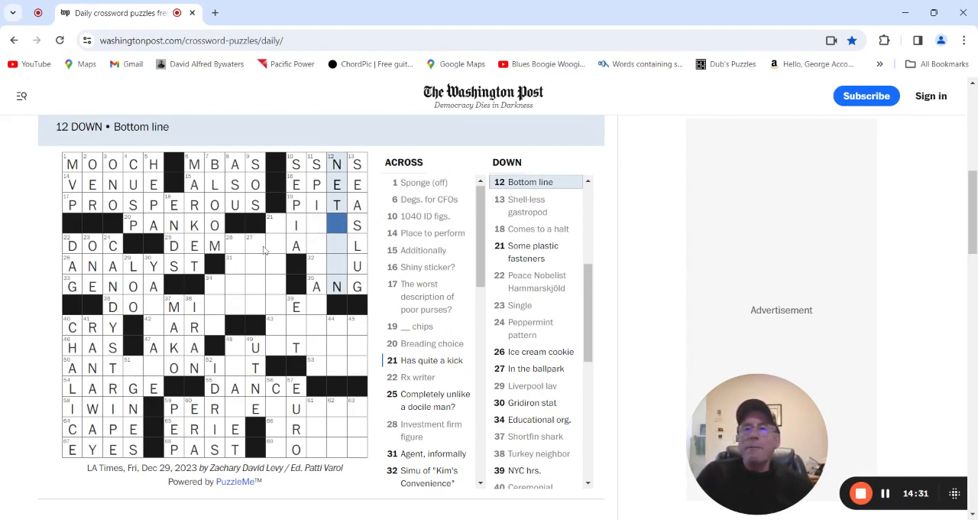
pyautogui.click(253, 244)
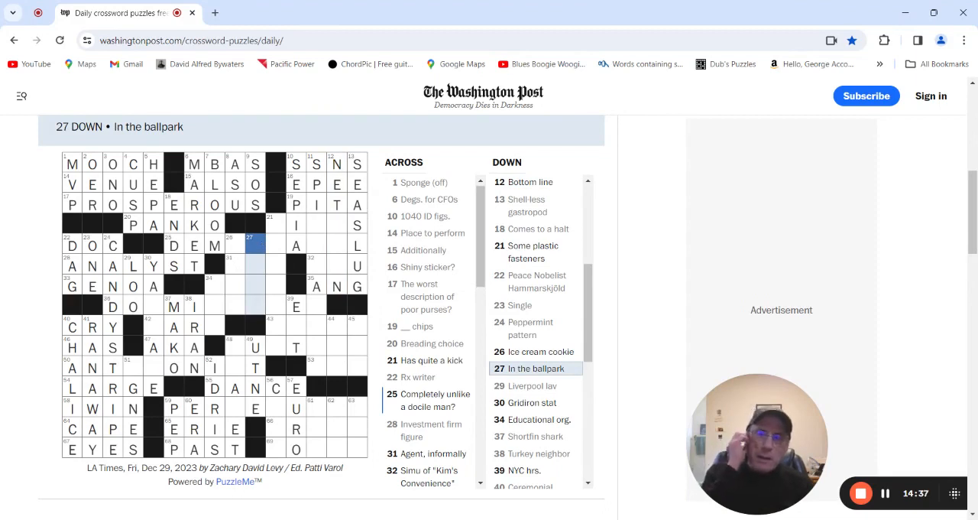
pyautogui.click(234, 245)
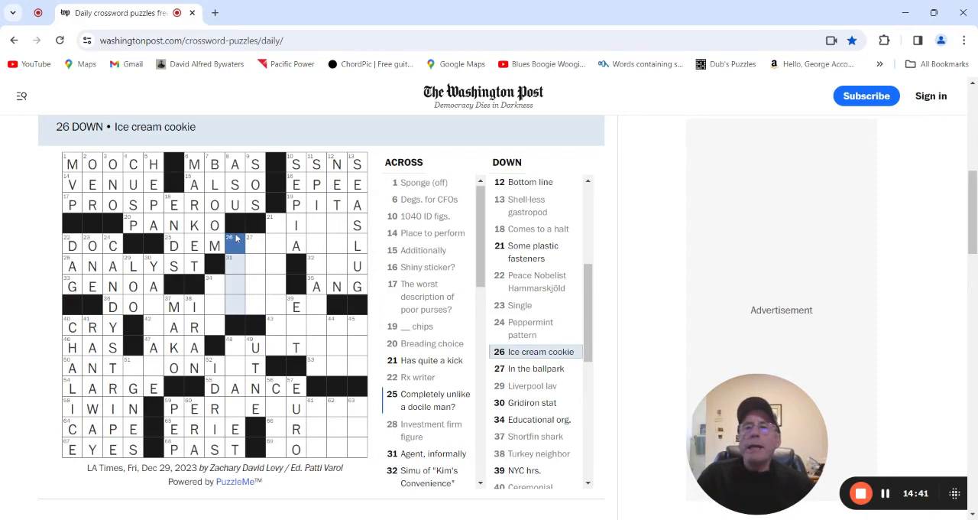
pyautogui.write('OREO')
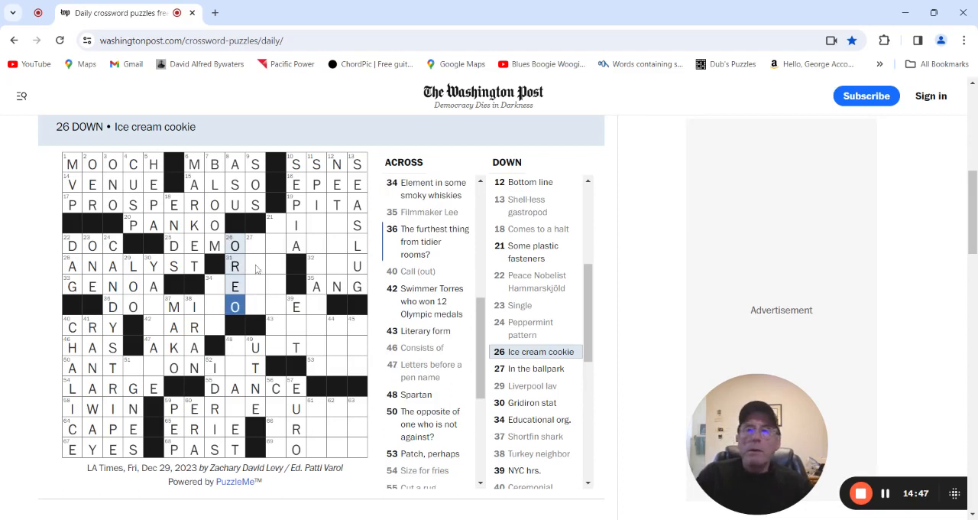
# Enter E and P so 31 Across reads REP.
pyautogui.click(236, 265)
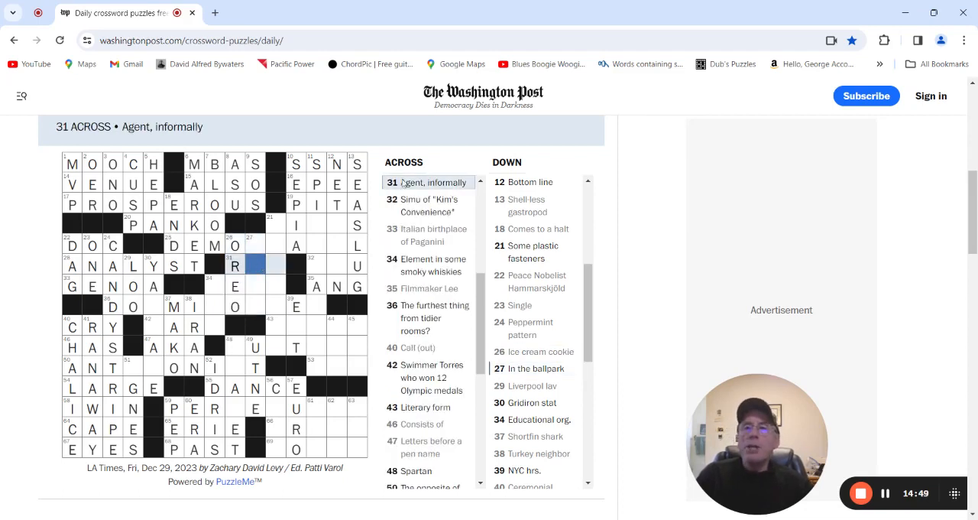
pyautogui.write('E')
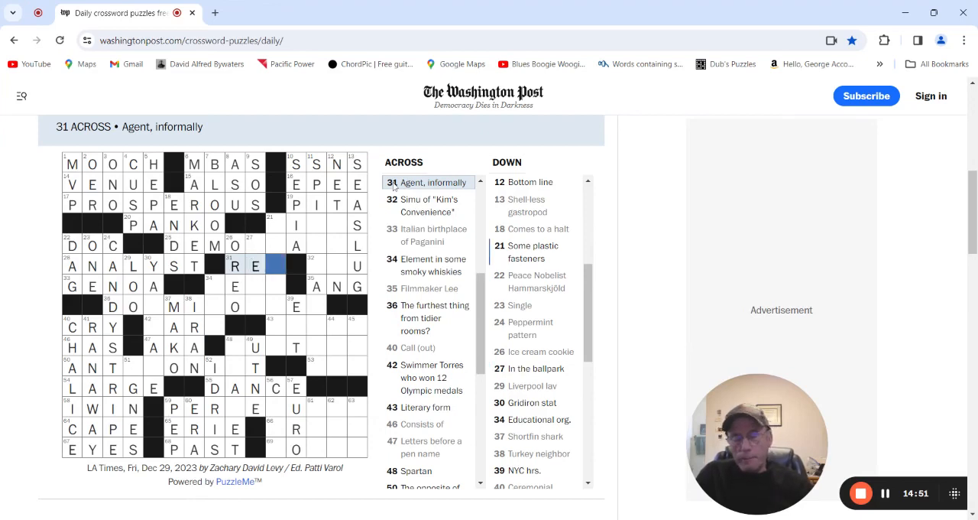
pyautogui.write('P')
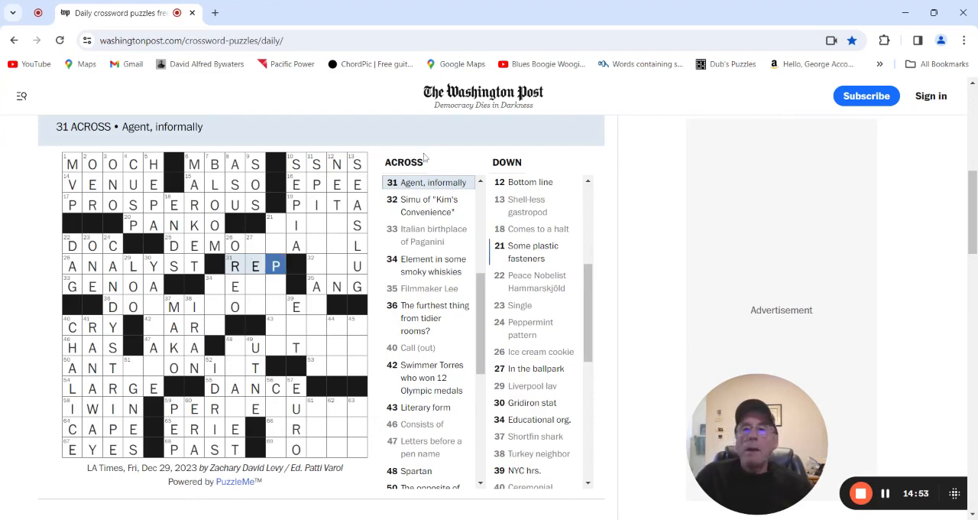
pyautogui.moveTo(250, 229)
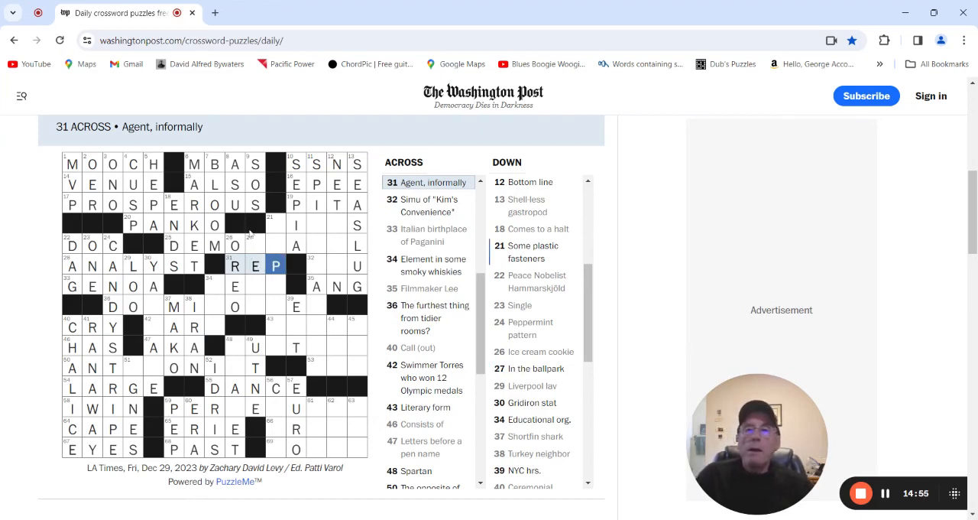
pyautogui.click(255, 244)
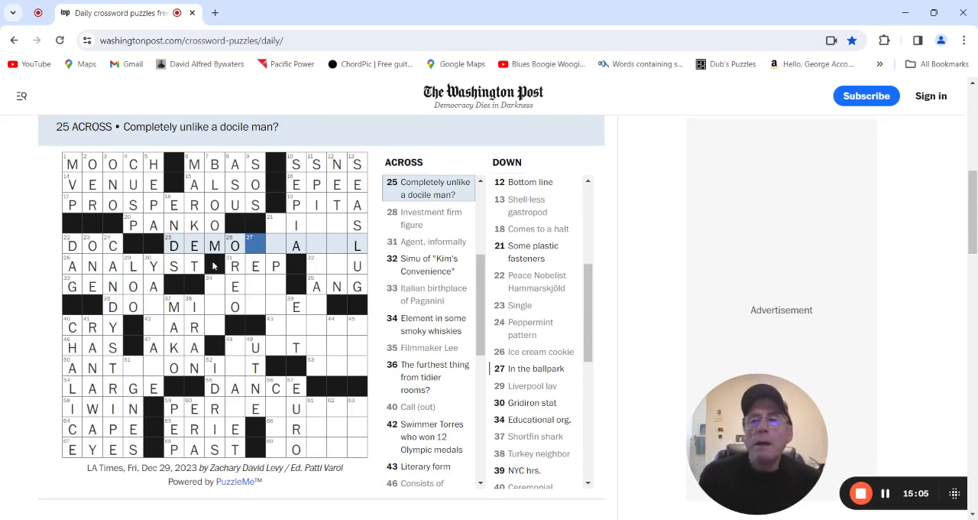
# Fill A so 34 Across reads PEAT and 34 Down reads PTA.
pyautogui.click(214, 286)
pyautogui.write('PEAT')
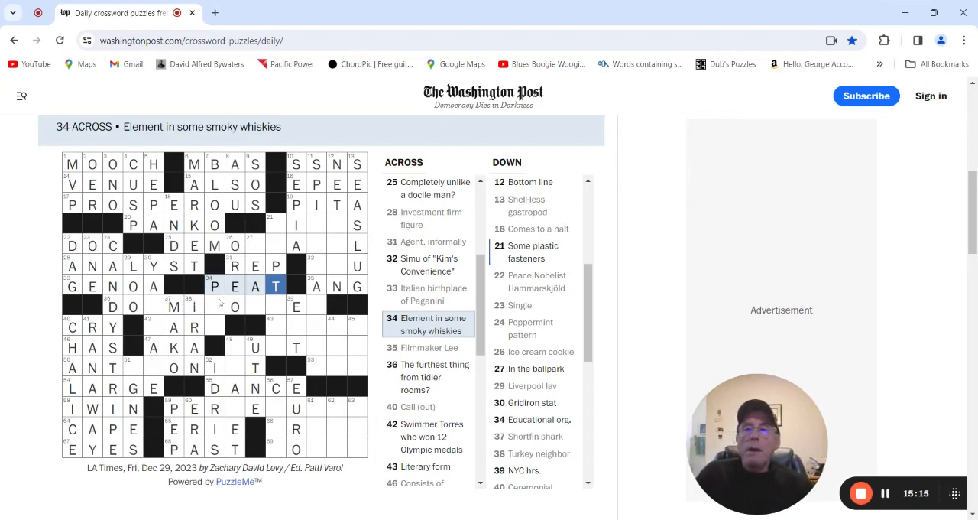
pyautogui.click(214, 306)
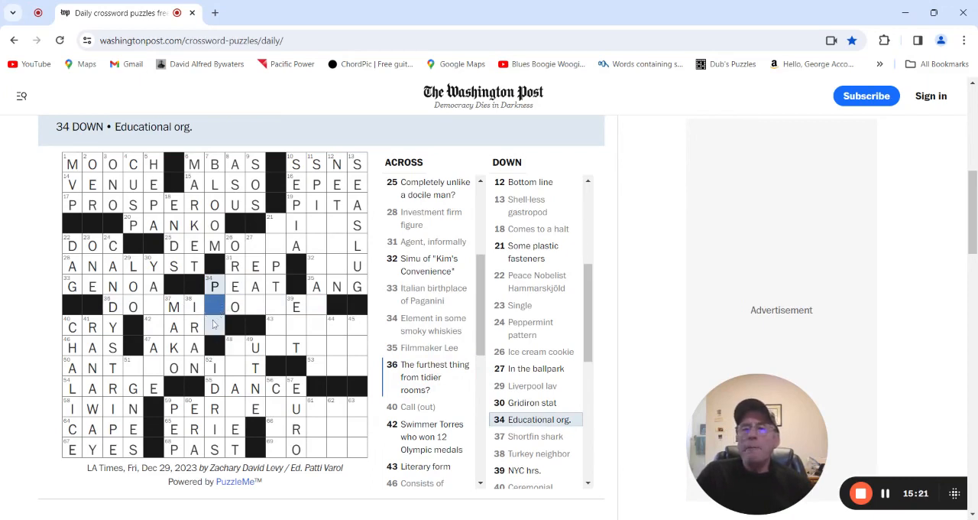
pyautogui.click(214, 326)
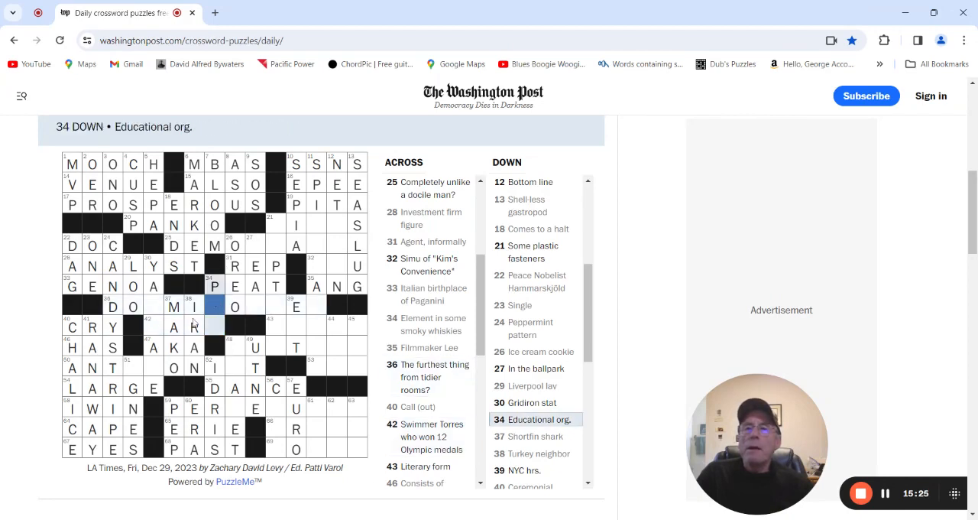
pyautogui.write('A')
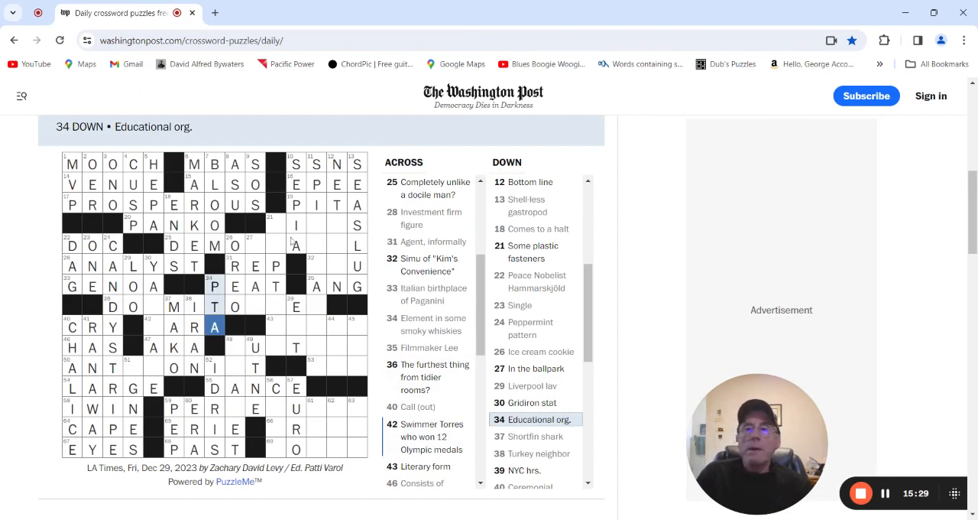
# Add R at the top of 27 Down to make NEAR, giving DEMON at 25 Across.
pyautogui.click(255, 244)
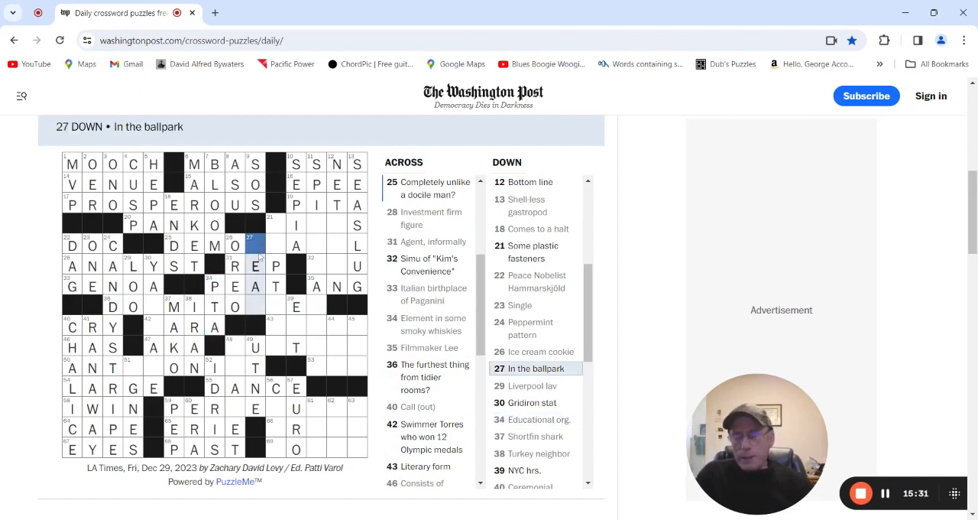
pyautogui.write('R')
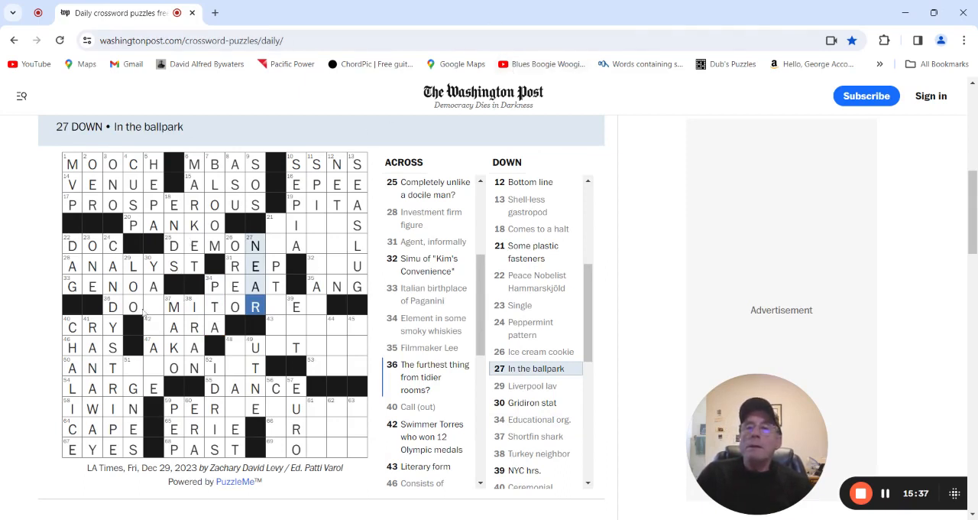
pyautogui.click(152, 307)
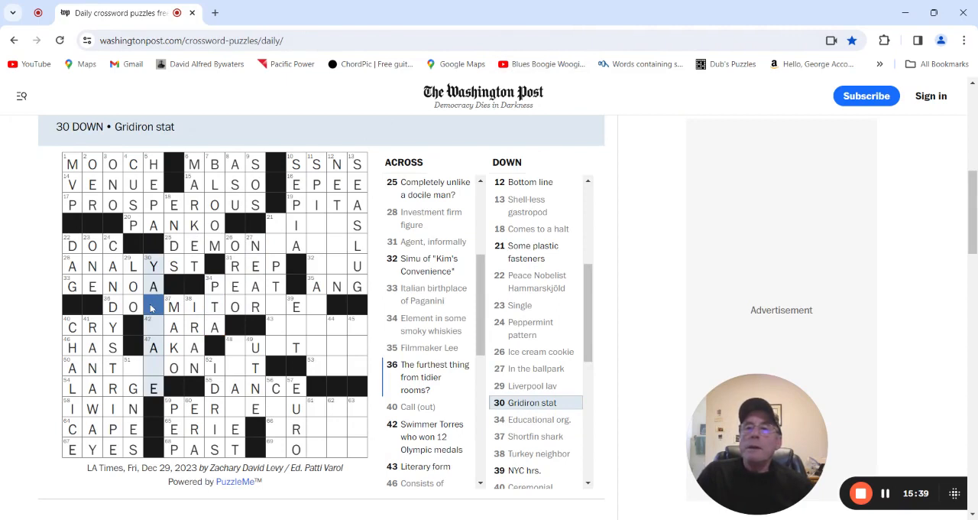
pyautogui.click(152, 306)
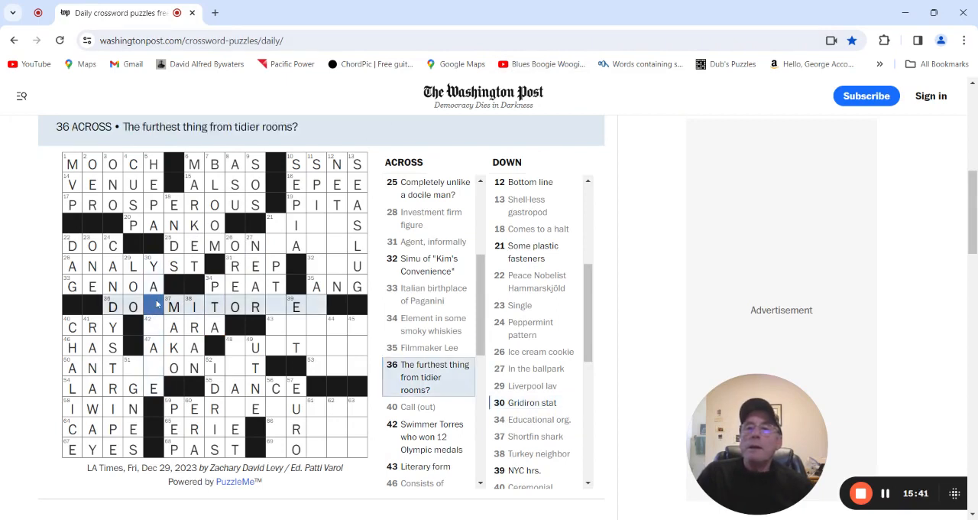
pyautogui.moveTo(150, 307)
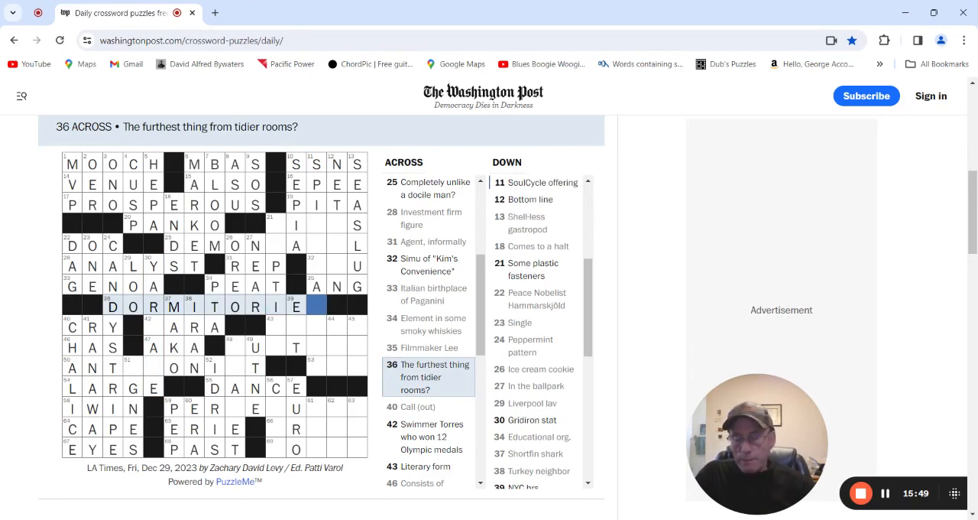
# Finish DORMITORIES with S, enter Z for ZIPTIES and ZINGS, and complete DEMONIACAL.
pyautogui.write('S')
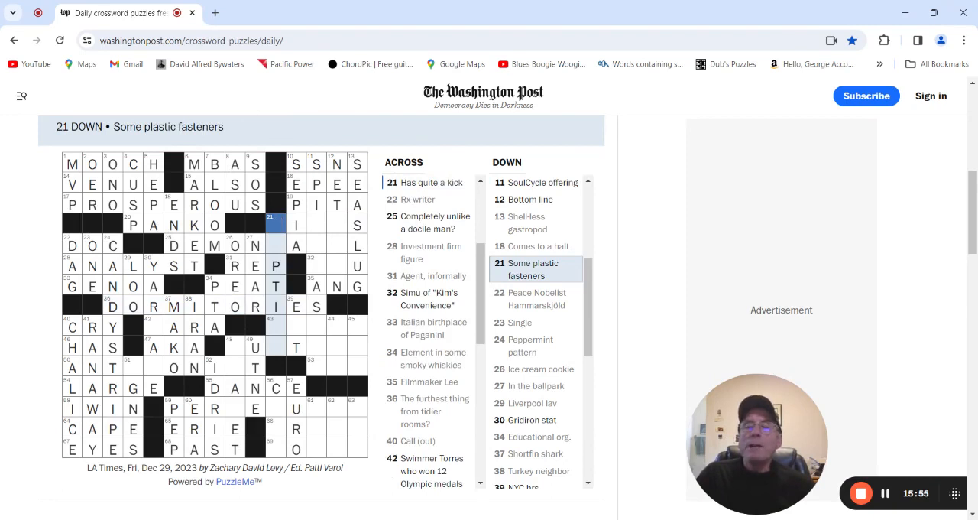
pyautogui.write('ZI')
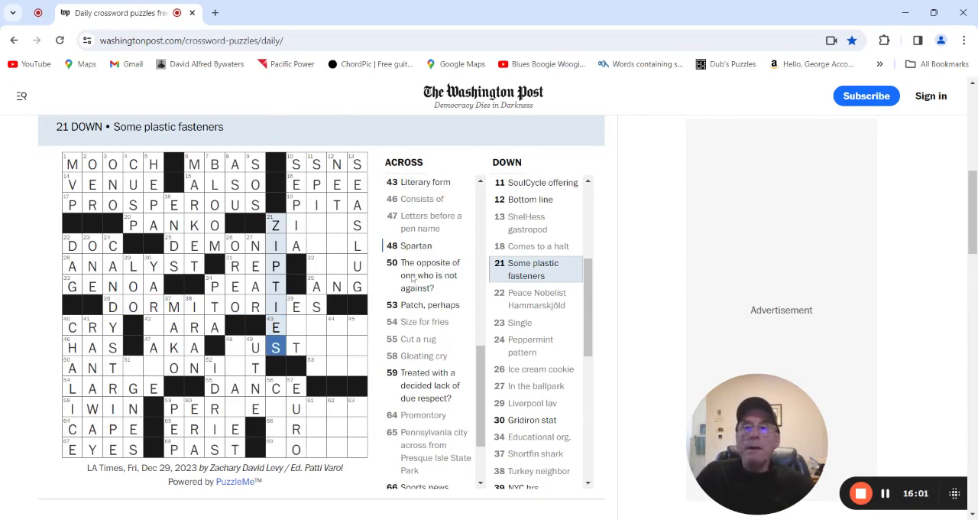
pyautogui.moveTo(316, 244)
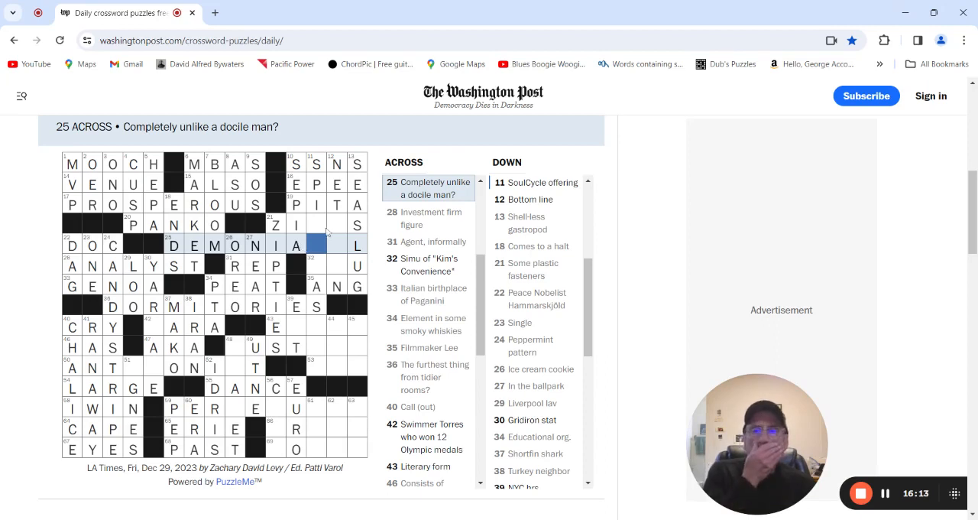
pyautogui.click(321, 224)
pyautogui.write('GAI')
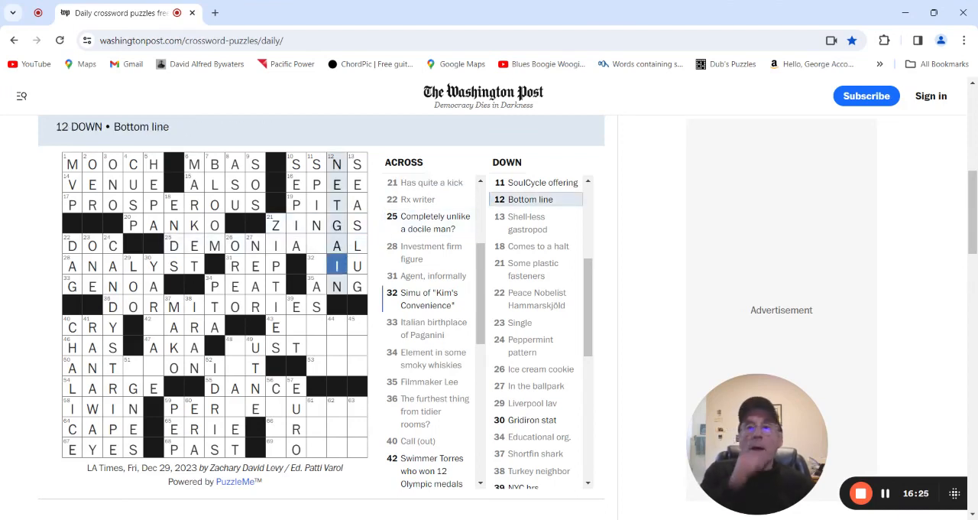
pyautogui.click(320, 245)
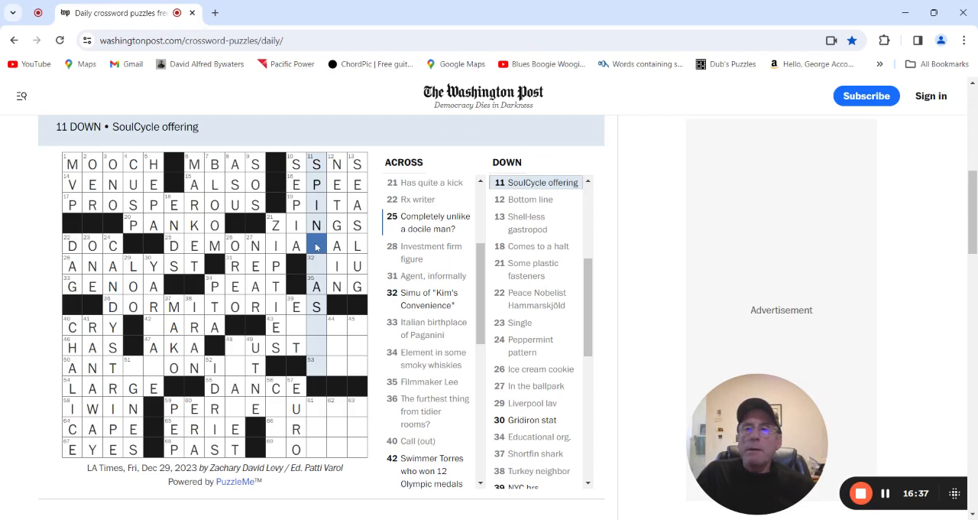
pyautogui.moveTo(302, 257)
pyautogui.write('CLASSES')
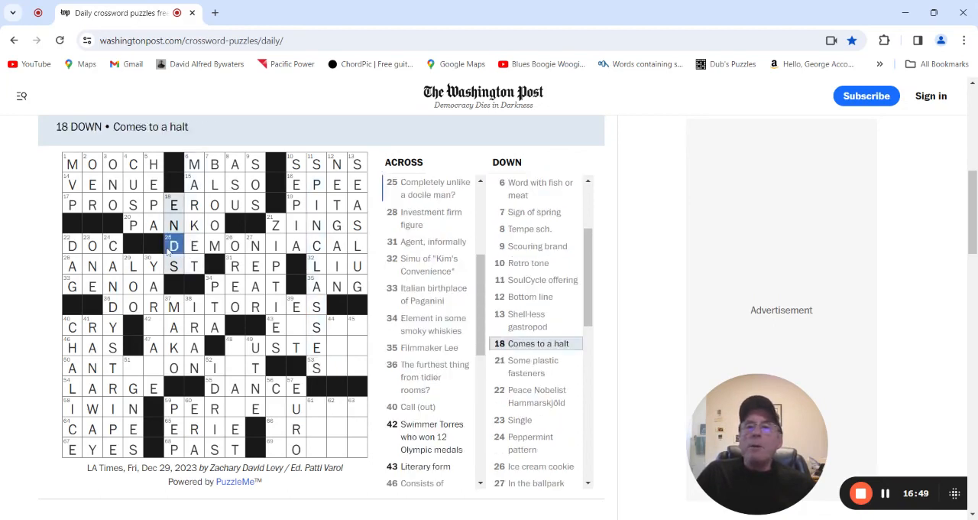
# Fill ESSAY at 43 Across and E to make SEW at 53 Across.
pyautogui.click(173, 245)
pyautogui.write('ESSAY')
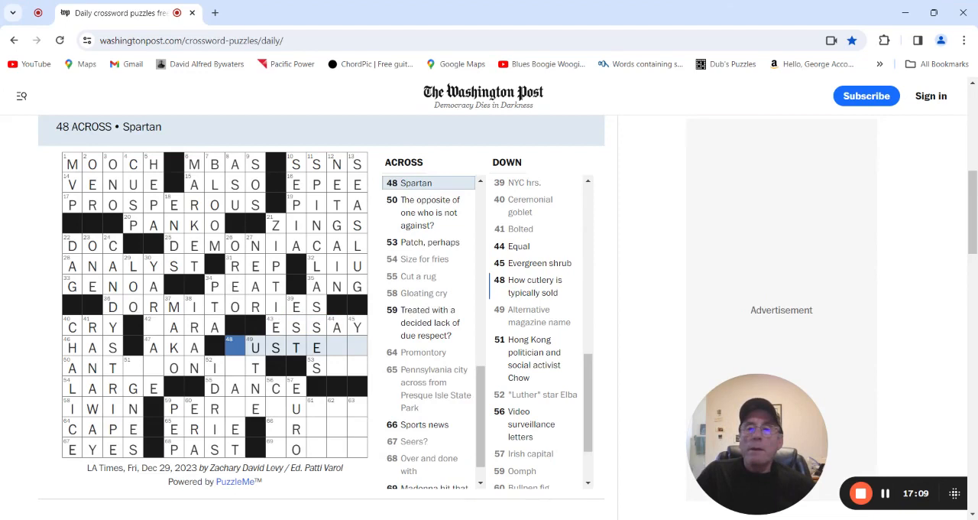
pyautogui.moveTo(377, 342)
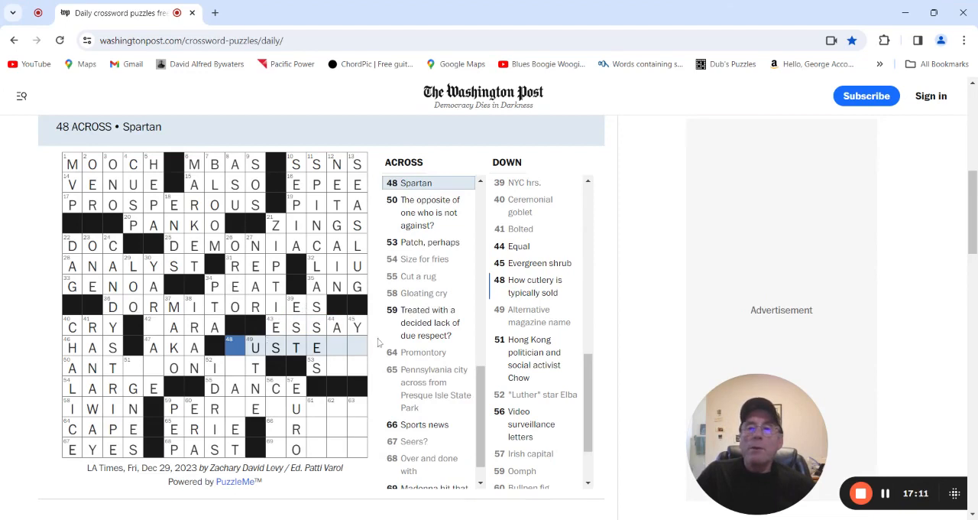
pyautogui.click(340, 347)
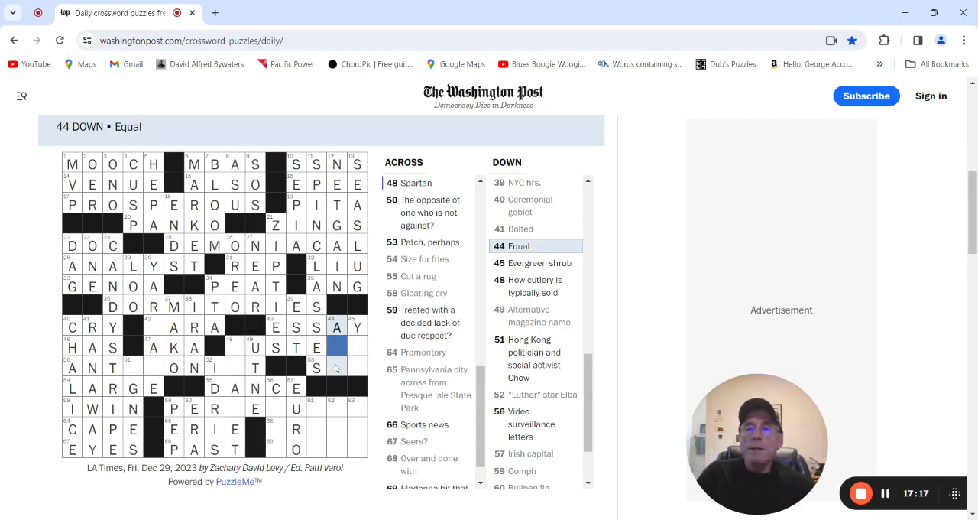
pyautogui.click(335, 366)
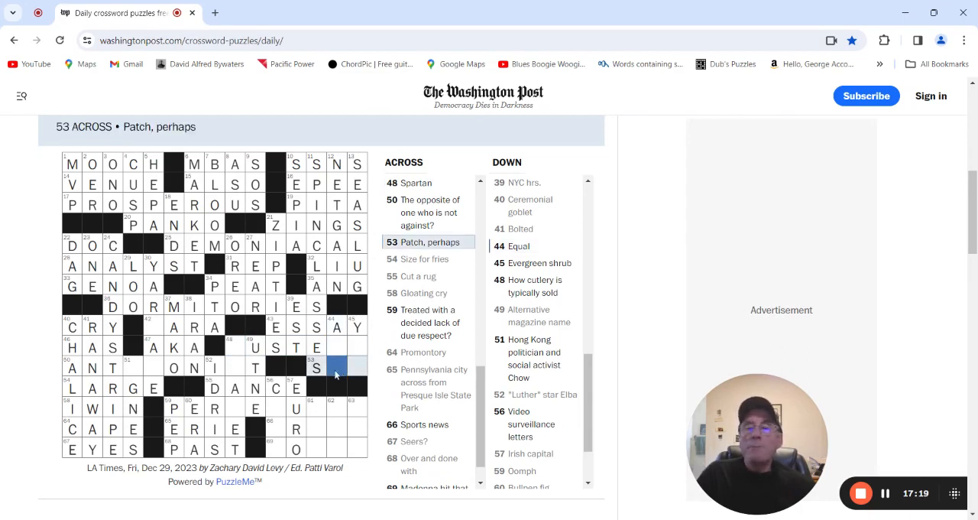
pyautogui.write('EW')
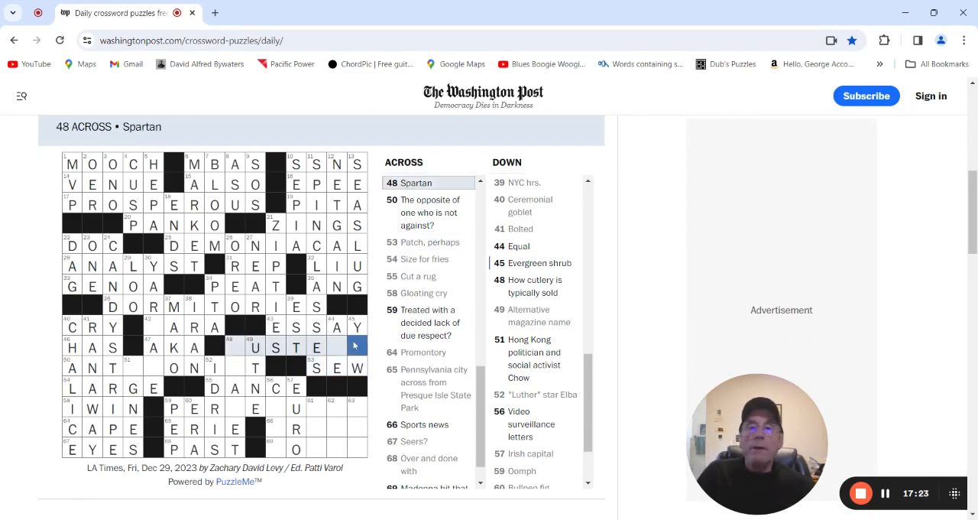
# Add R in 44 Down, YEW at 45 Down and ASASET at 48 Down, giving AUSTERE at 48 Across.
pyautogui.click(350, 347)
pyautogui.write('E')
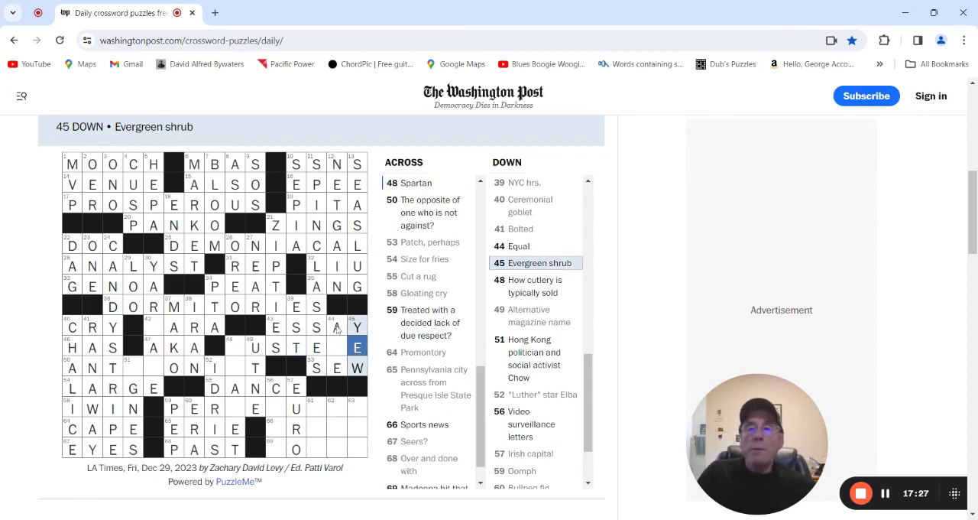
pyautogui.click(347, 347)
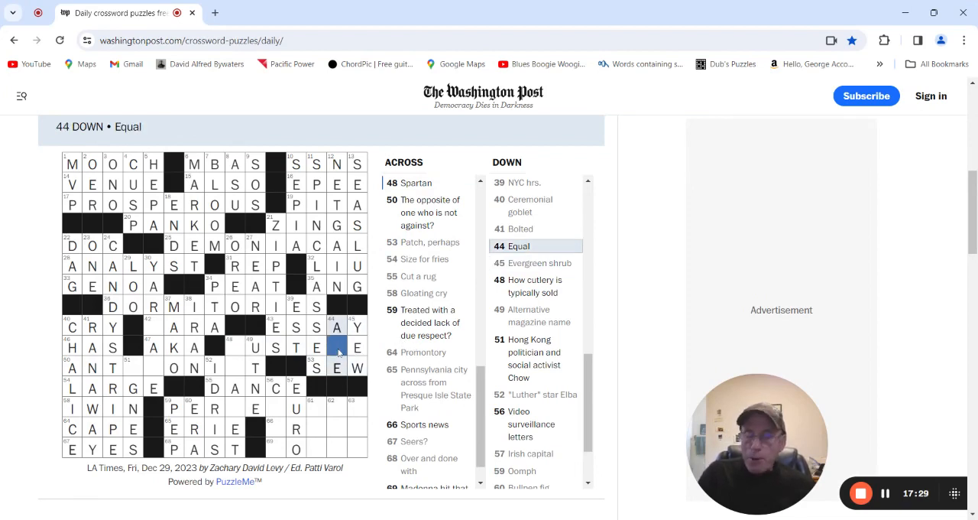
pyautogui.write('R')
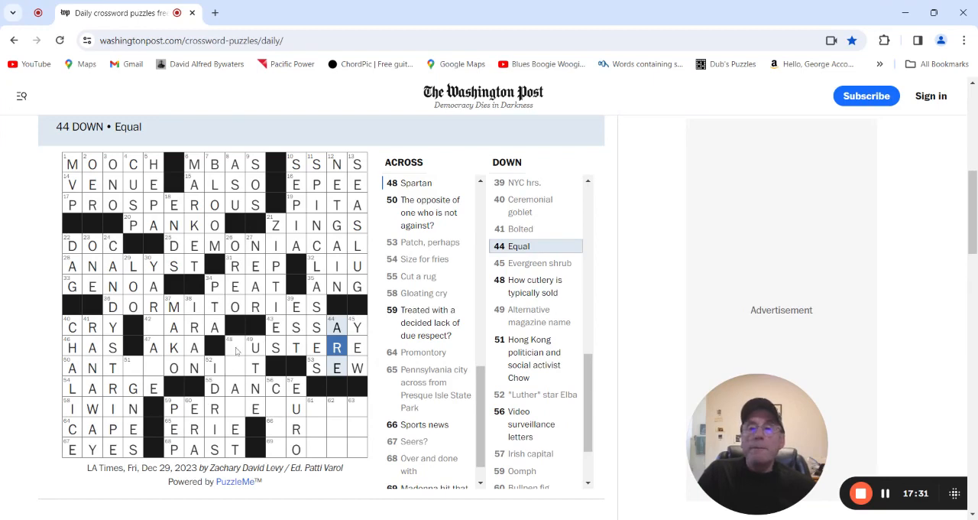
pyautogui.click(234, 348)
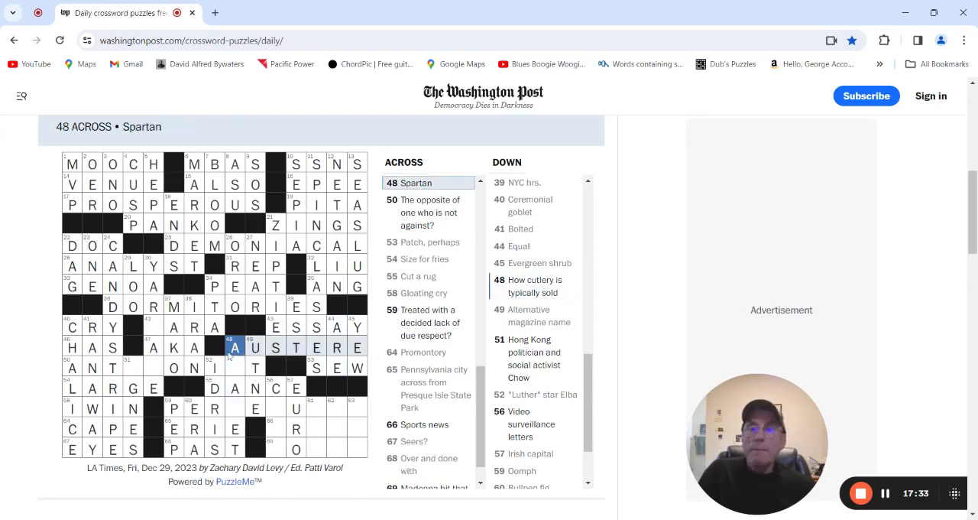
pyautogui.click(235, 347)
pyautogui.write('SAS')
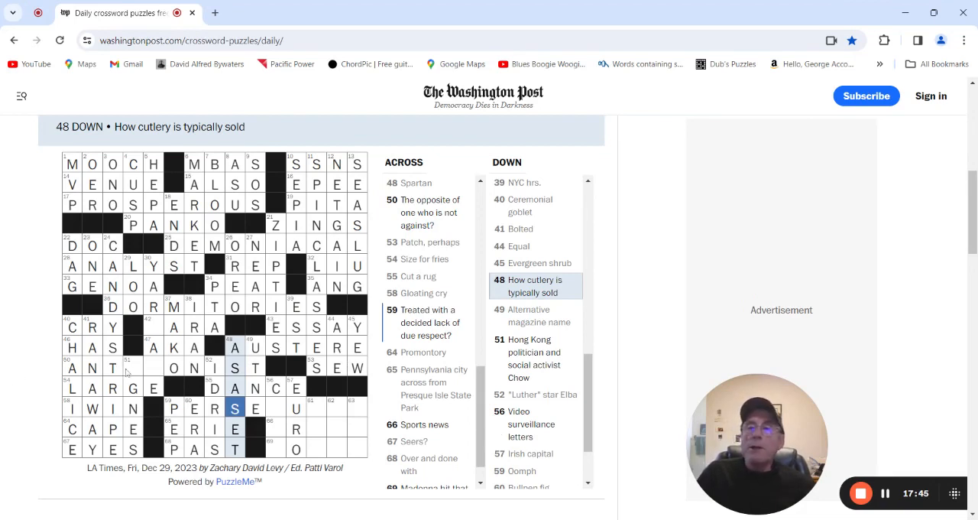
pyautogui.click(130, 368)
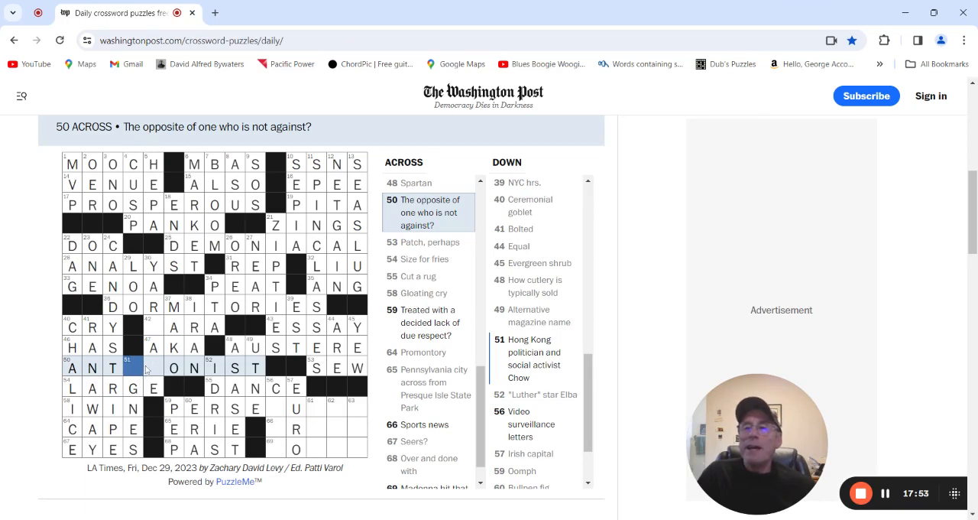
pyautogui.moveTo(132, 375)
pyautogui.write('A')
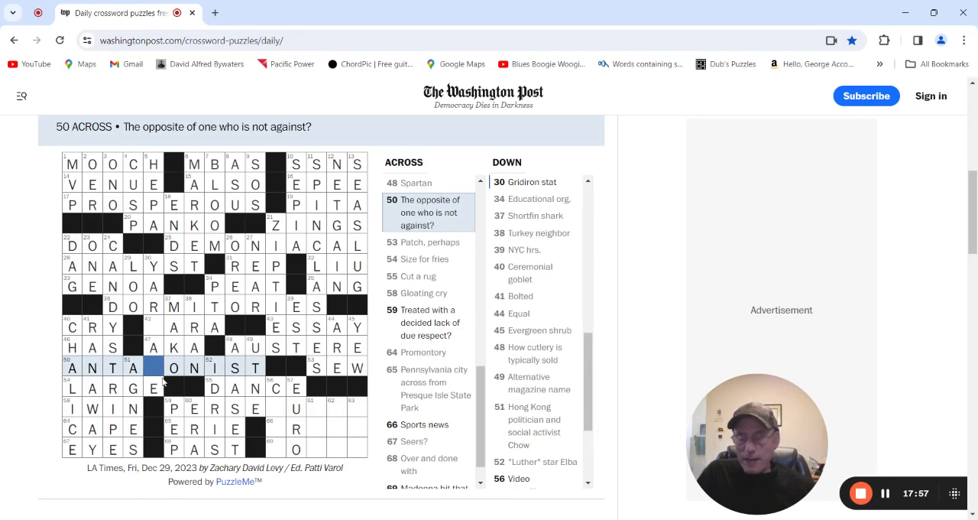
# Enter G to complete ANTAGONIST at 50 Across and D to make 42 Across DARA.
pyautogui.write('G')
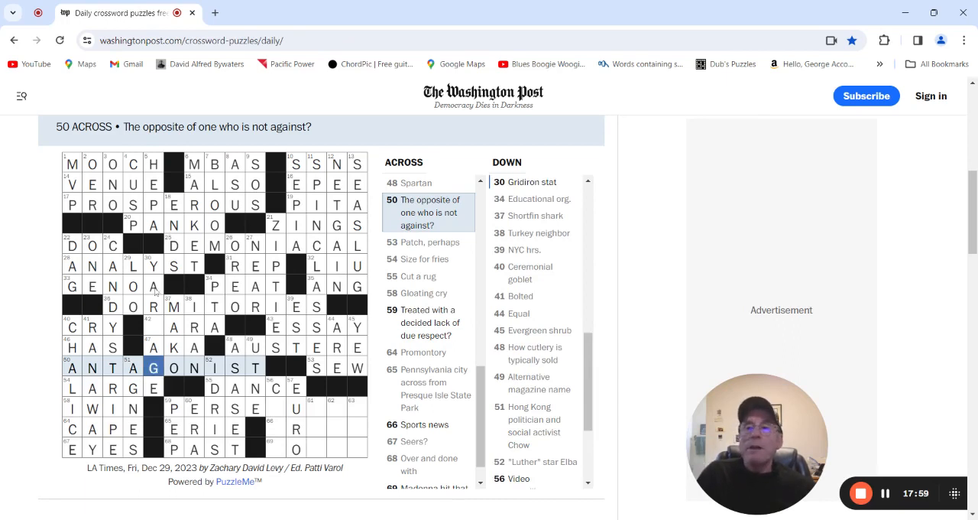
pyautogui.click(155, 327)
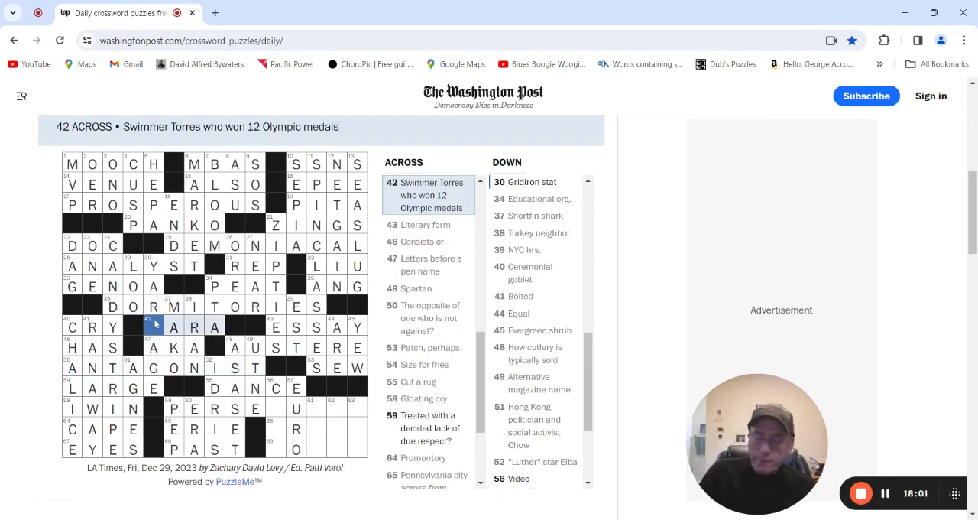
pyautogui.write('D')
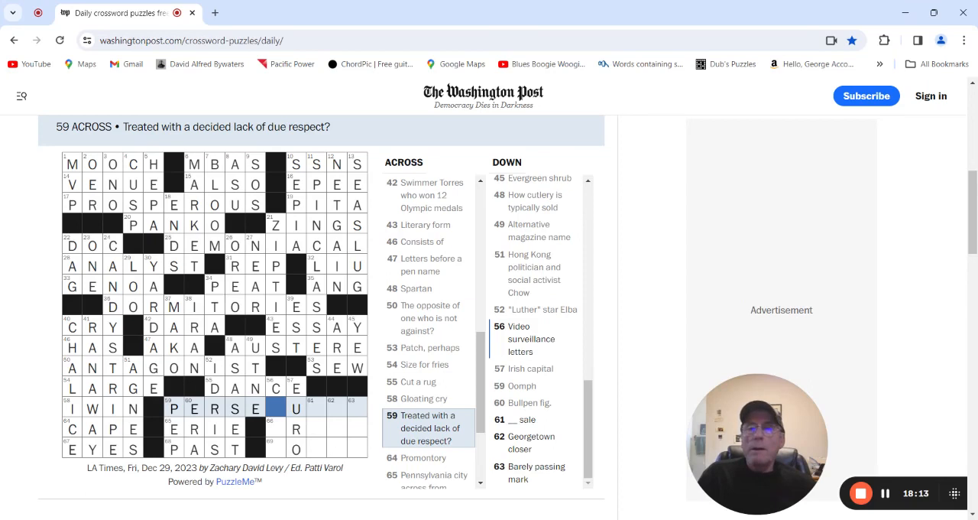
# Enter DEE at 63 Down after checking the unfinished 56 and 62 Down answers.
pyautogui.click(277, 409)
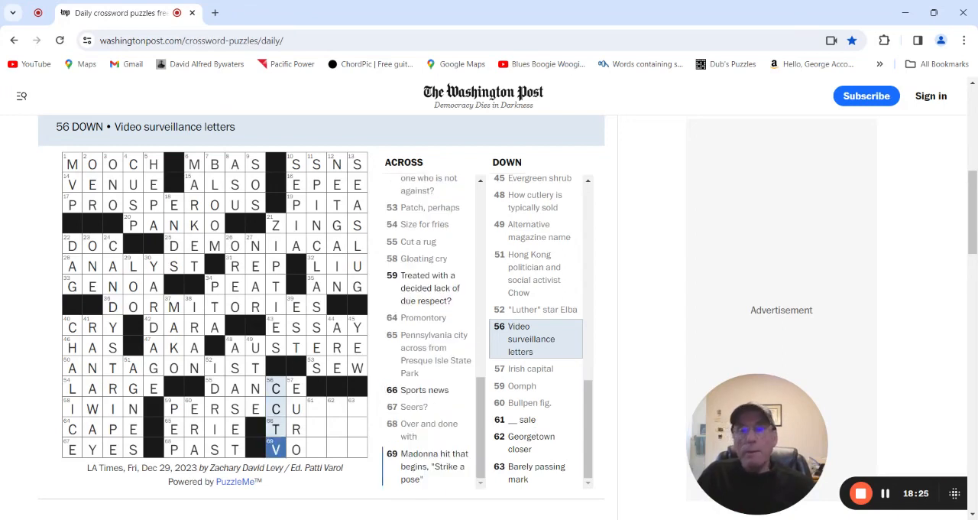
pyautogui.moveTo(292, 421)
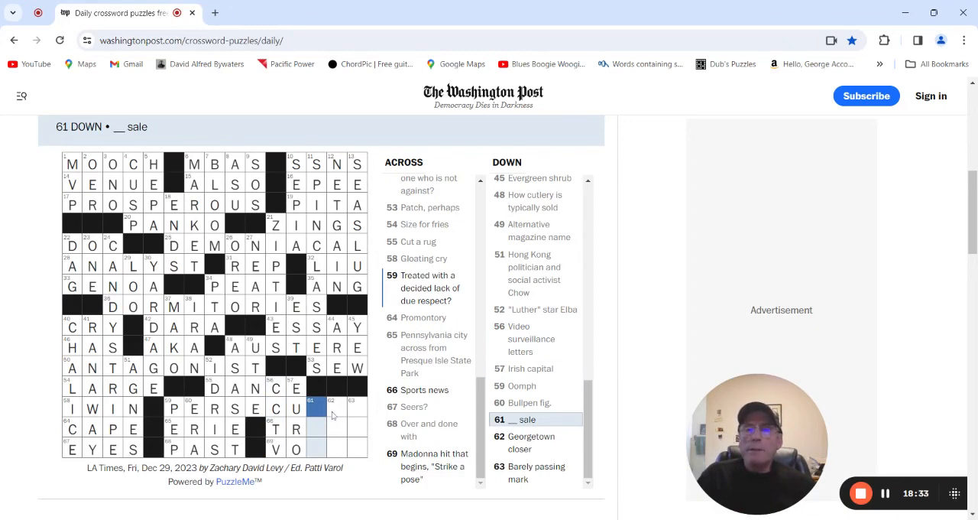
pyautogui.click(332, 410)
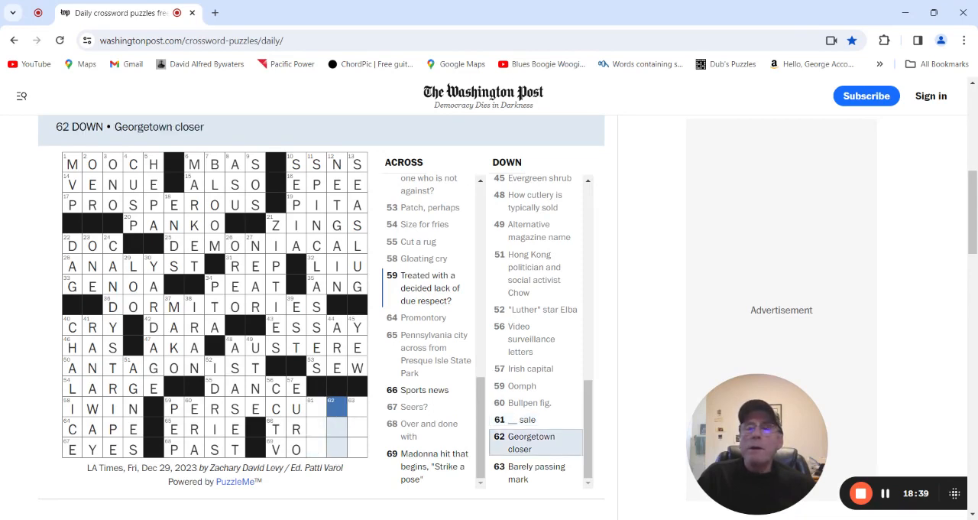
pyautogui.click(353, 408)
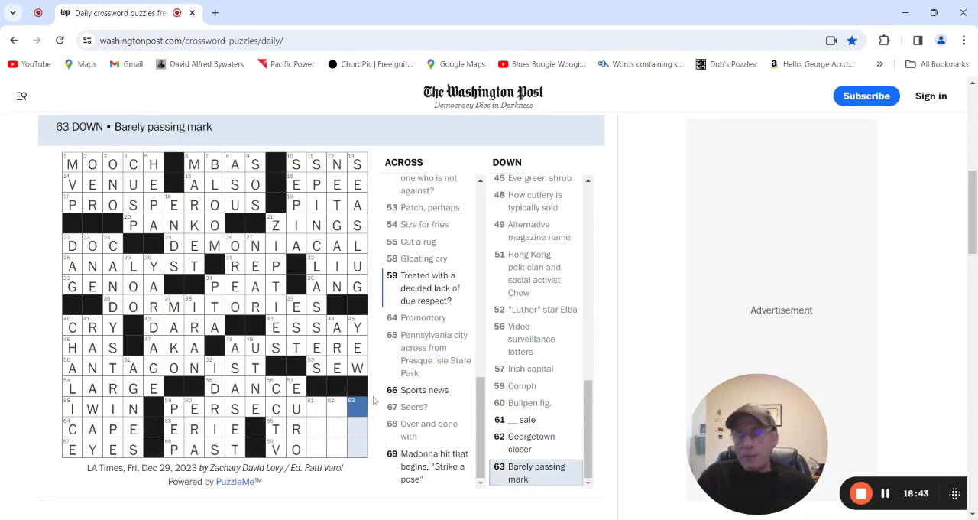
pyautogui.write('DEE')
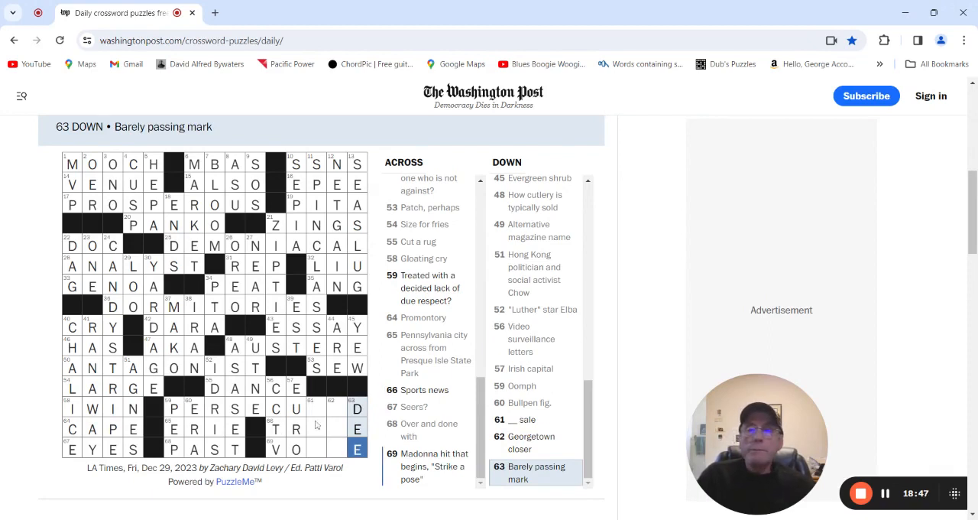
# Add the D completing 69 Across VOGUE and 62 Down EDU via the 66 Across squares.
pyautogui.click(315, 428)
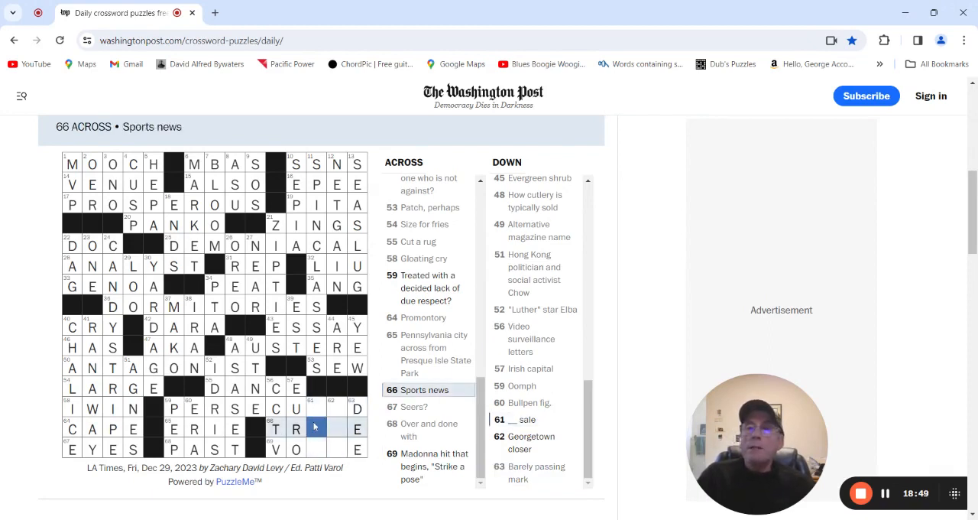
pyautogui.click(321, 428)
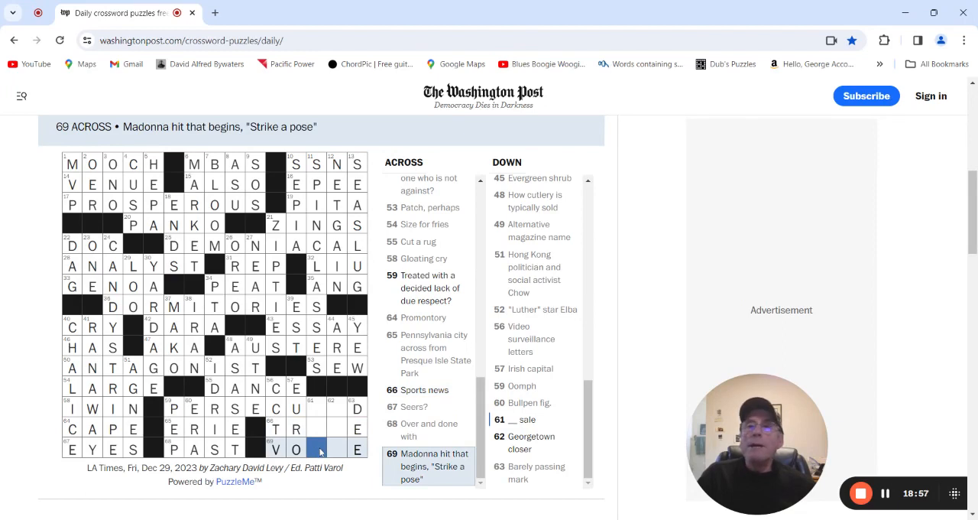
pyautogui.moveTo(329, 445)
pyautogui.write('GU')
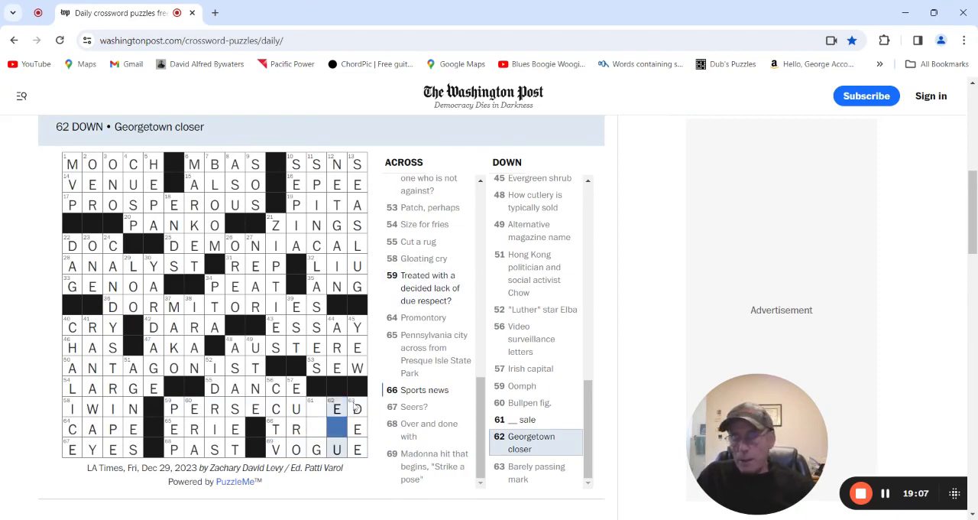
pyautogui.write('D')
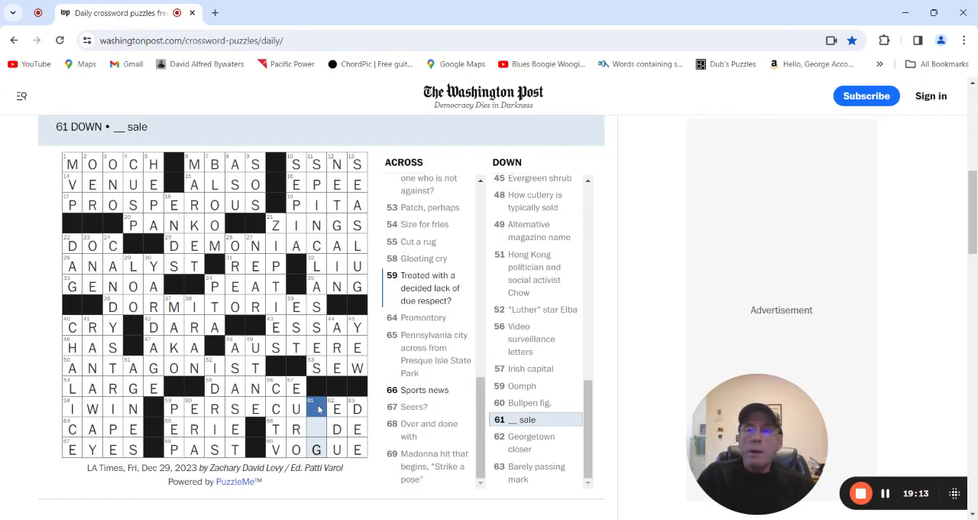
pyautogui.moveTo(330, 386)
pyautogui.write('TA')
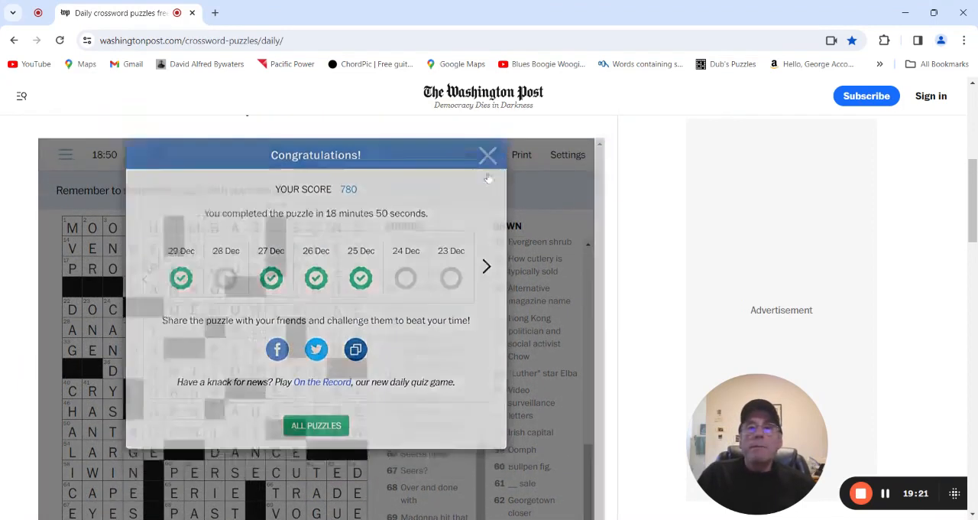
# Close the Congratulations popup to reveal the solved grid with score 780 and 18:50.
pyautogui.click(486, 155)
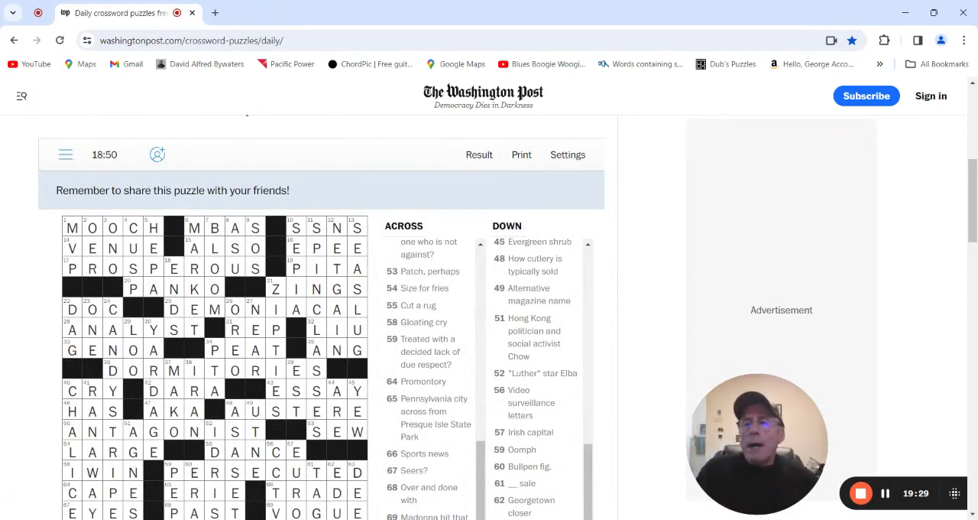
pyautogui.moveTo(370, 155)
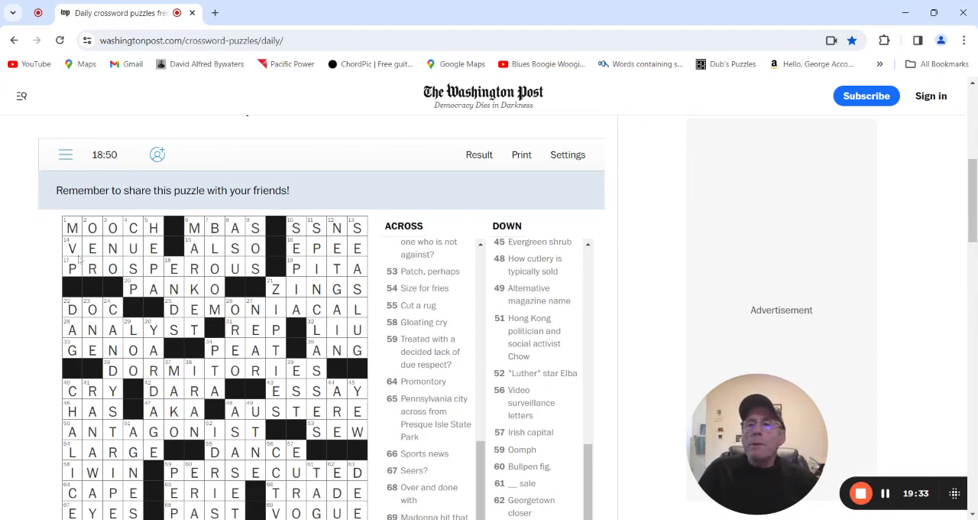
# Review PROSPEROUS at 17 Across and PERSECUTED at 59 Across, then show the whole grid.
pyautogui.click(72, 267)
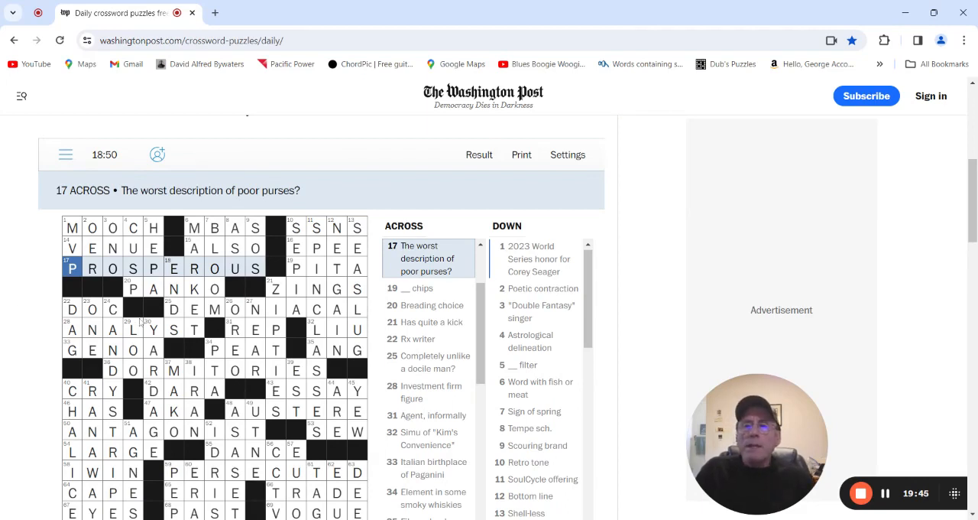
pyautogui.click(172, 310)
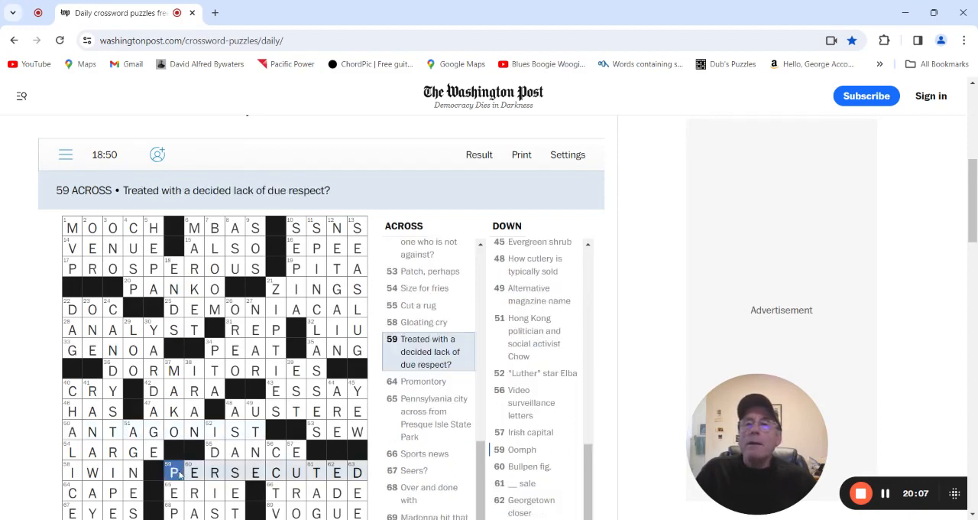
pyautogui.scroll(-3)
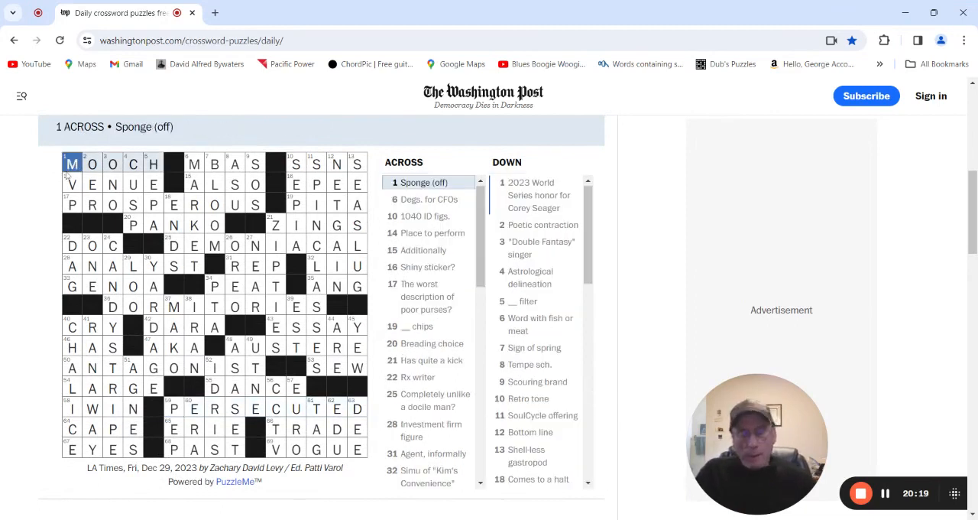
# Review SSNS, DEMONIACAL, GENOA, PEAT, ESSAY and VOGUE across answers in turn.
pyautogui.click(297, 163)
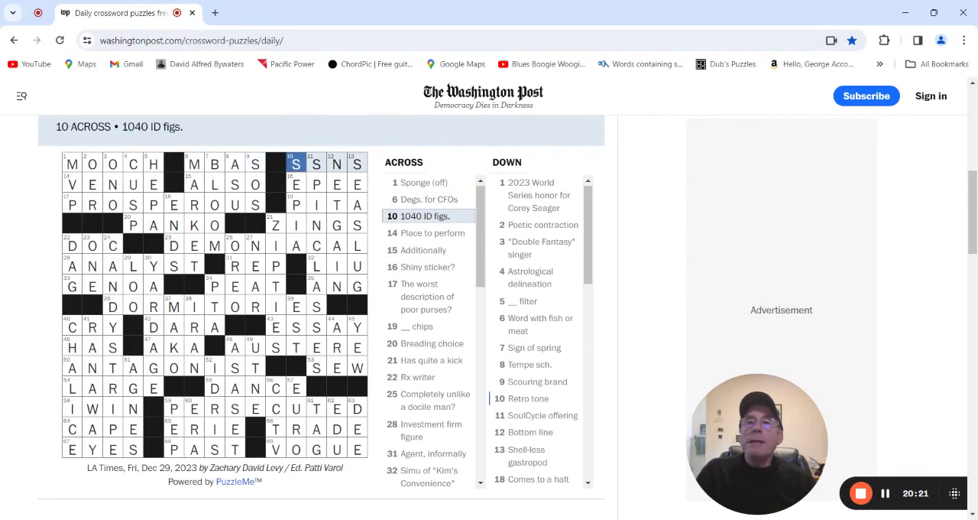
pyautogui.click(194, 184)
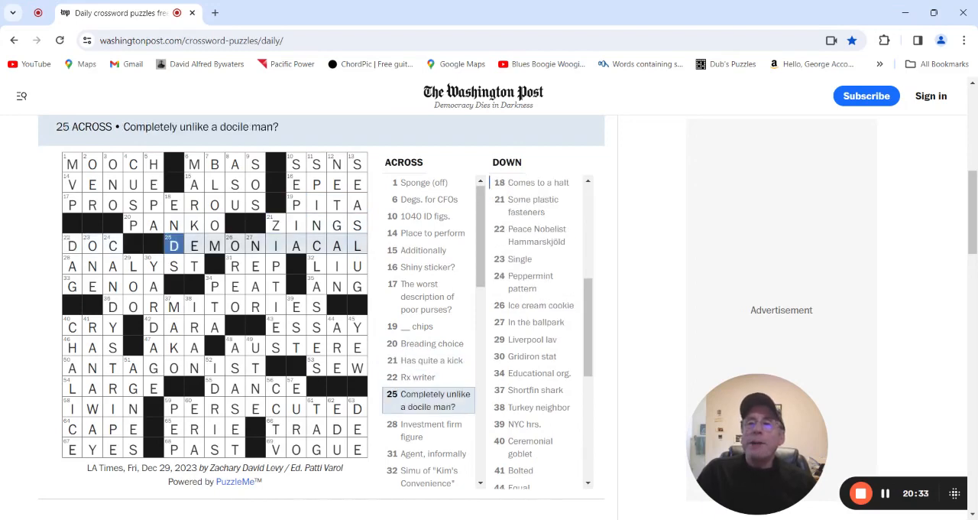
pyautogui.click(234, 265)
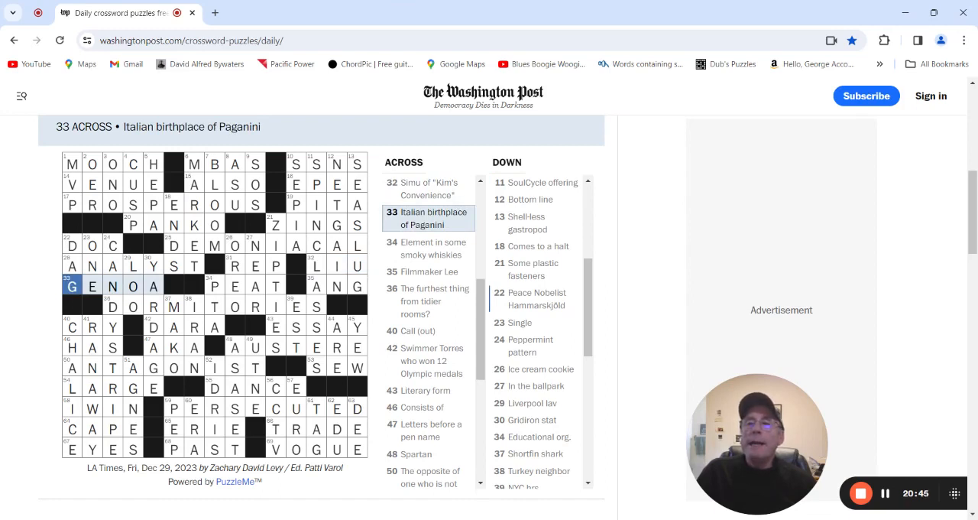
pyautogui.click(223, 285)
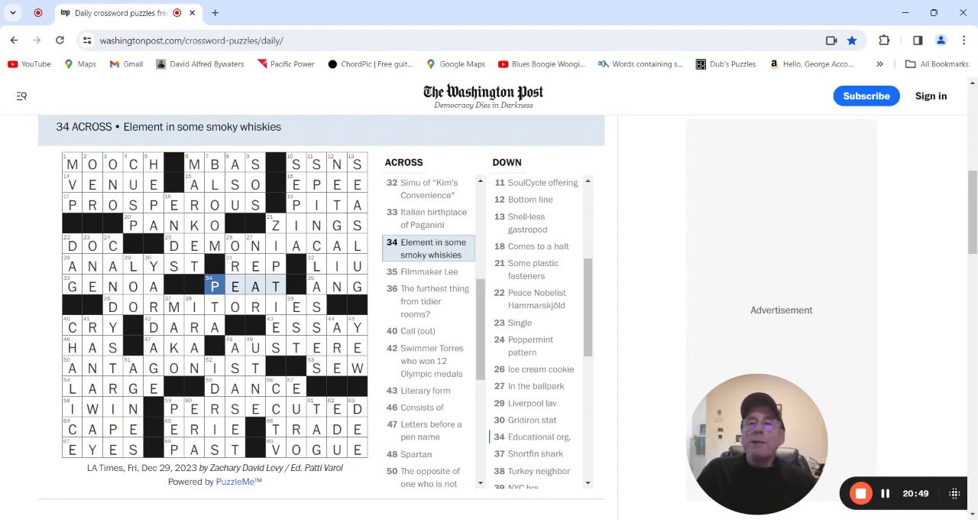
pyautogui.click(314, 286)
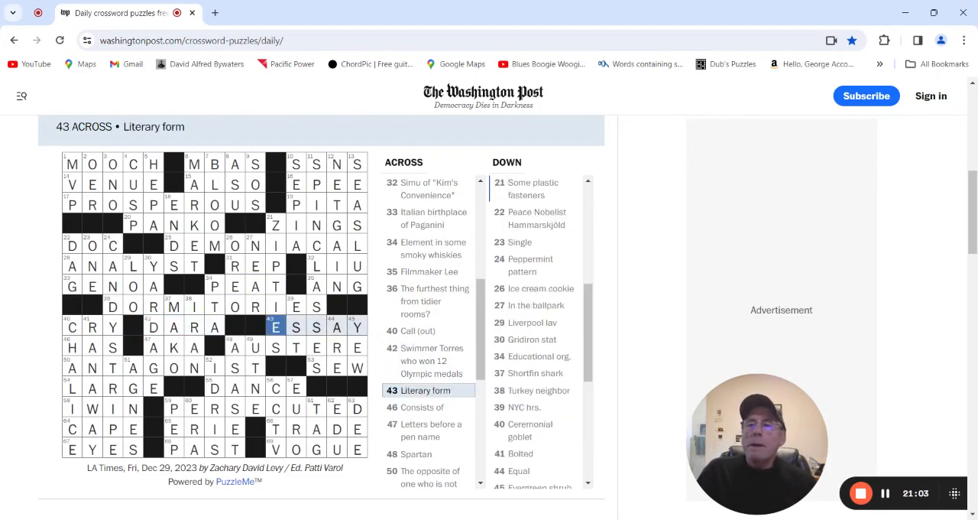
pyautogui.click(153, 347)
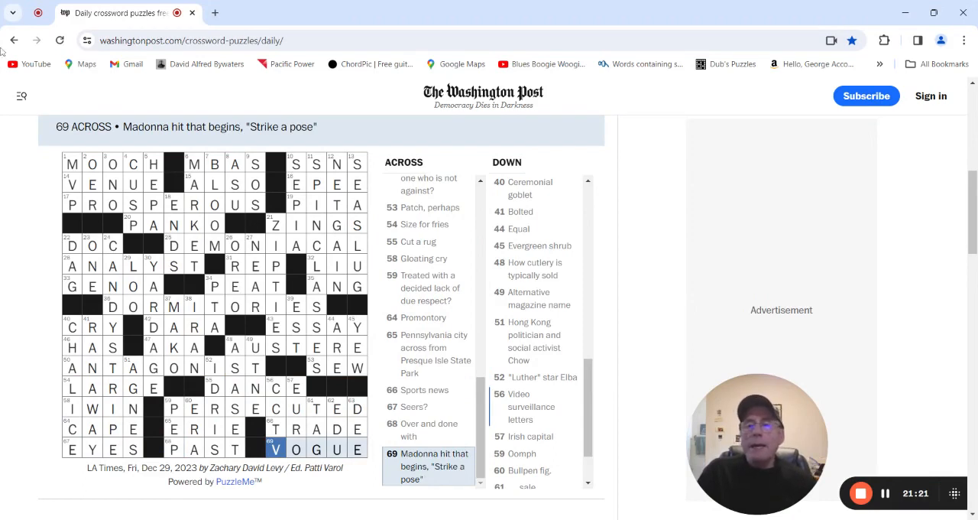
pyautogui.moveTo(95, 97)
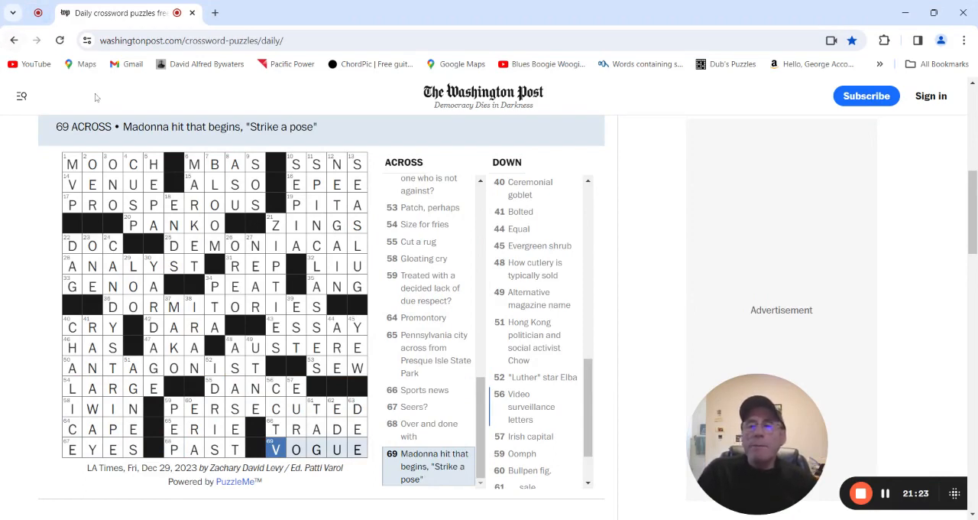
pyautogui.moveTo(375, 329)
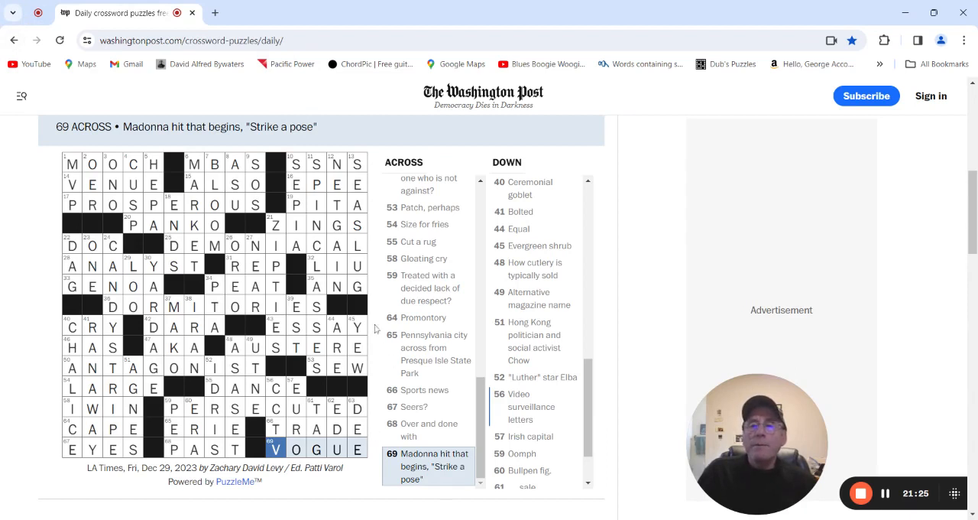
# Review ONO, HEP, MARKET and the SoulCycle offering answer at 3, 5, 6 and 11 Down.
pyautogui.click(277, 386)
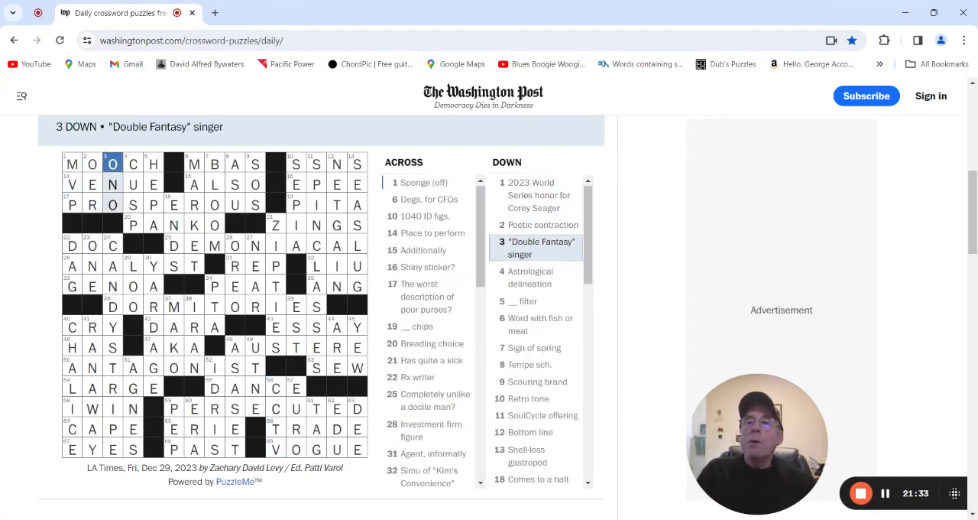
pyautogui.click(152, 163)
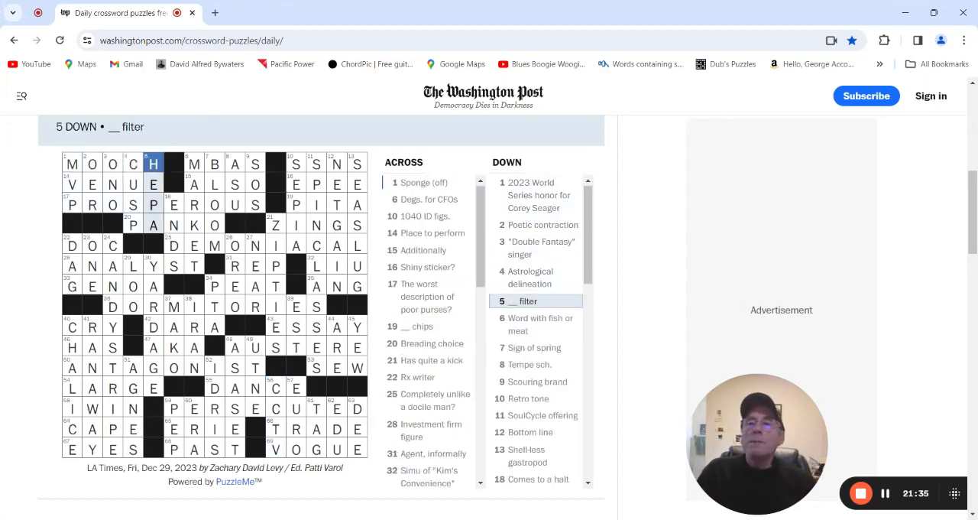
pyautogui.click(543, 324)
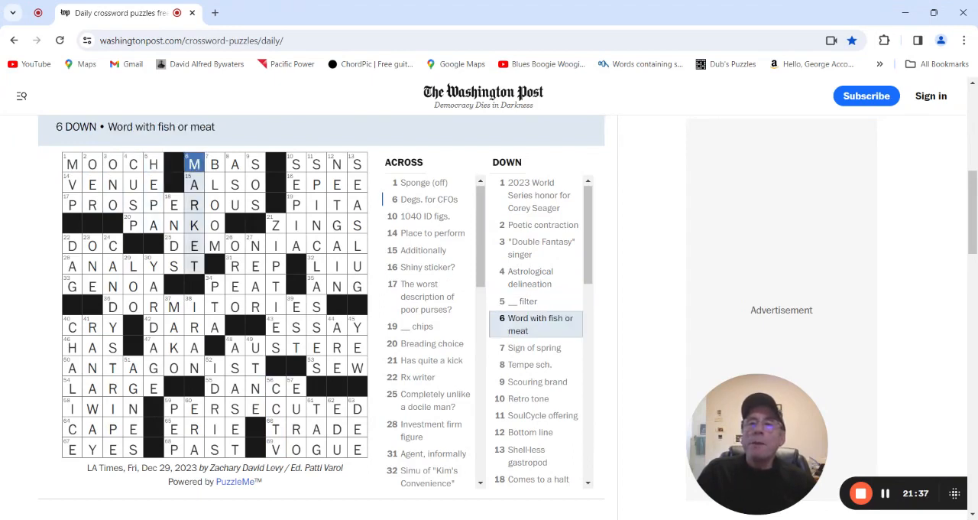
pyautogui.click(534, 347)
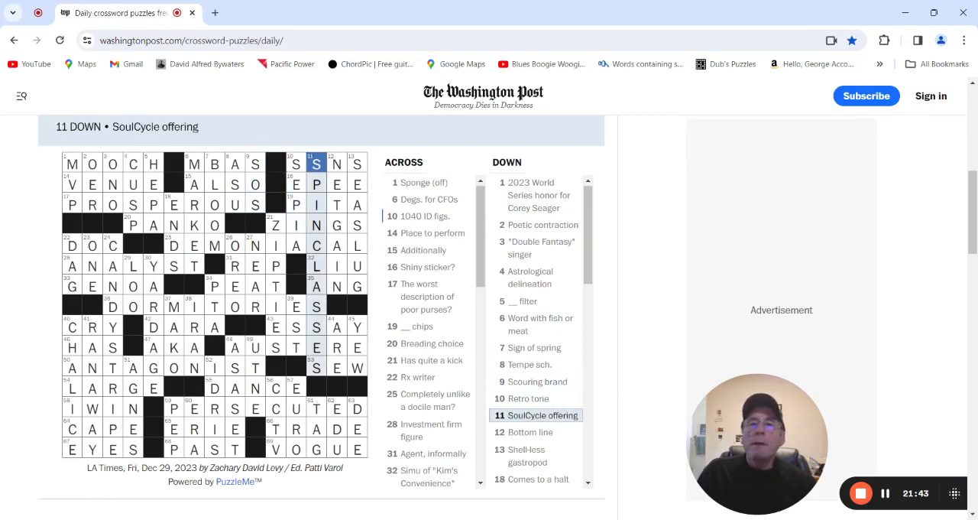
# Review the 24 and 27 Down answers, LOO at 29 Down and UTNE at 49 Down.
pyautogui.click(336, 164)
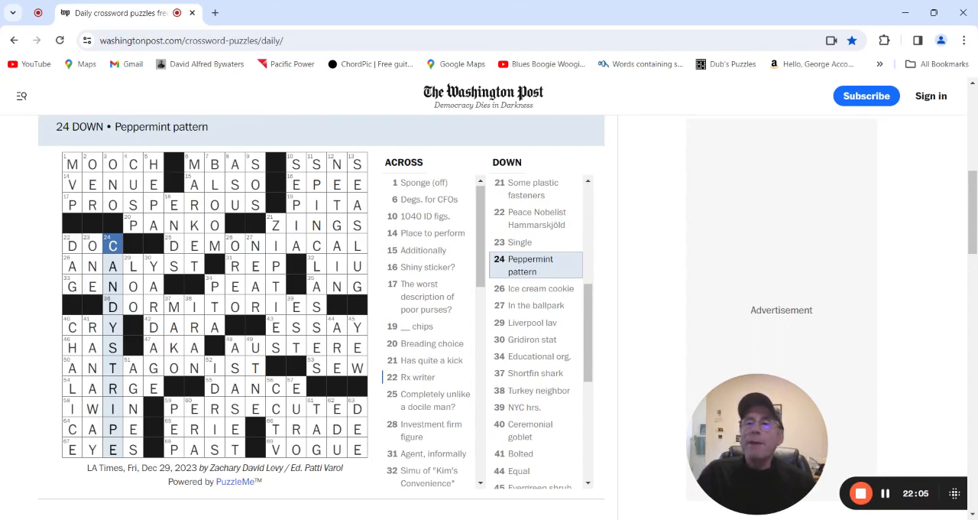
pyautogui.click(254, 246)
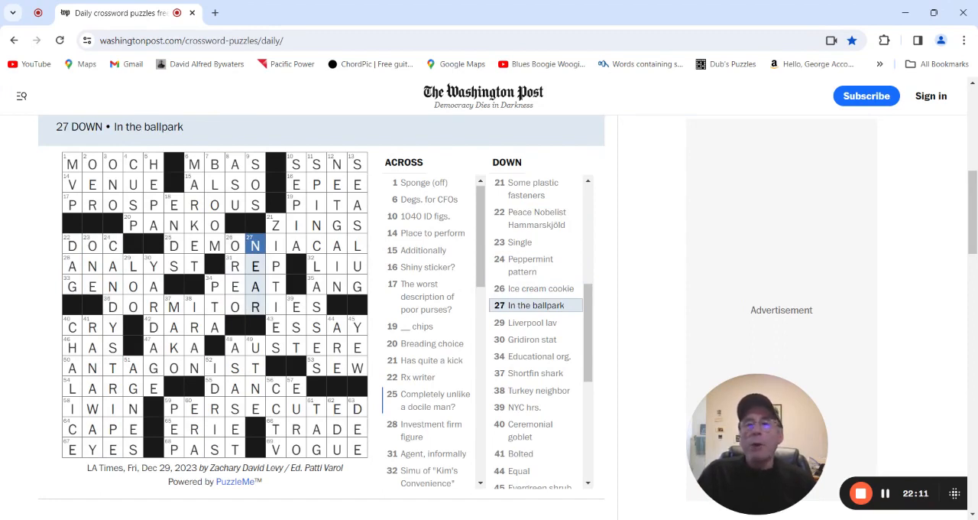
pyautogui.click(531, 322)
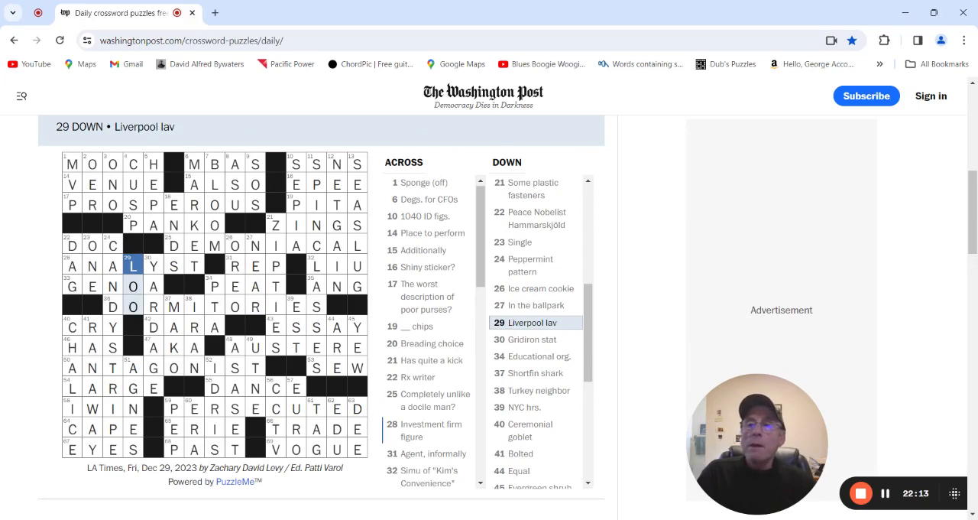
pyautogui.click(532, 356)
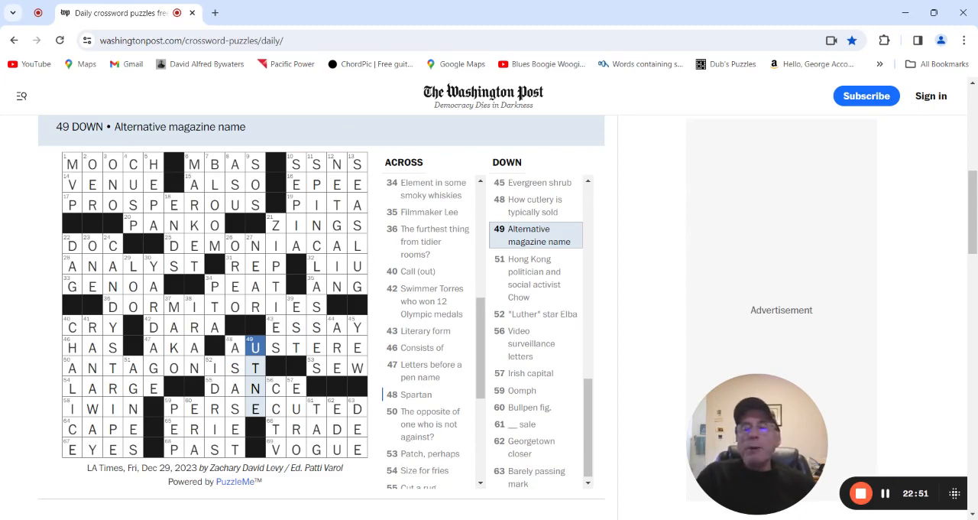
# Review CCTV at 56 Down, TAG at 61 Down and DEE at 63 Down.
pyautogui.click(533, 278)
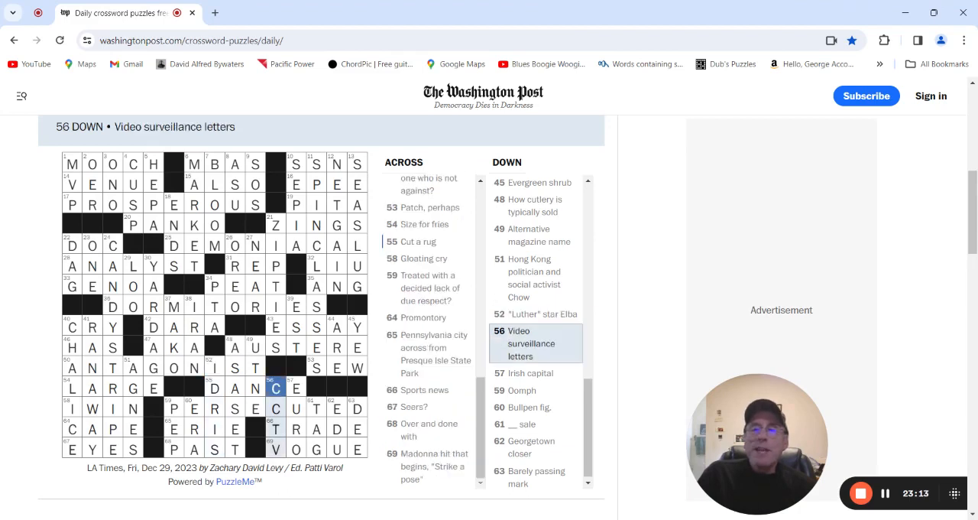
pyautogui.click(520, 389)
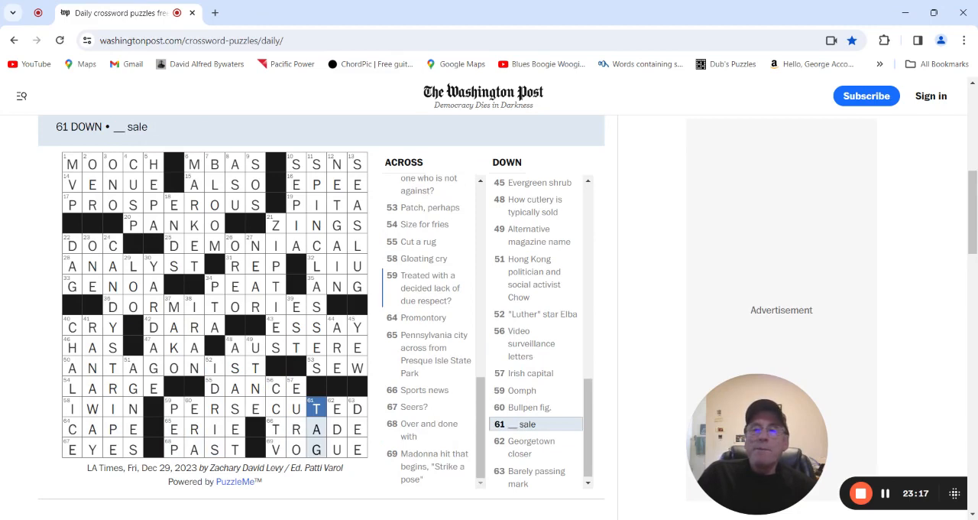
pyautogui.click(353, 409)
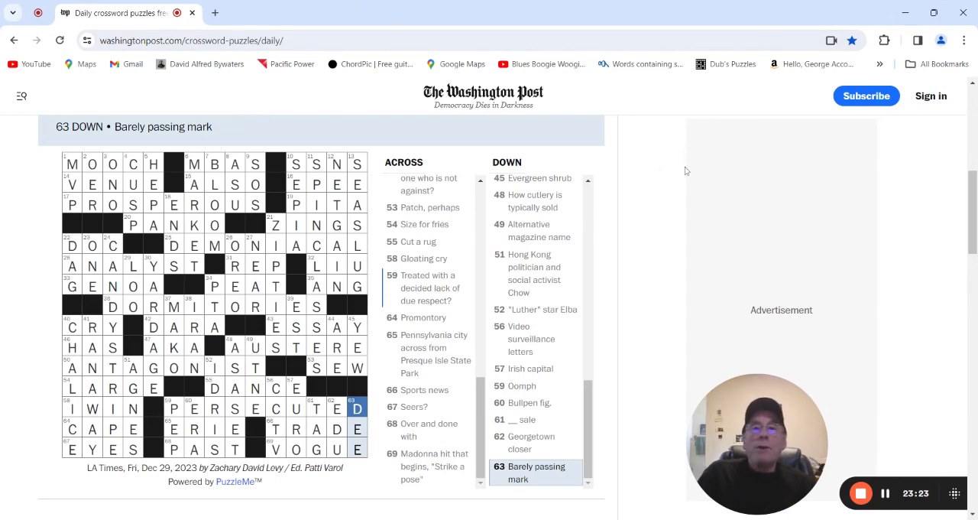
pyautogui.scroll(-3)
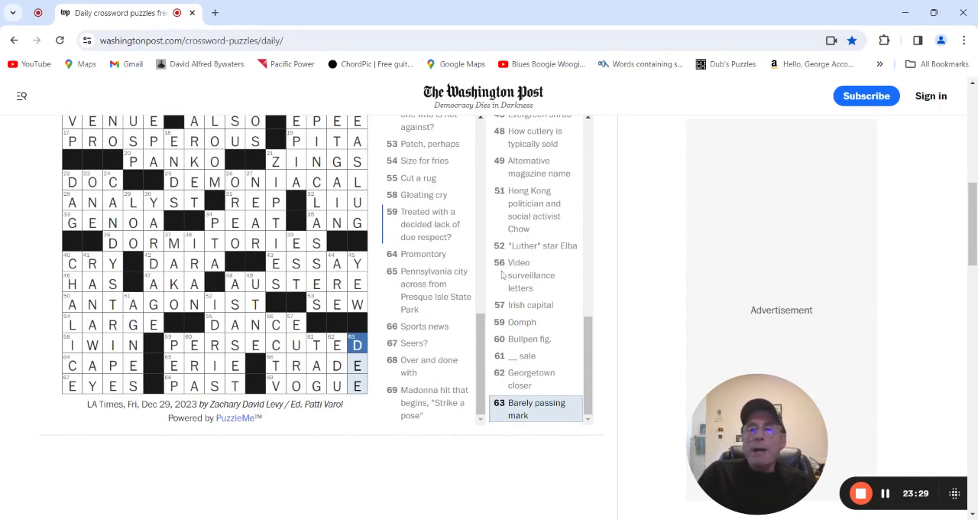
pyautogui.moveTo(655, 235)
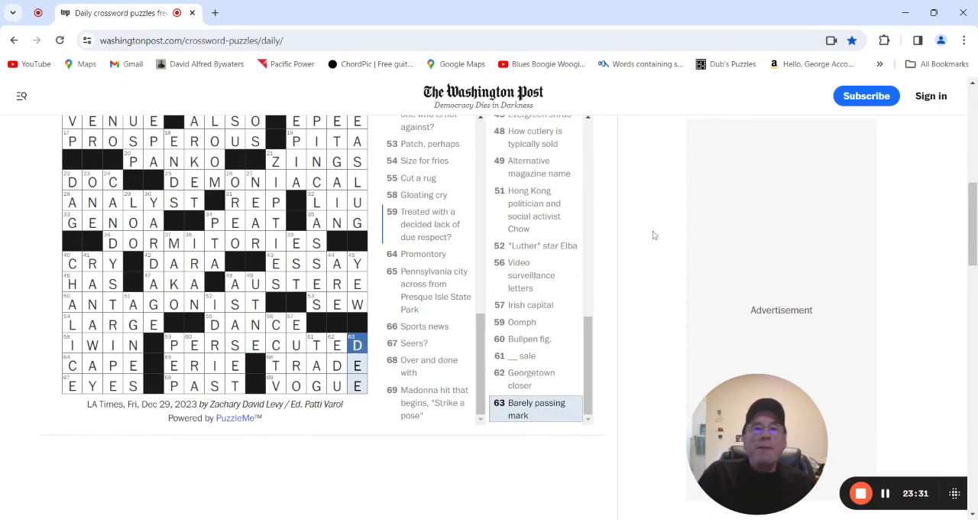